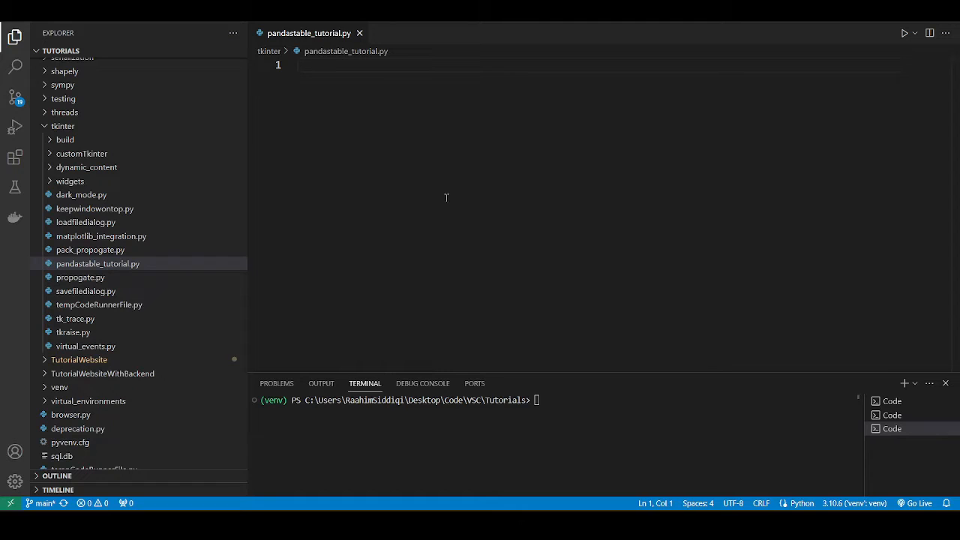
Install pandastable with pip in the integrated terminal.
{"action": "left_click", "coordinate": [537, 399]}
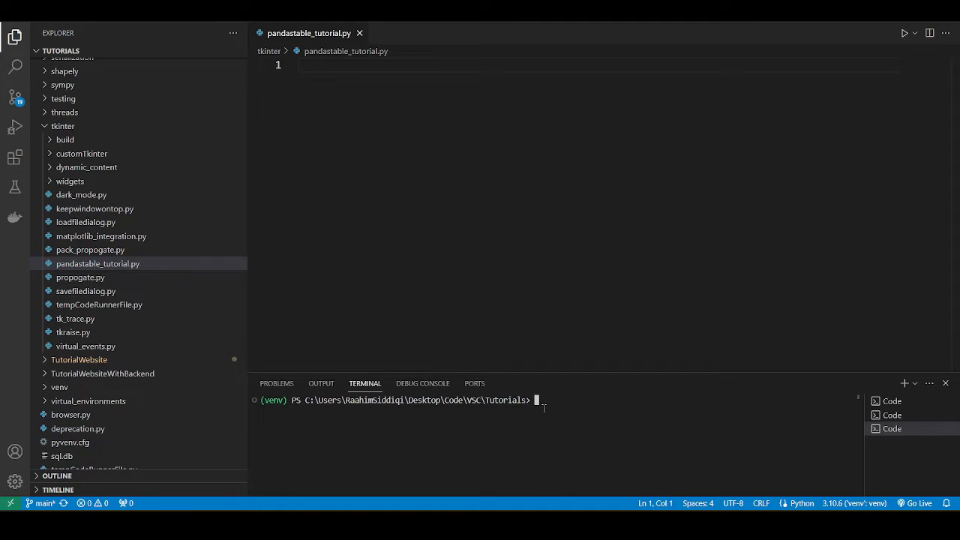
{"action": "type", "text": "pip install p"}
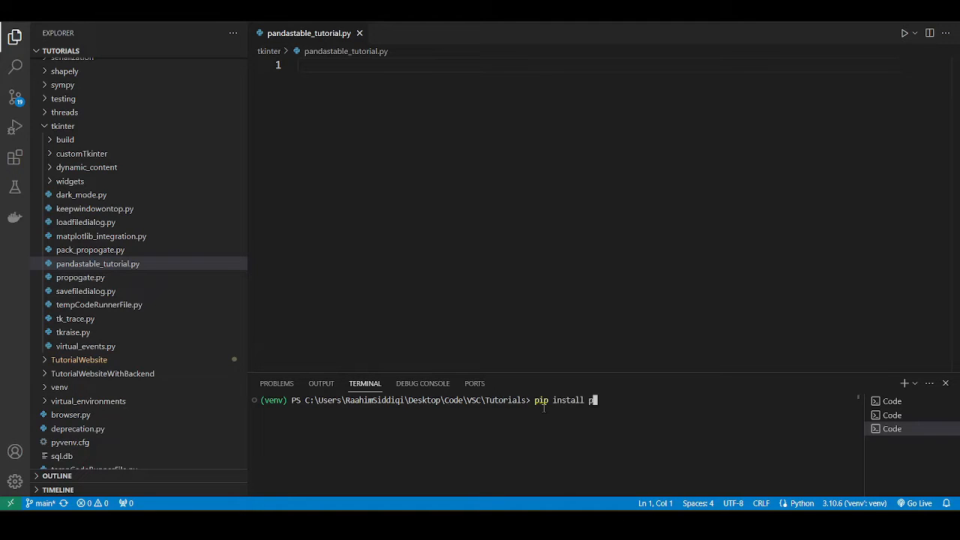
{"action": "type", "text": "andastabl"}
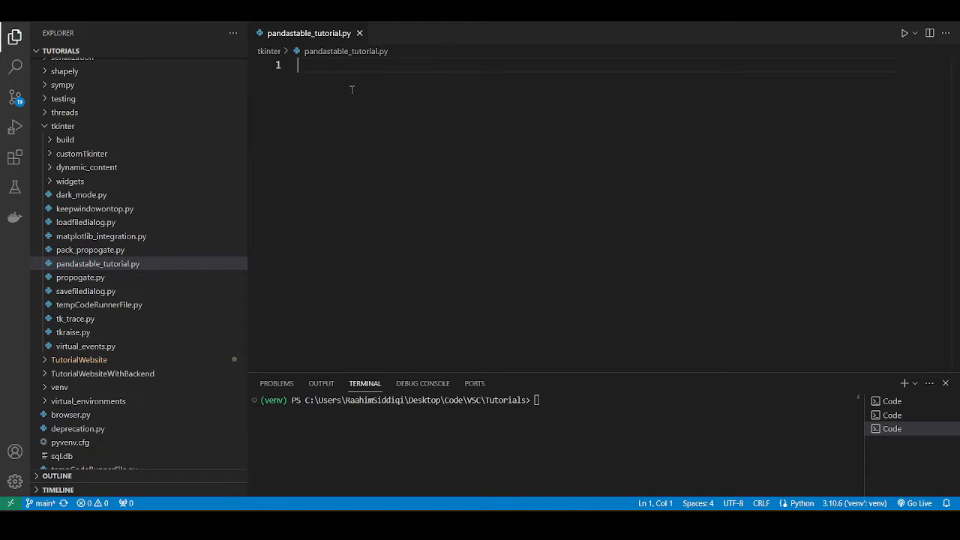
Write the imports: Table from pandastable, pandas as pd, and tkinter as tk, leaving blank lines below.
{"action": "type", "text": "import pa"}
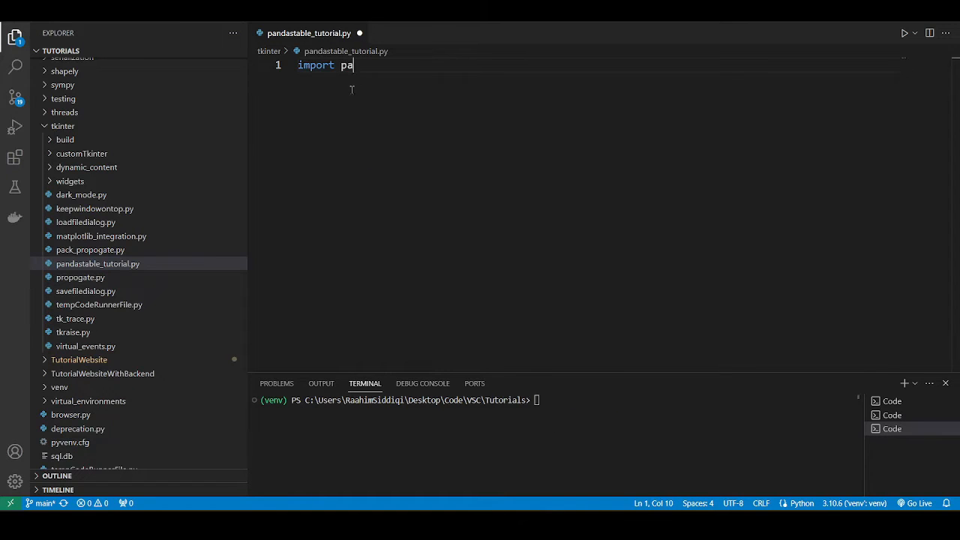
{"action": "type", "text": "ndastable"}
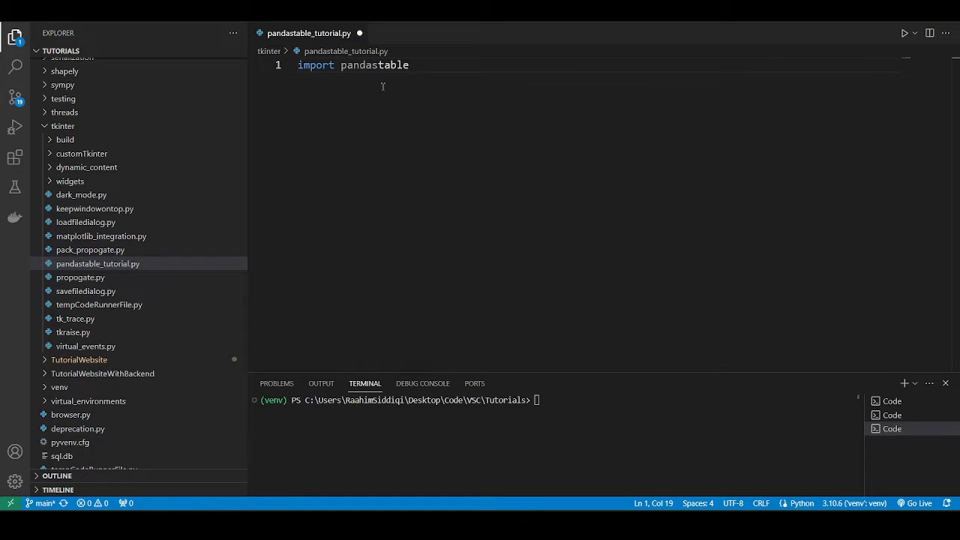
{"action": "key", "text": "Enter"}
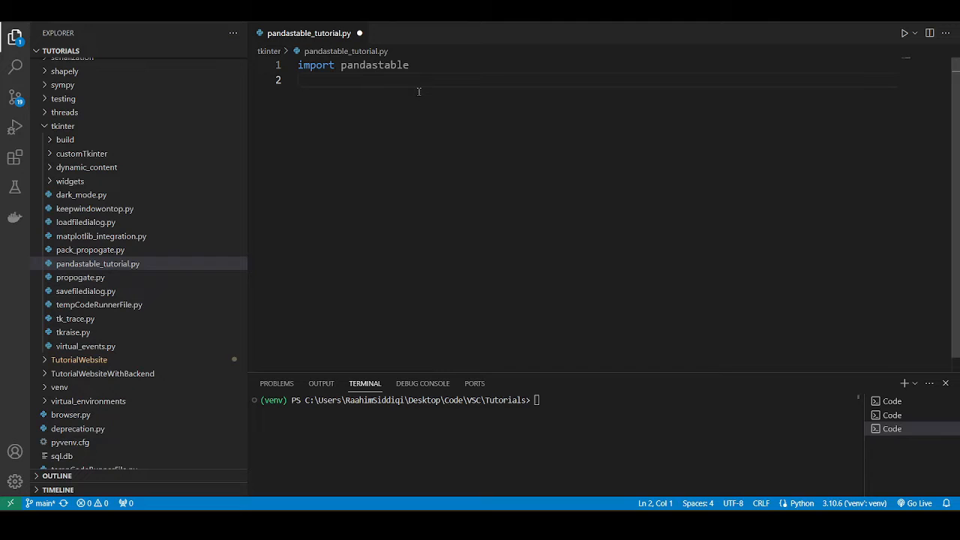
{"action": "mouse_move", "coordinate": [417, 92]}
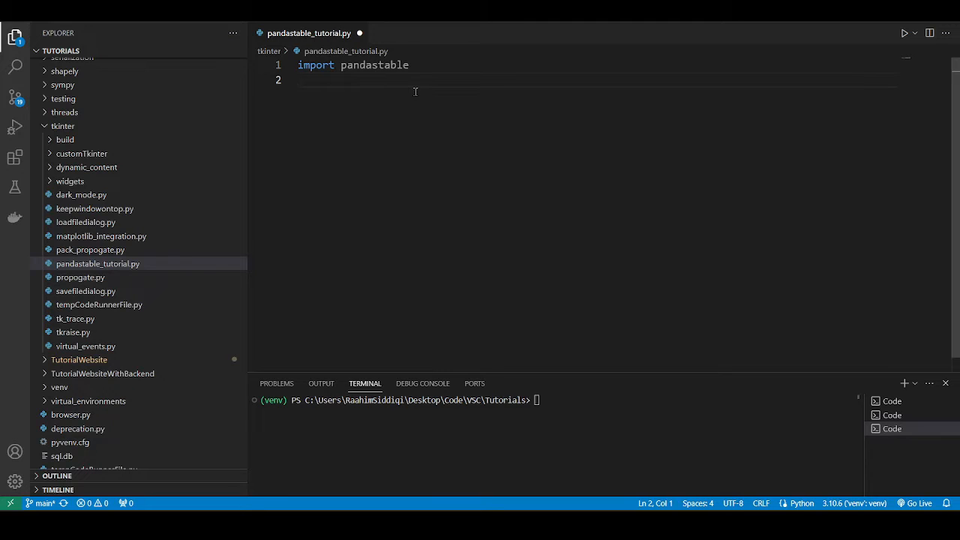
{"action": "type", "text": "import pand"}
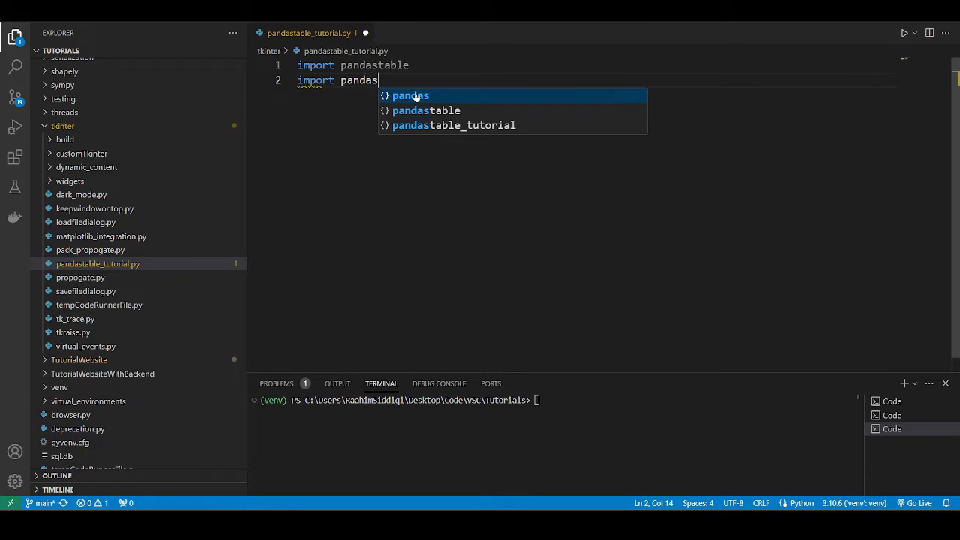
{"action": "type", "text": "as"}
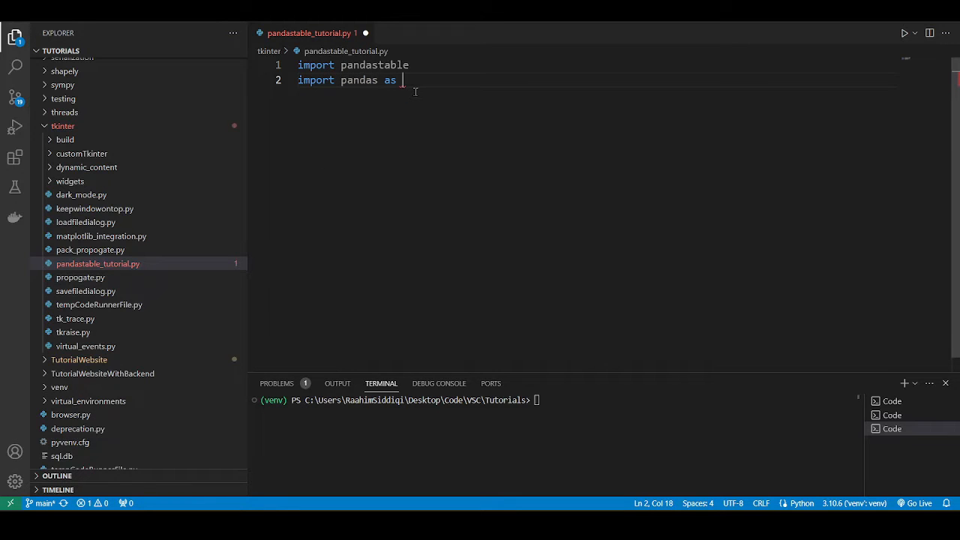
{"action": "type", "text": "pd"}
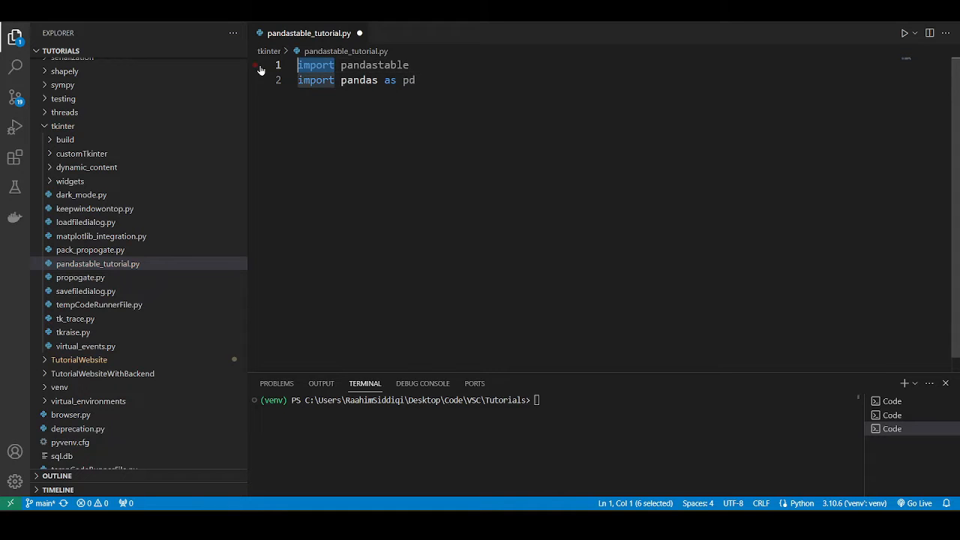
{"action": "type", "text": "from"}
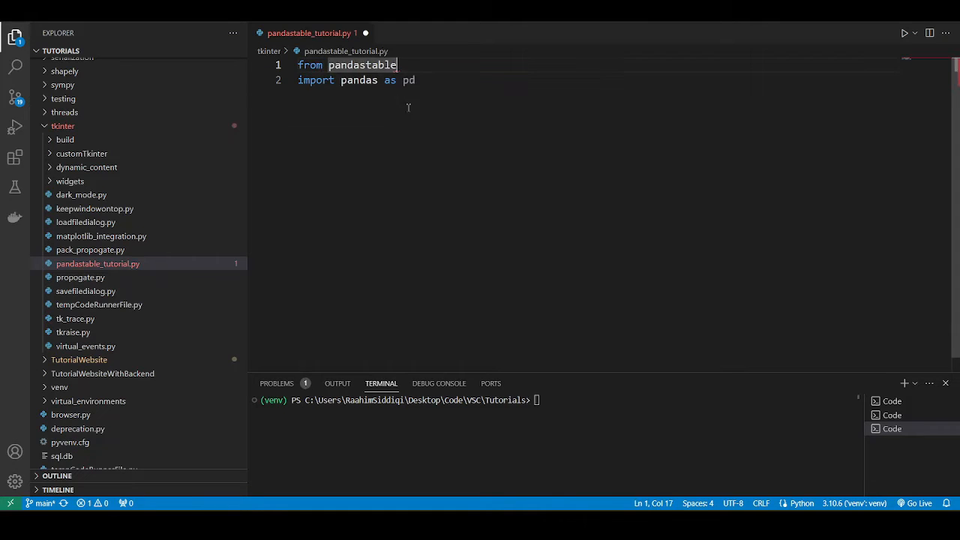
{"action": "type", "text": "import"}
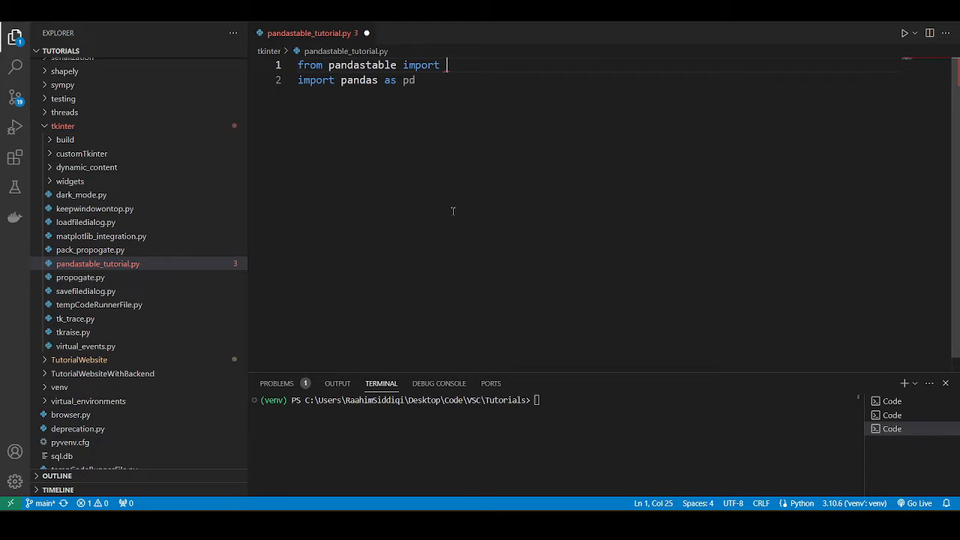
{"action": "type", "text": "Table"}
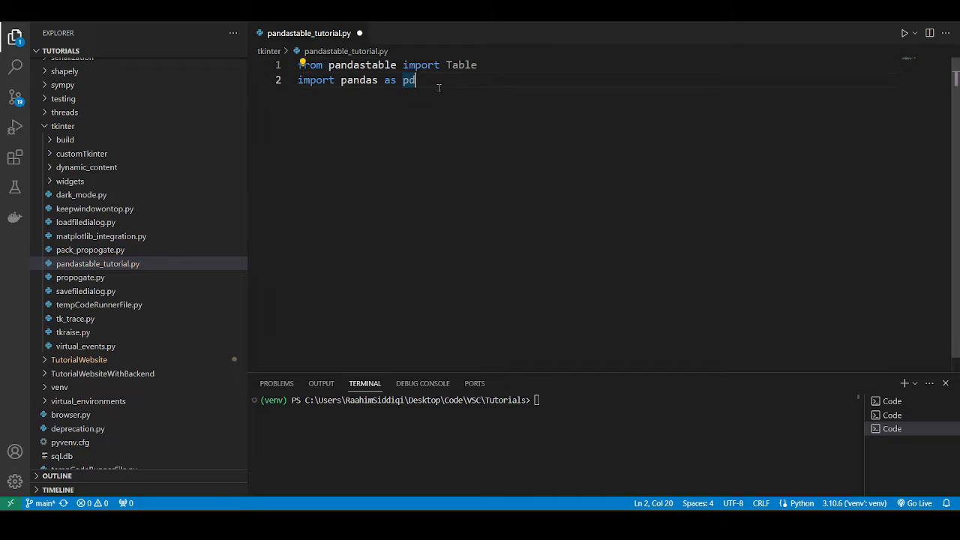
{"action": "type", "text": "import tkinter as tk"}
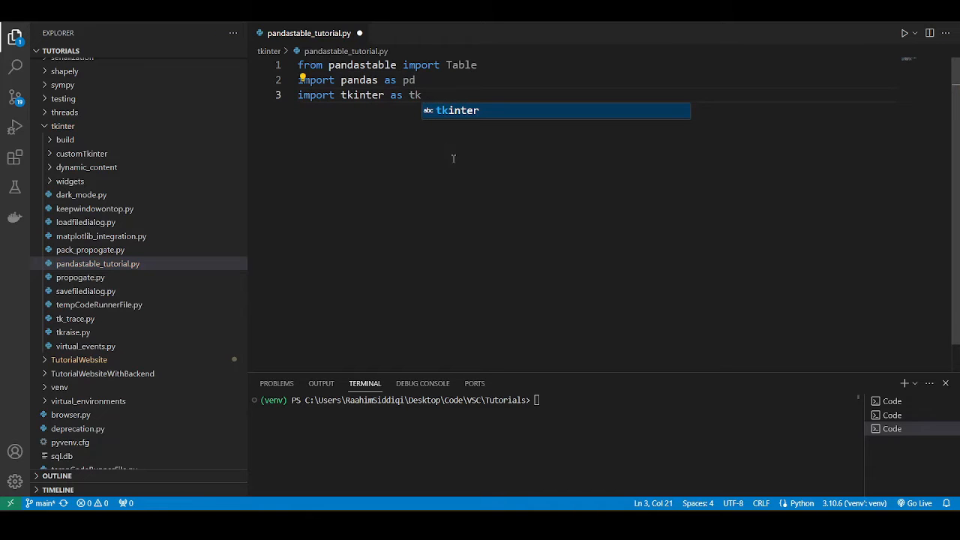
{"action": "key", "text": "Escape"}
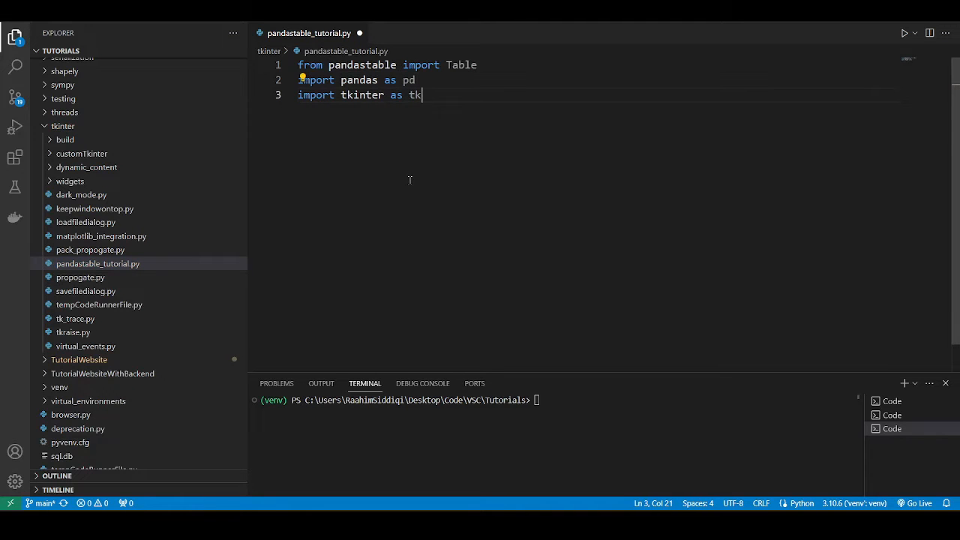
{"action": "key", "text": "Enter"}
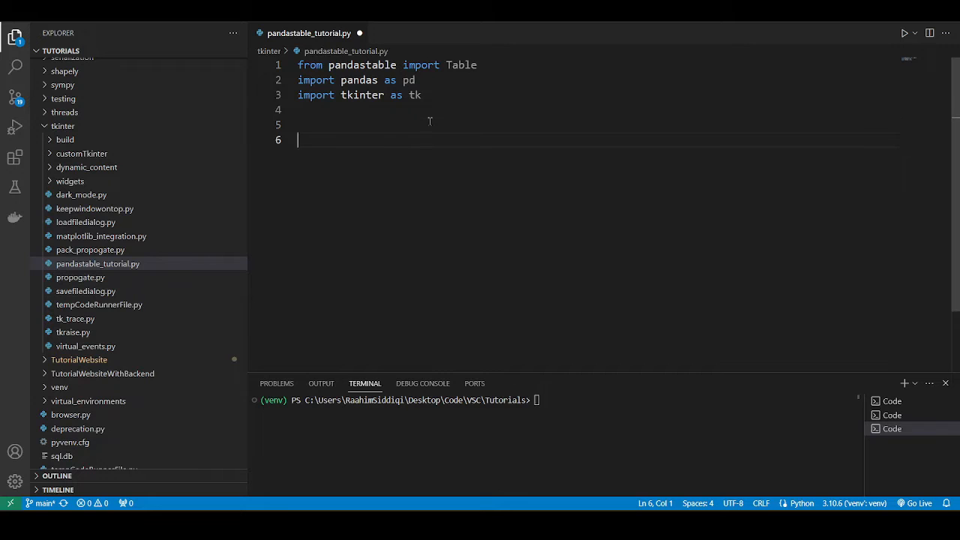
Define a PandasApp class whose __init__ method contains only pass.
{"action": "type", "text": "class Pan"}
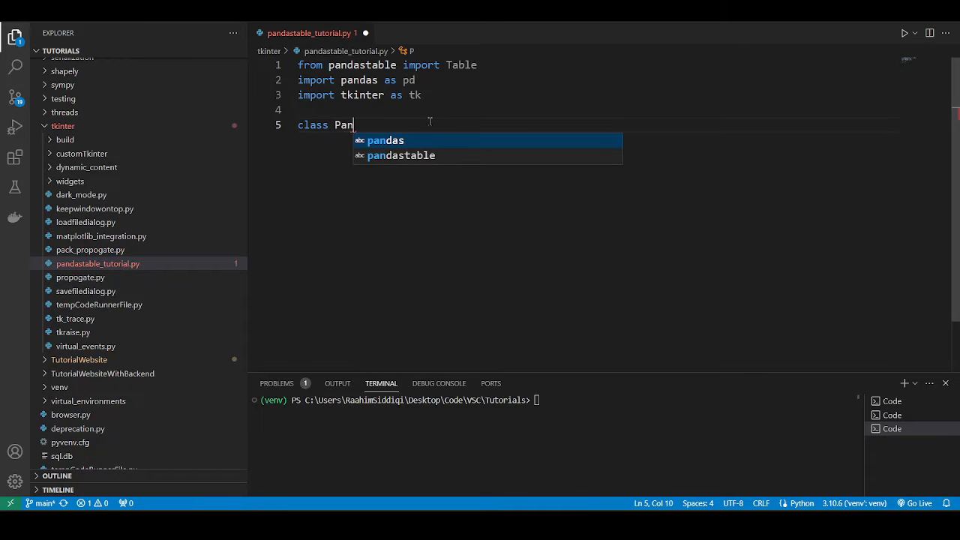
{"action": "type", "text": "das"}
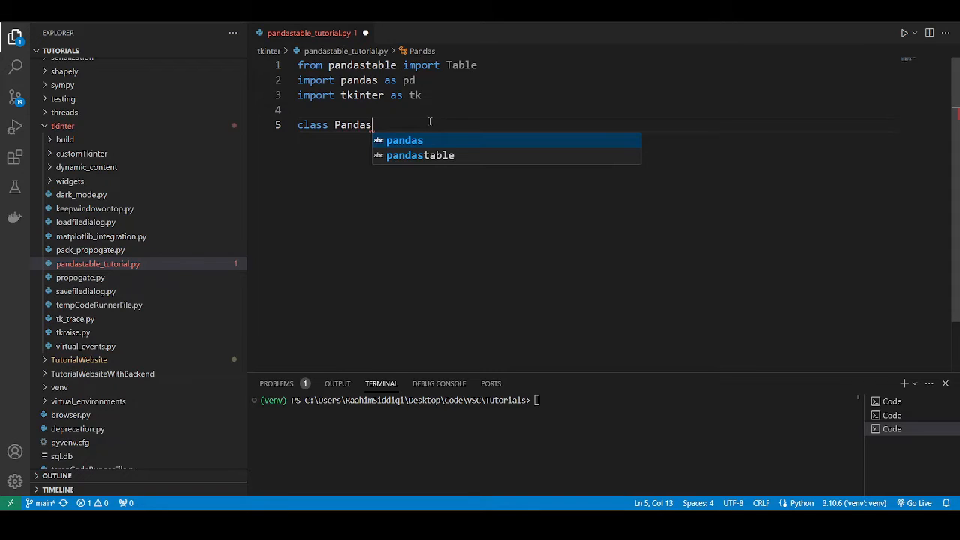
{"action": "type", "text": "App():"}
{"action": "type", "text": "def"}
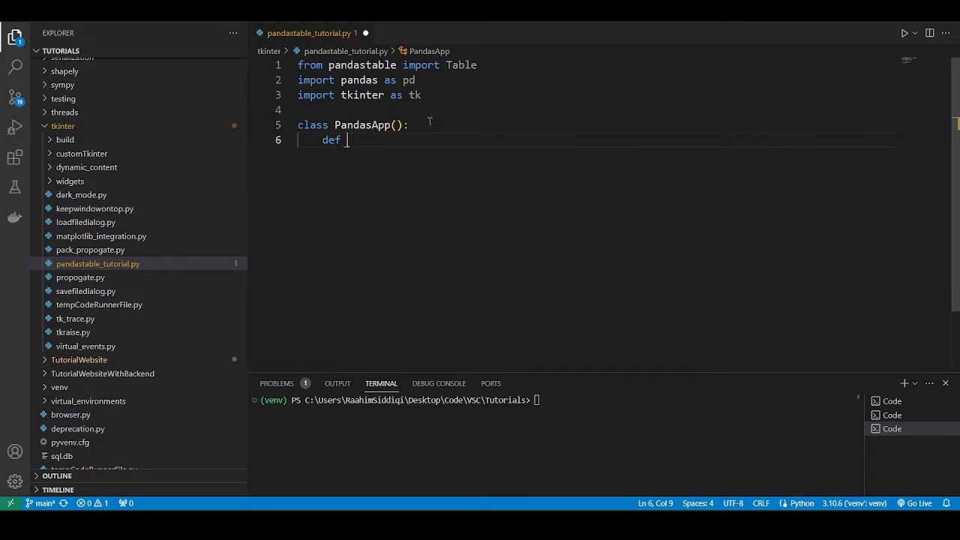
{"action": "type", "text": "__init__(self) -> None:"}
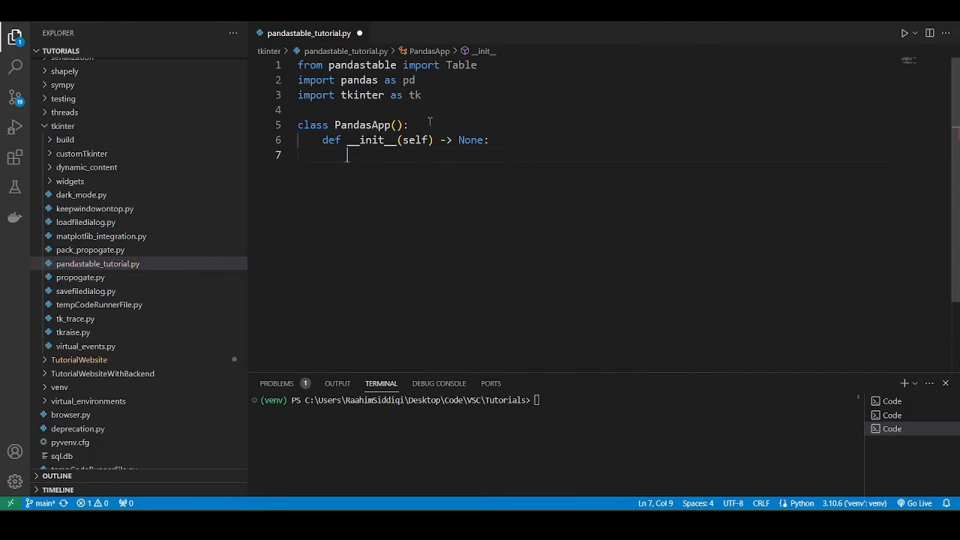
{"action": "type", "text": "pass"}
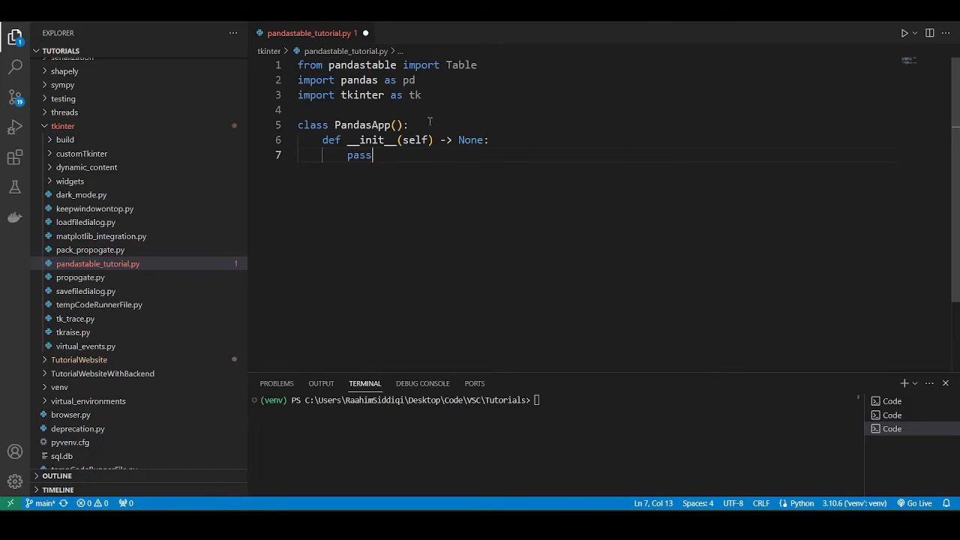
{"action": "key", "text": "Enter"}
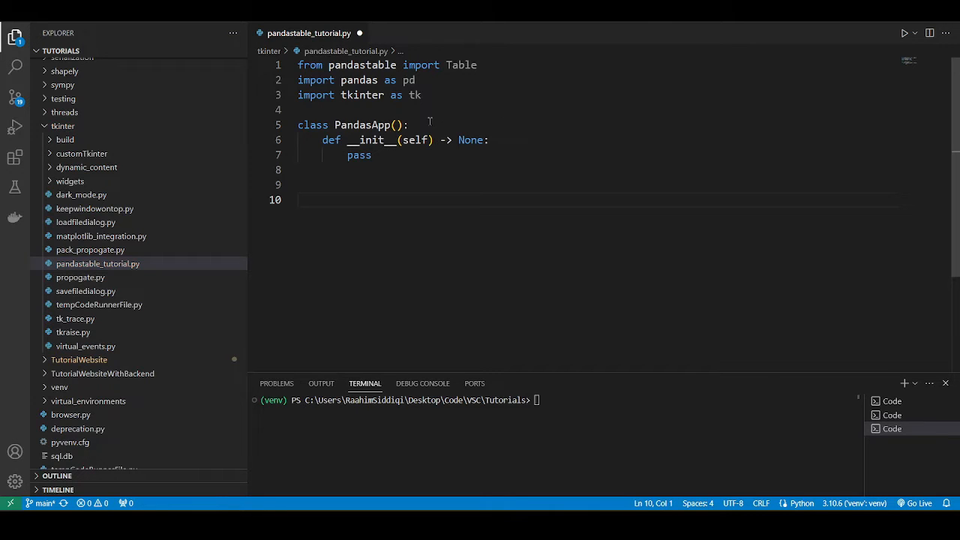
Add root = tk.Tk(), app = PandasApp() and root.mainloop() below the class.
{"action": "type", "text": "root = tk"}
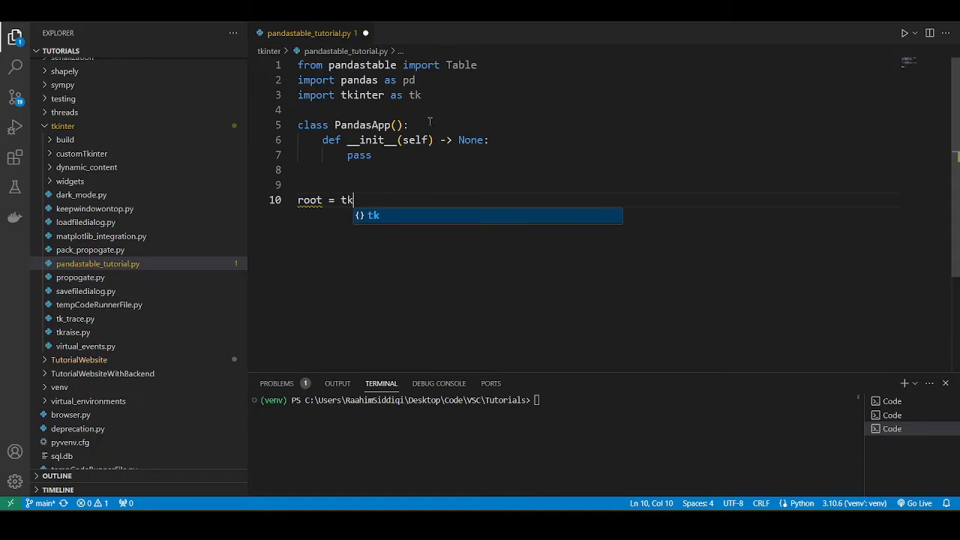
{"action": "type", "text": ".T"}
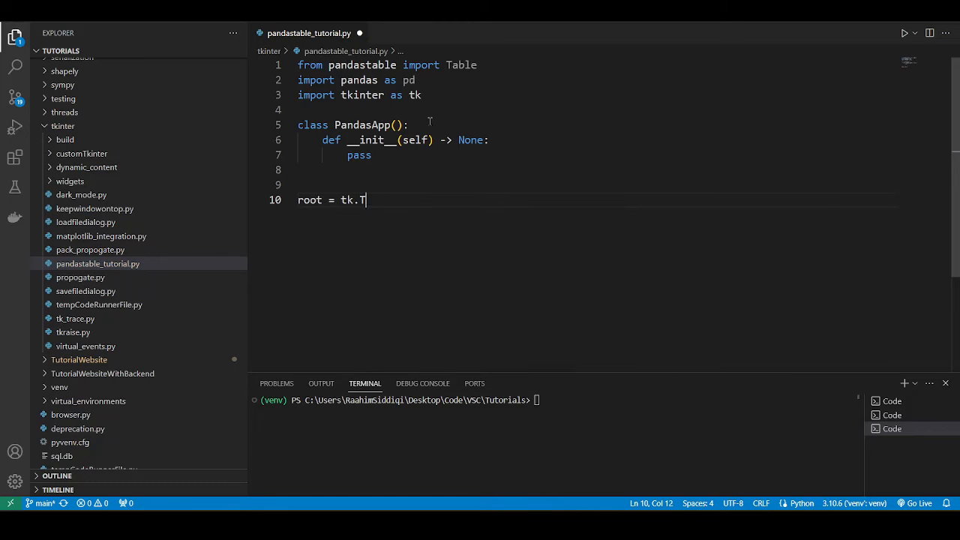
{"action": "type", "text": "k("}
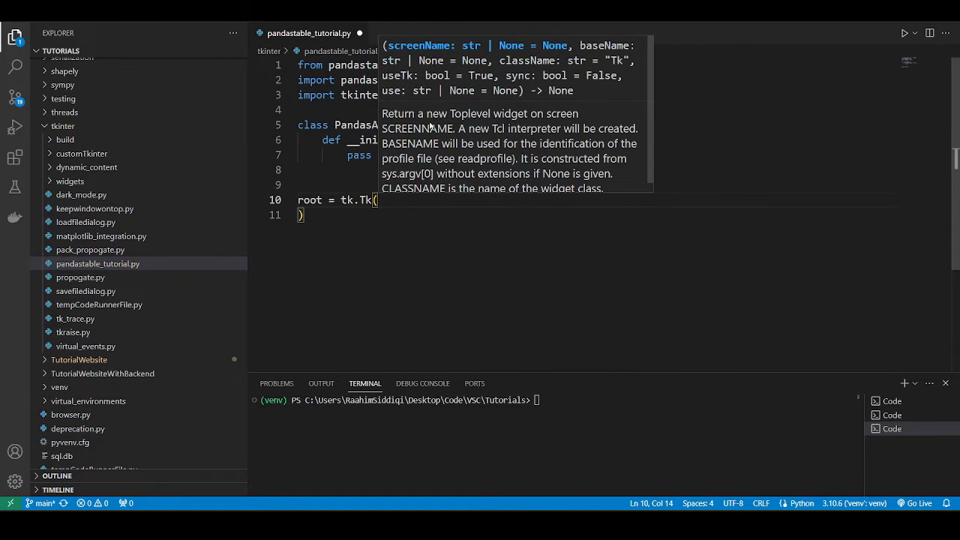
{"action": "type", "text": "root"}
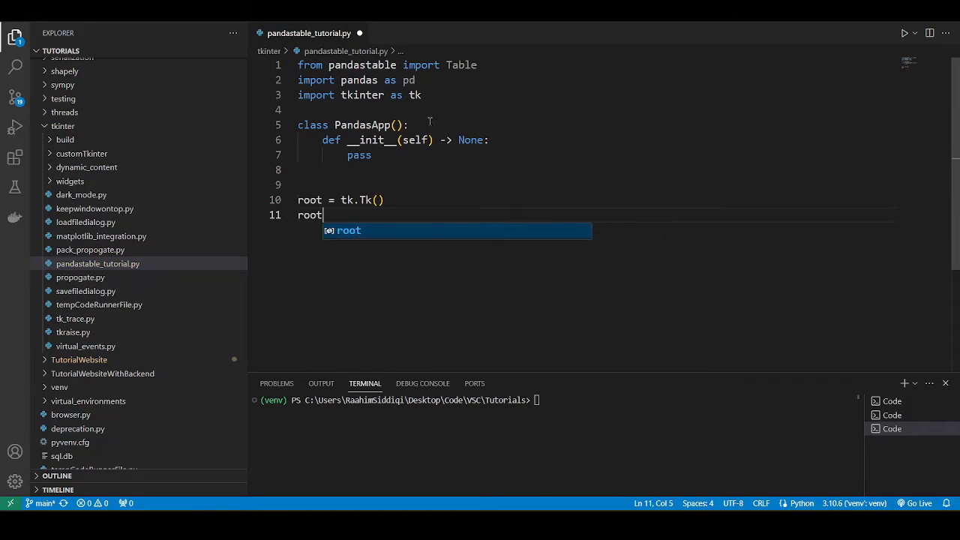
{"action": "type", "text": ".mainloop()"}
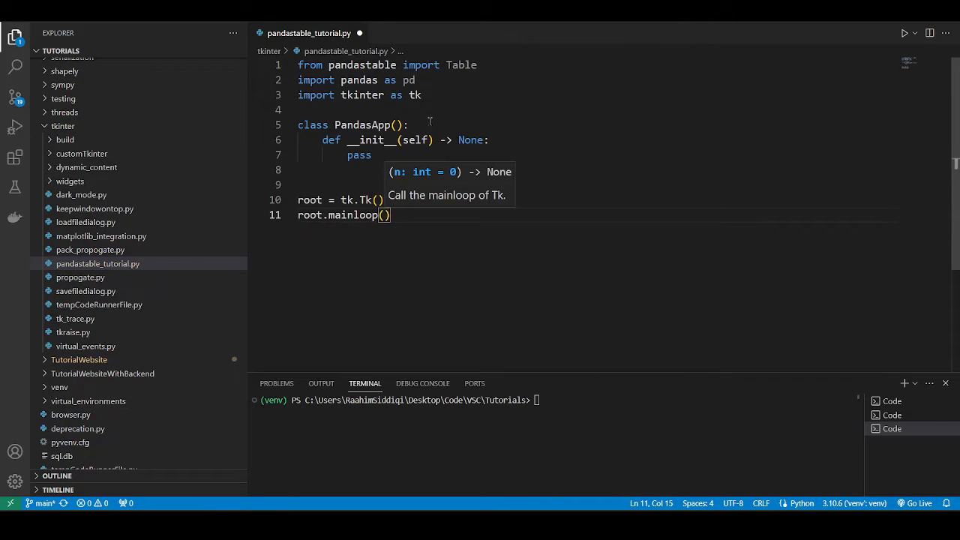
{"action": "key", "text": "Enter"}
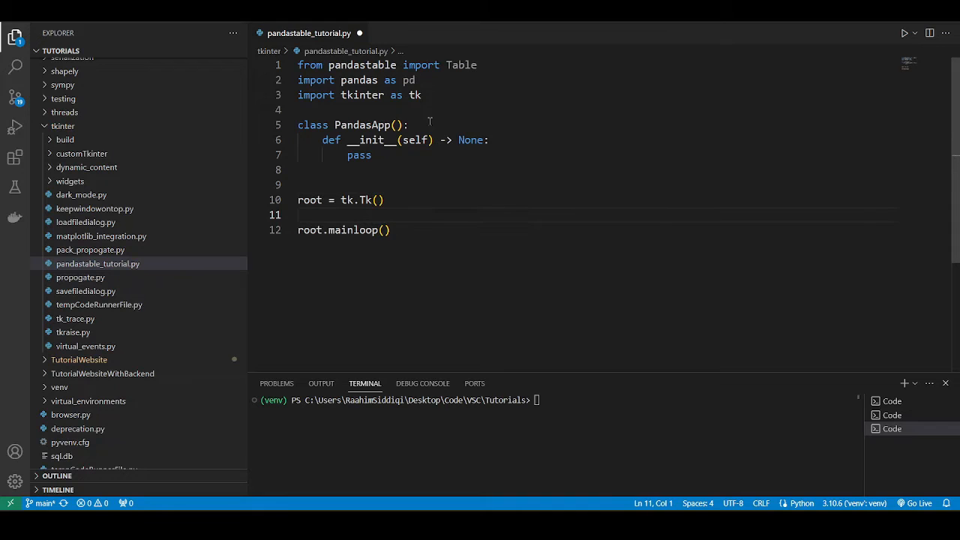
{"action": "type", "text": "app = PandasApp("}
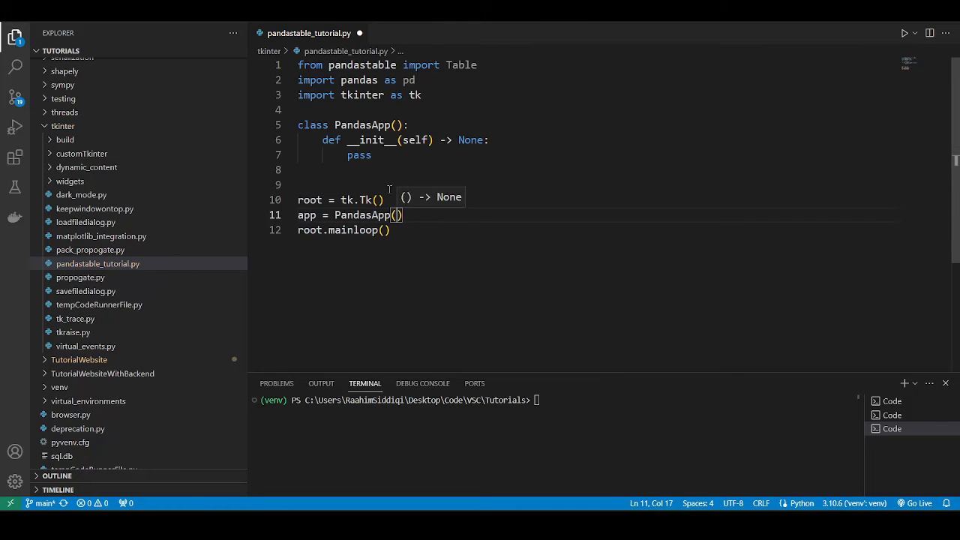
{"action": "double_click", "coordinate": [358, 154]}
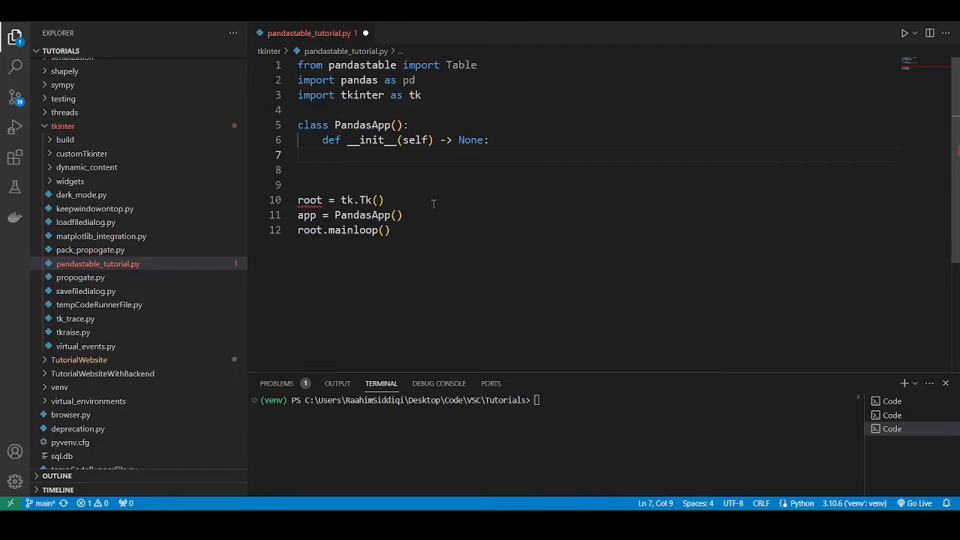
Give __init__ a master parameter, create self.frame = tk.Frame(master), and pass root to PandasApp.
{"action": "type", "text": "self.frame"}
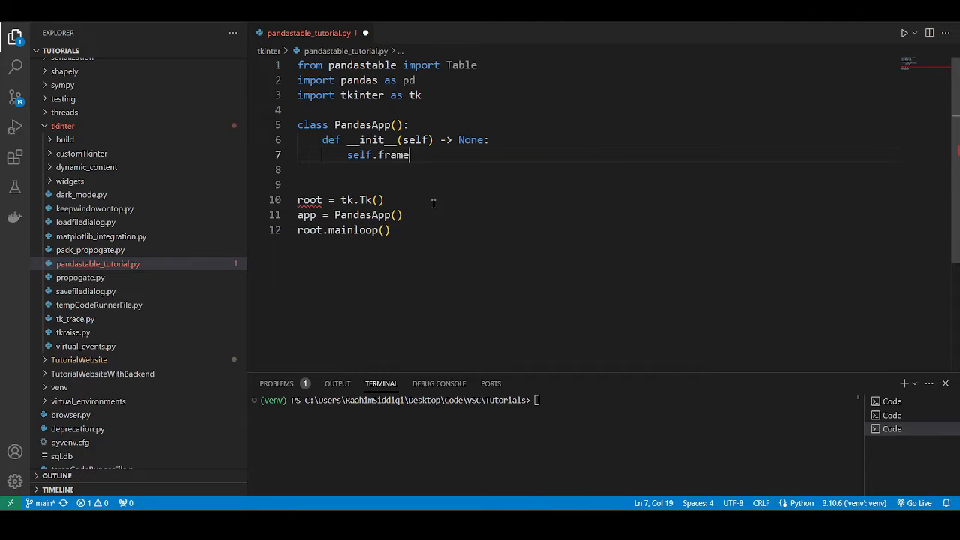
{"action": "left_click", "coordinate": [431, 141]}
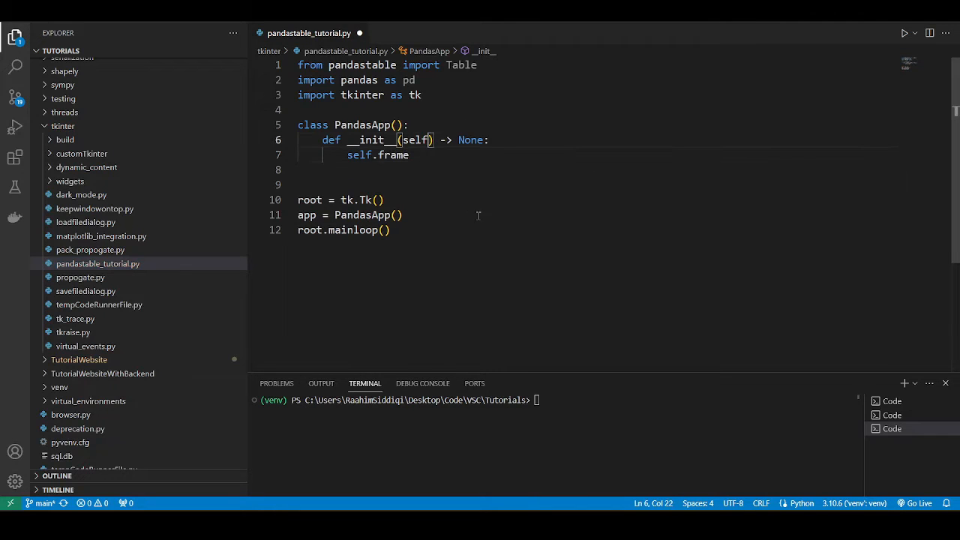
{"action": "type", "text": ", master"}
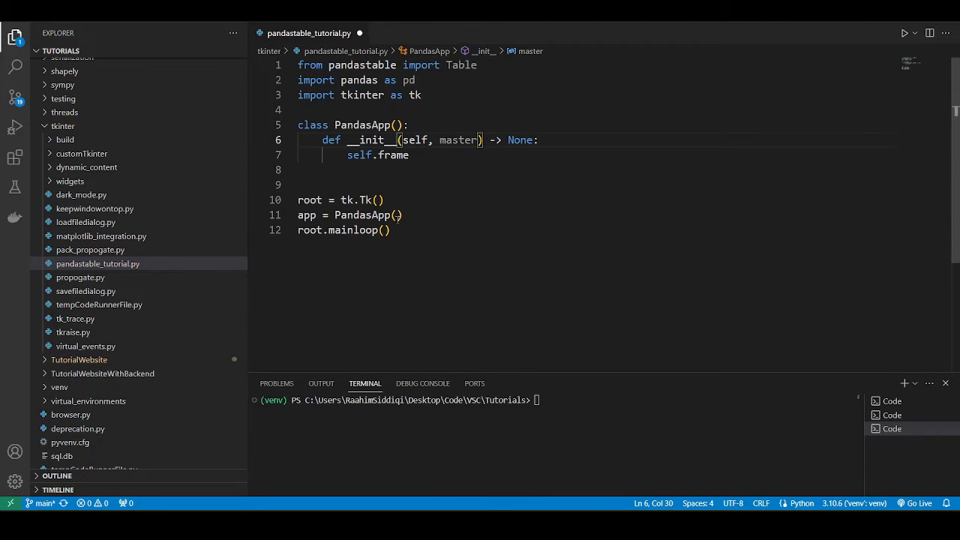
{"action": "type", "text": "root"}
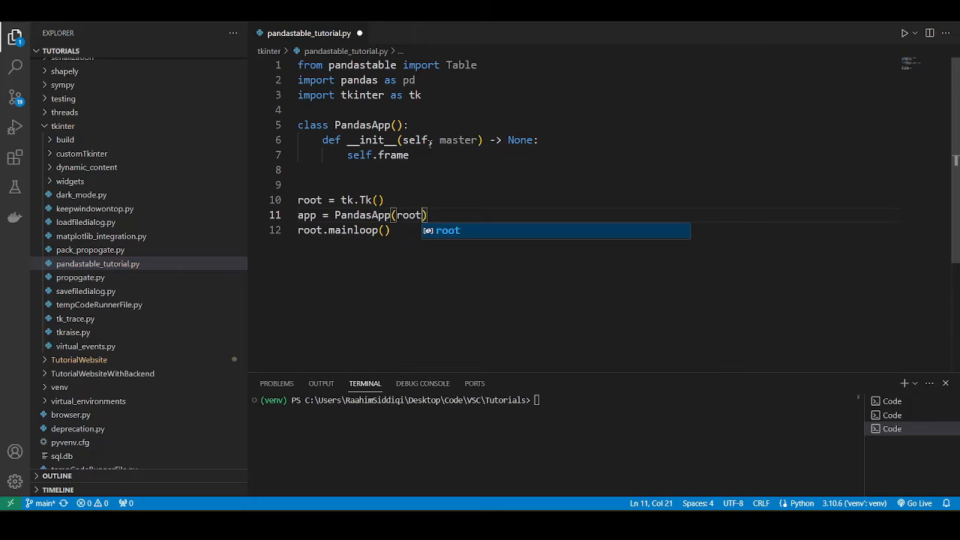
{"action": "type", "text": "= tk.Frame("}
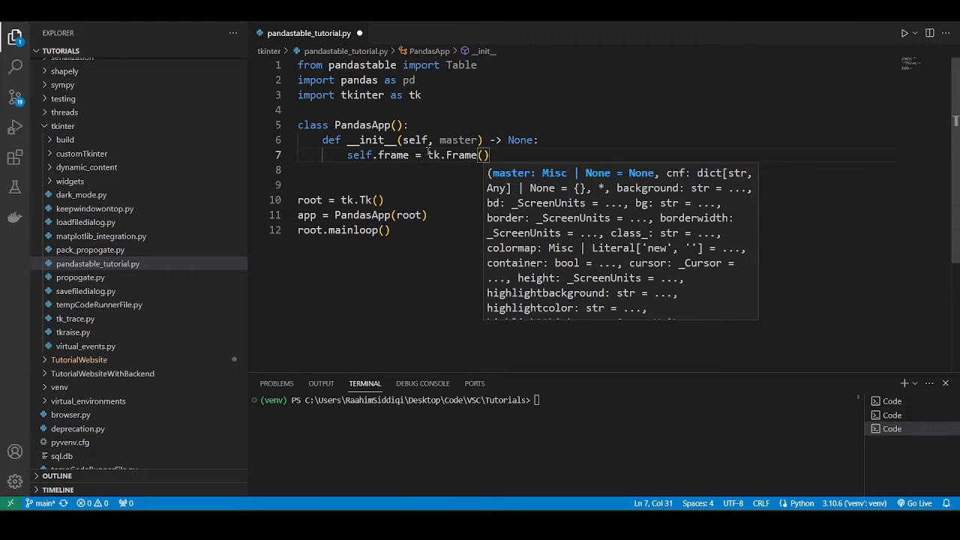
{"action": "type", "text": "master)"}
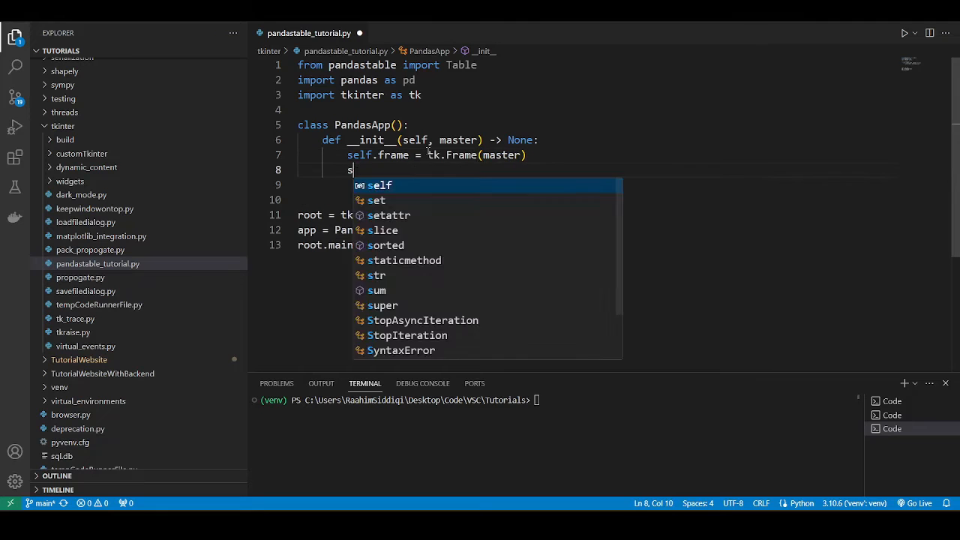
Pack self.frame with padx=10 and pady=10.
{"action": "type", "text": "elf.frame.pack()"}
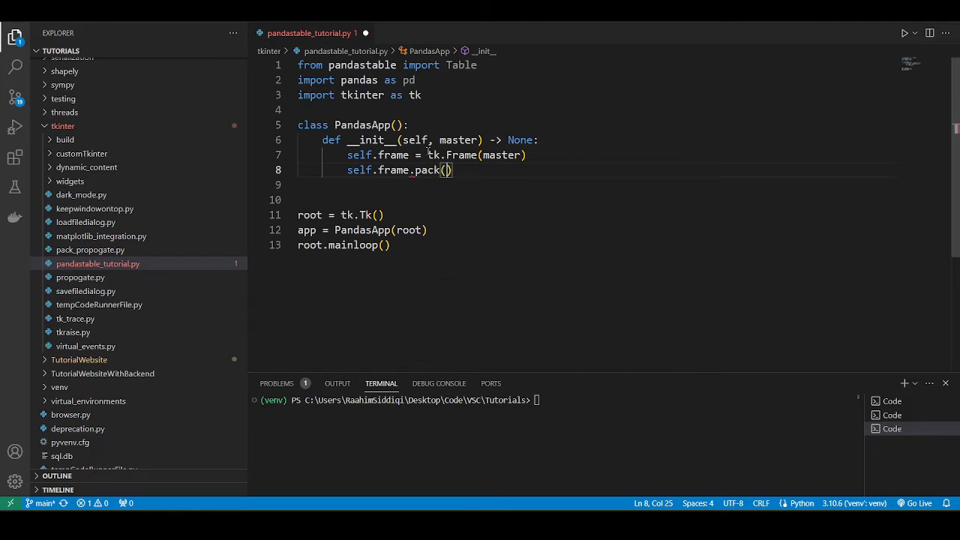
{"action": "type", "text": "padx=10,"}
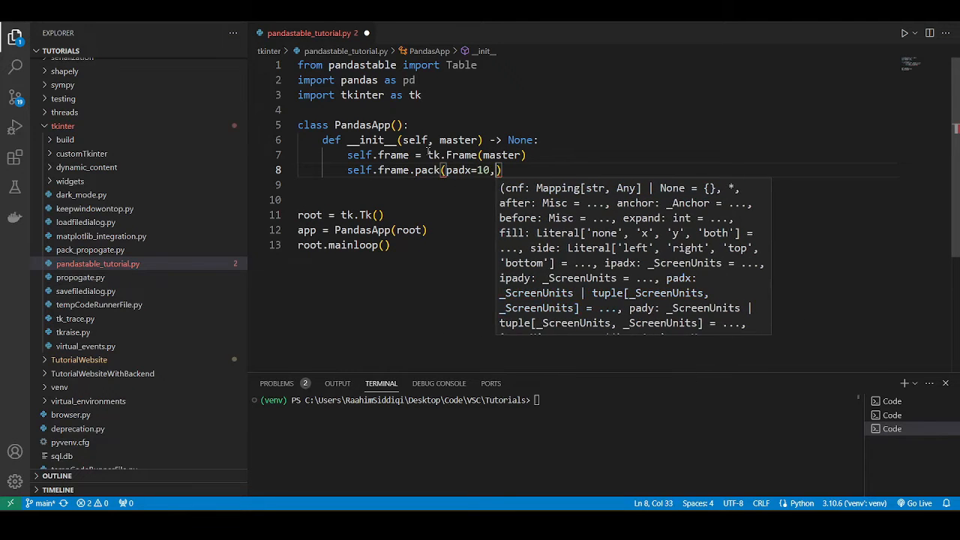
{"action": "type", "text": "pady=10)"}
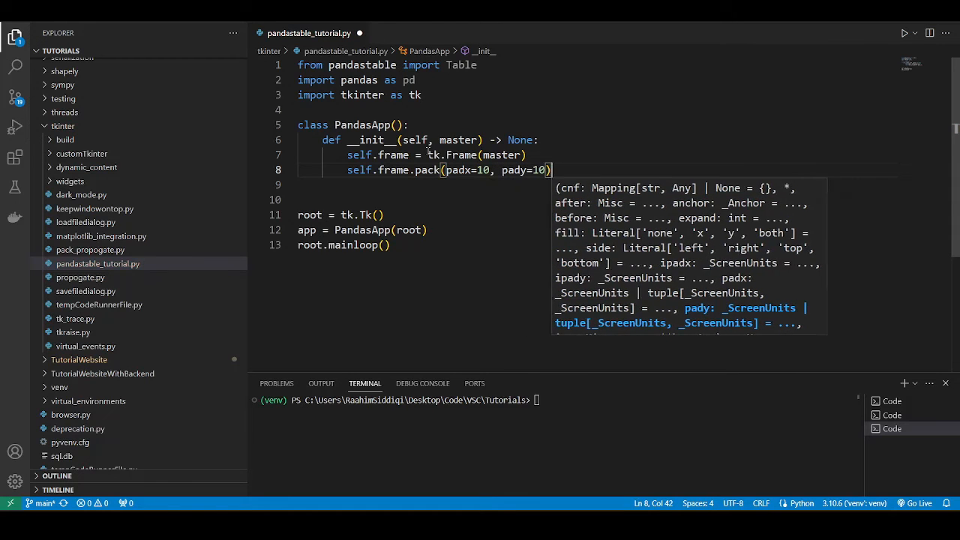
{"action": "key", "text": "Enter"}
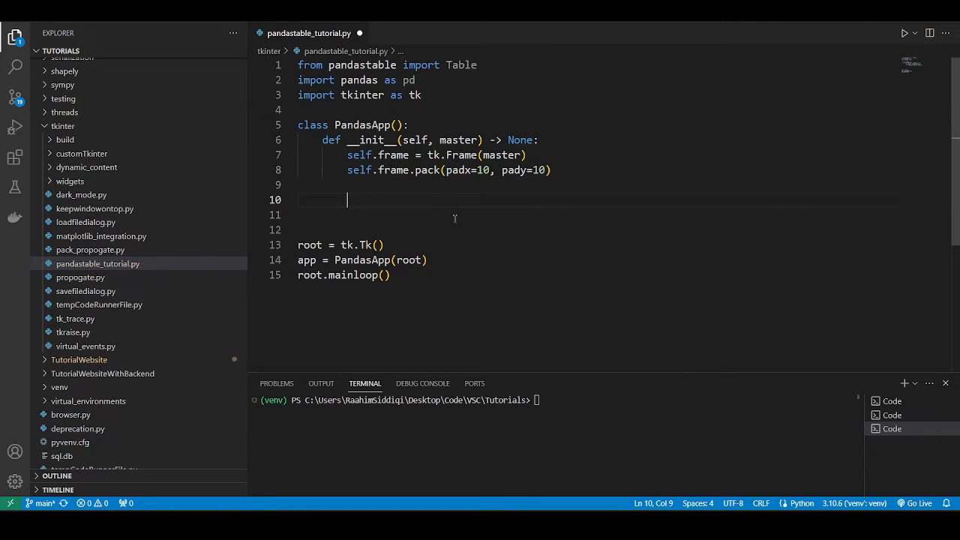
Create self.table = Table(self.frame, dataframe=pd.Data...) with the dataframe argument begun.
{"action": "type", "text": "self.ta"}
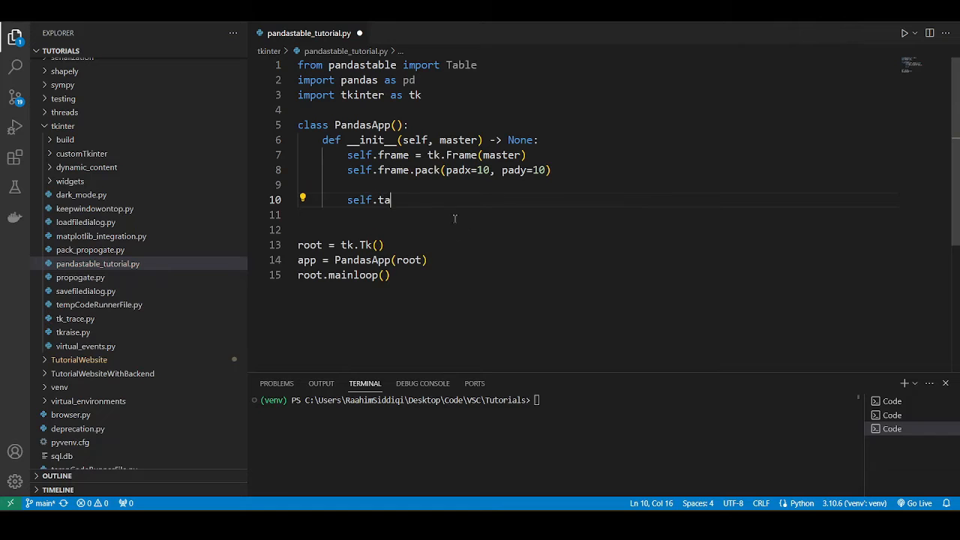
{"action": "type", "text": "ble"}
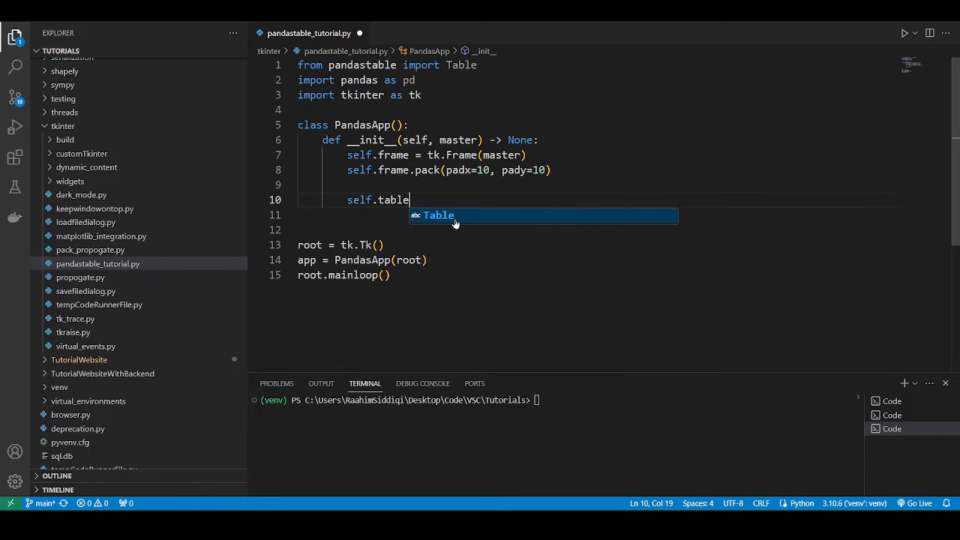
{"action": "type", "text": "= Table("}
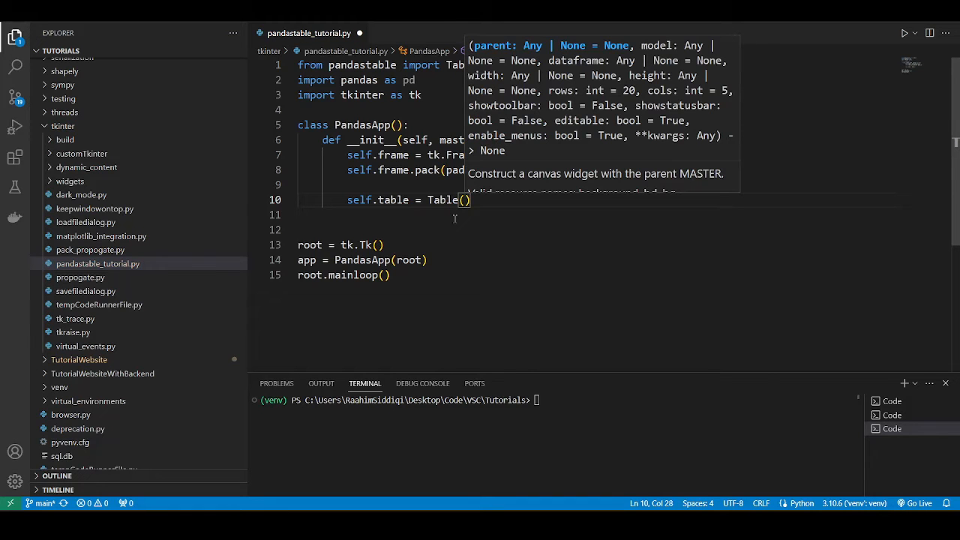
{"action": "type", "text": "root"}
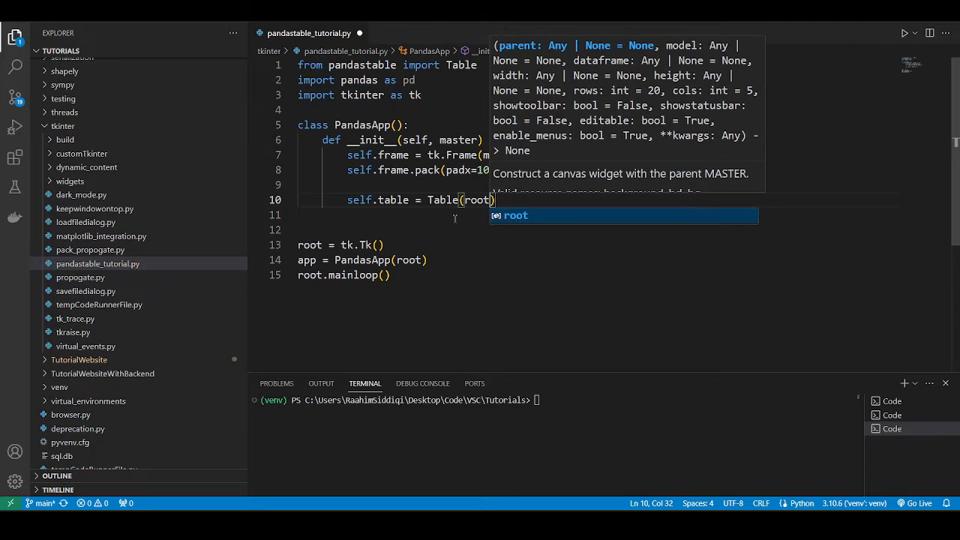
{"action": "type", "text": "maste"}
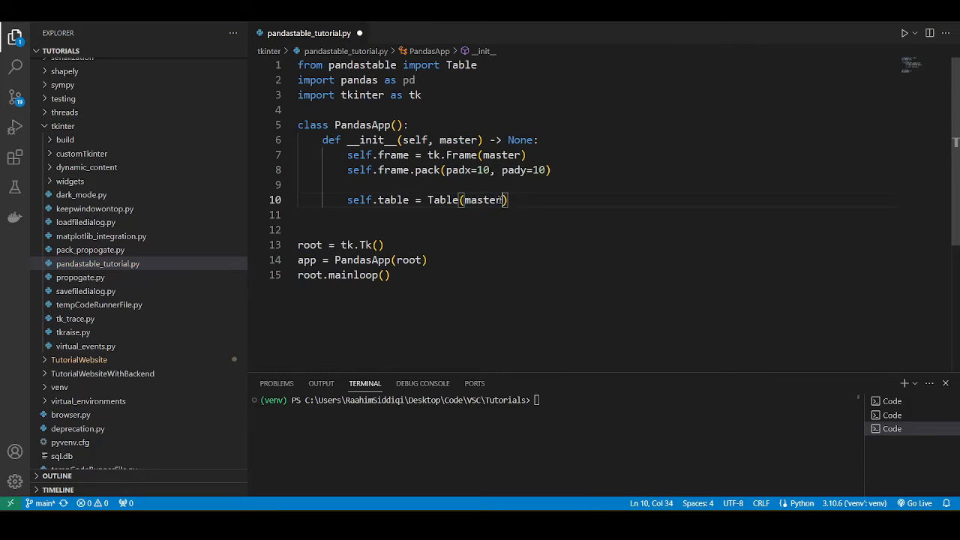
{"action": "double_click", "coordinate": [483, 200]}
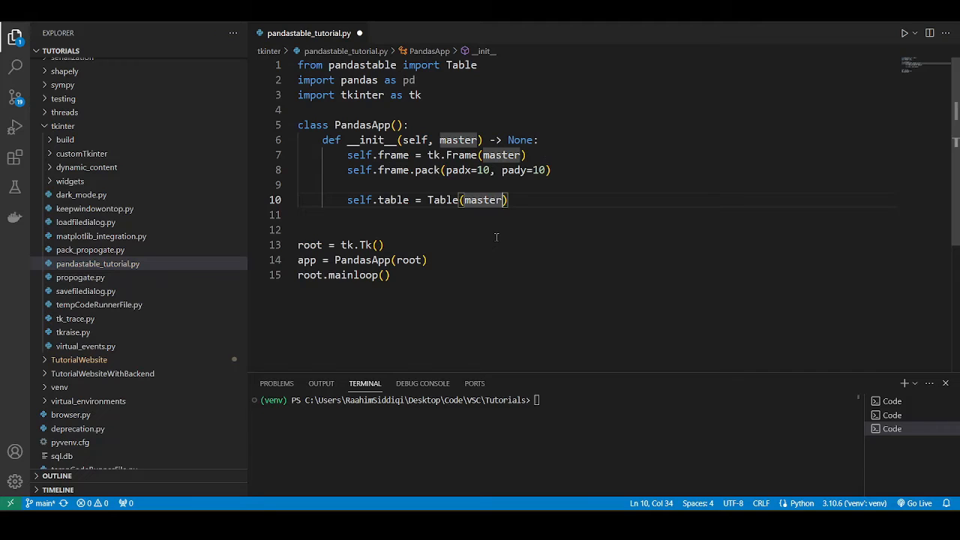
{"action": "key", "text": "BackSpace"}
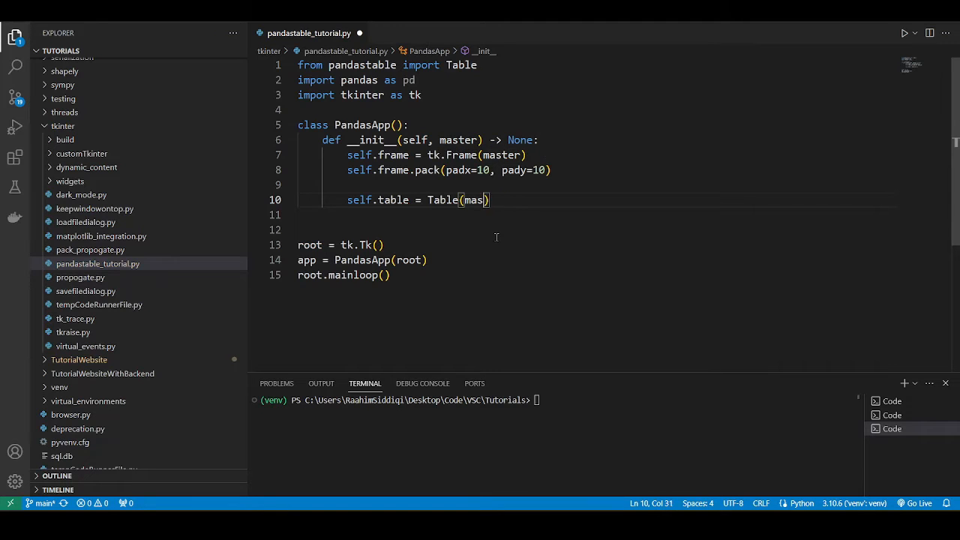
{"action": "type", "text": "self.frame"}
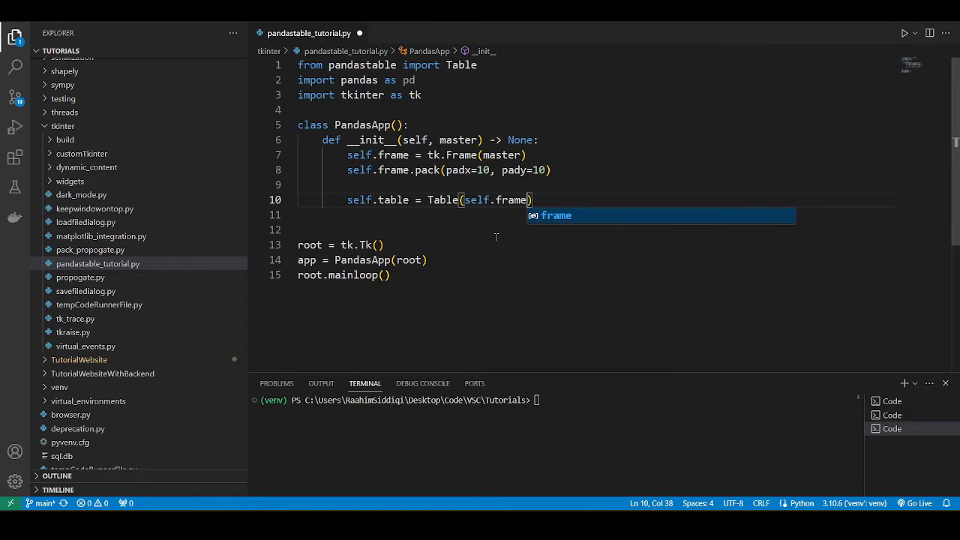
{"action": "type", "text": ","}
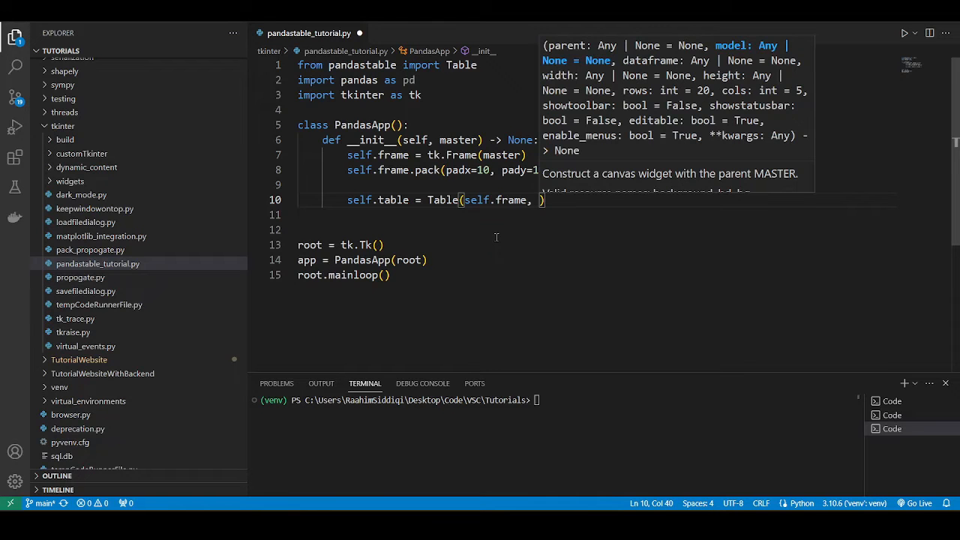
{"action": "type", "text": "dataframe="}
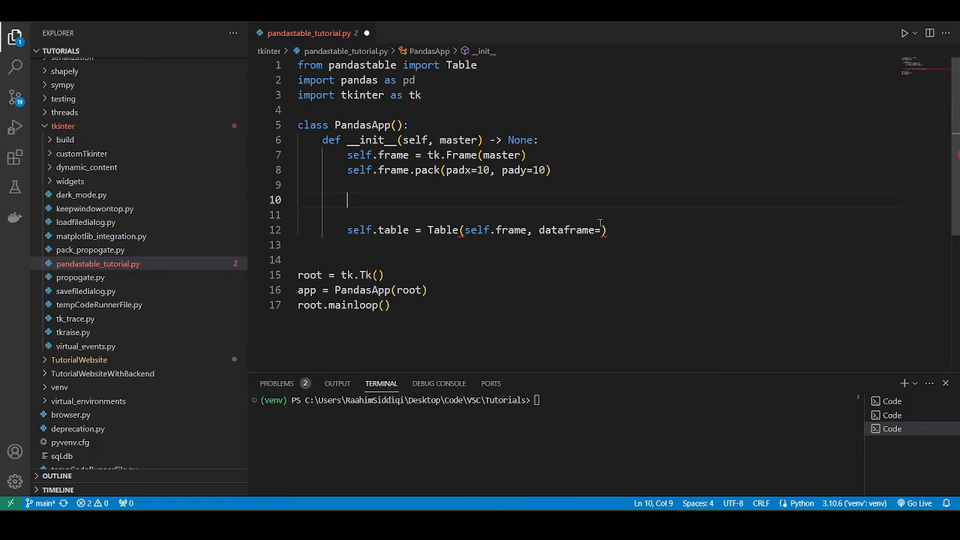
{"action": "type", "text": "pd.Data"}
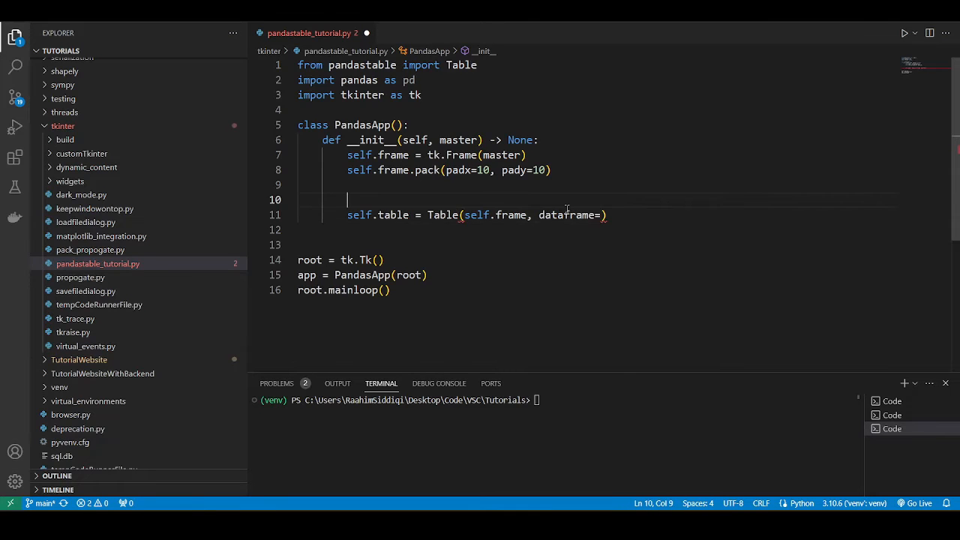
Start df = pd.DataFrame with a Name column listing John, Alice and Bob.
{"action": "type", "text": "df ="}
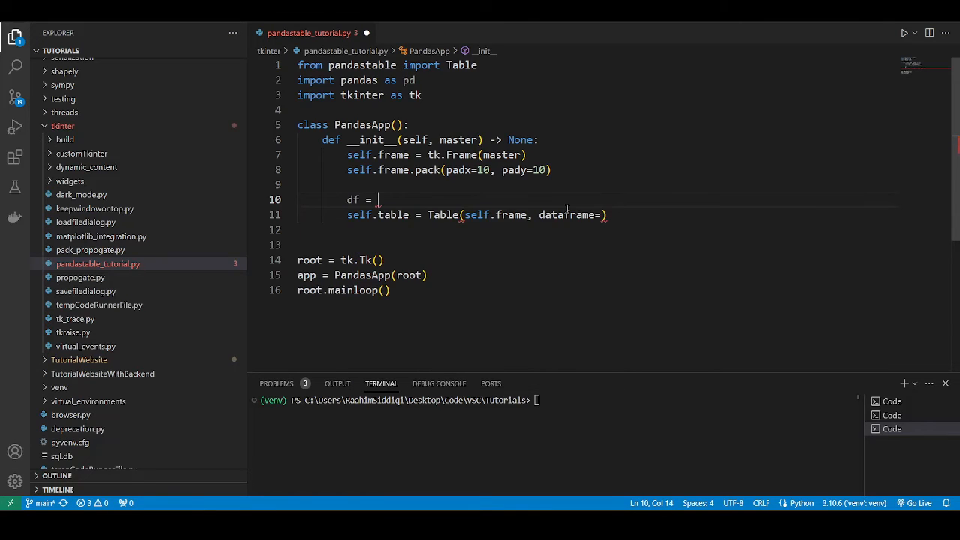
{"action": "key", "text": "Backspace"}
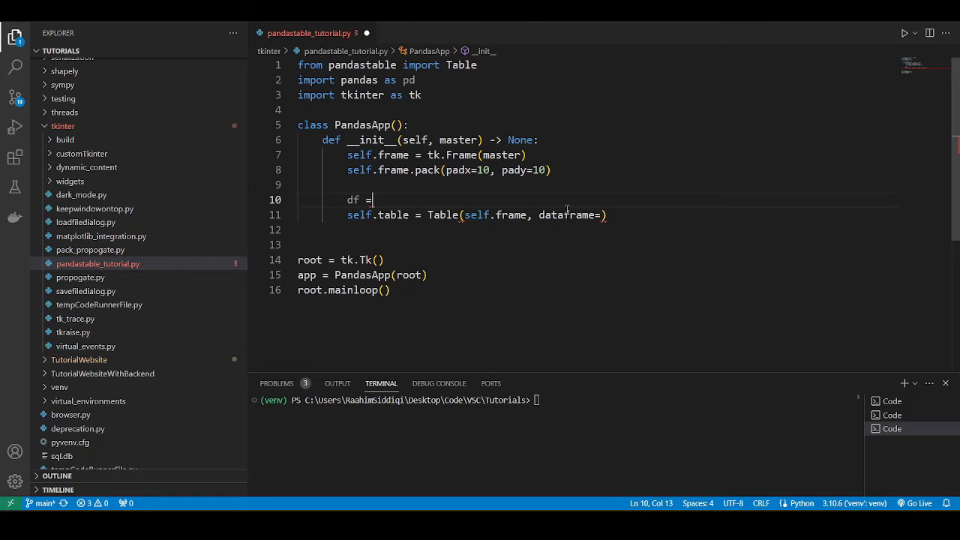
{"action": "key", "text": "Backspace"}
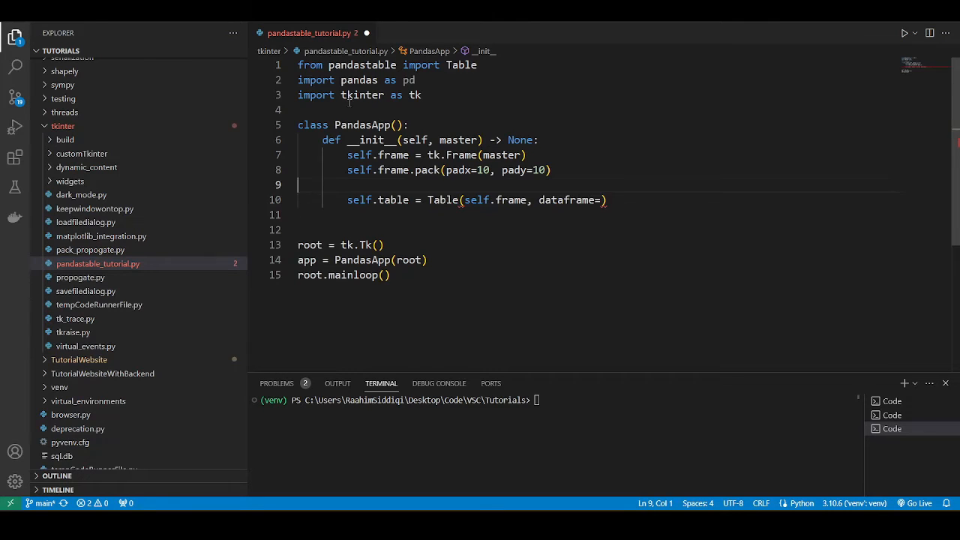
{"action": "type", "text": "df ="}
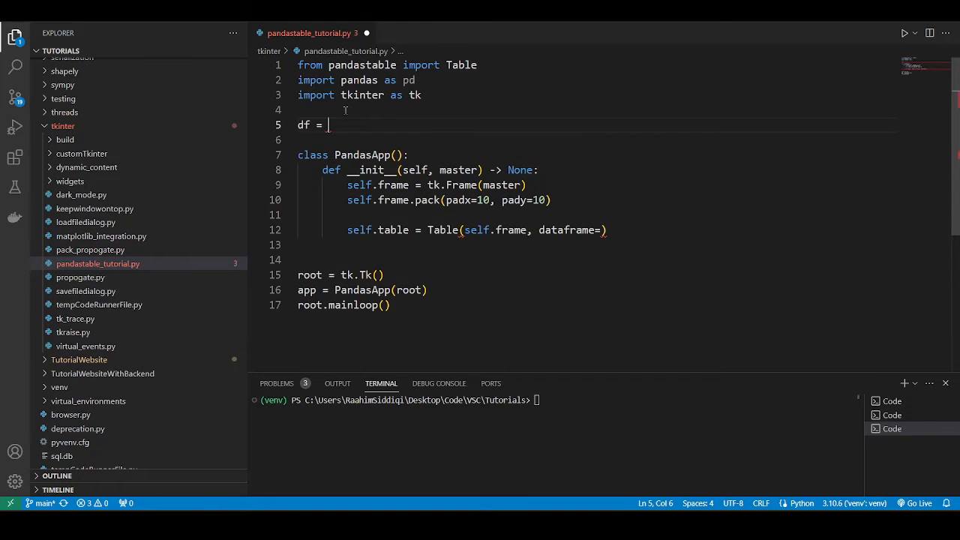
{"action": "type", "text": "ps."}
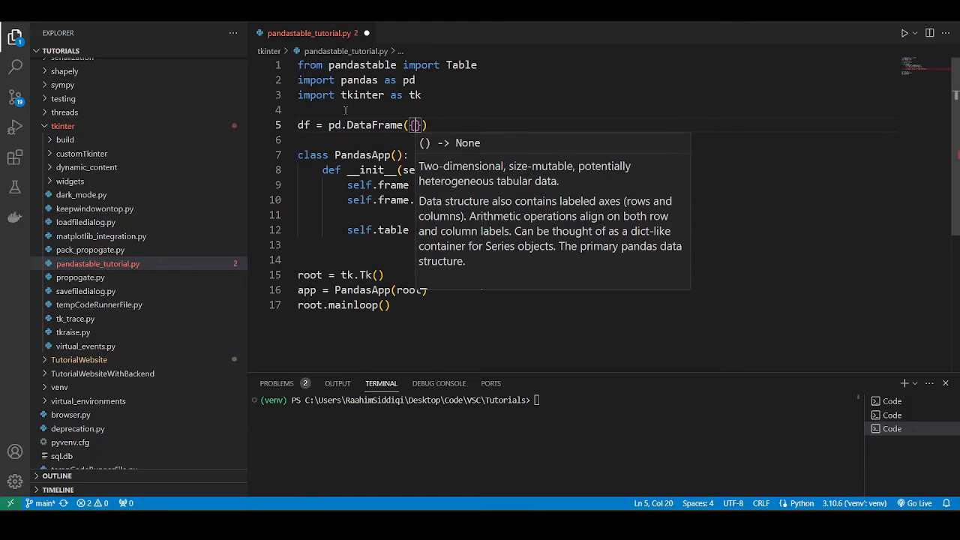
{"action": "type", "text": "{}"}
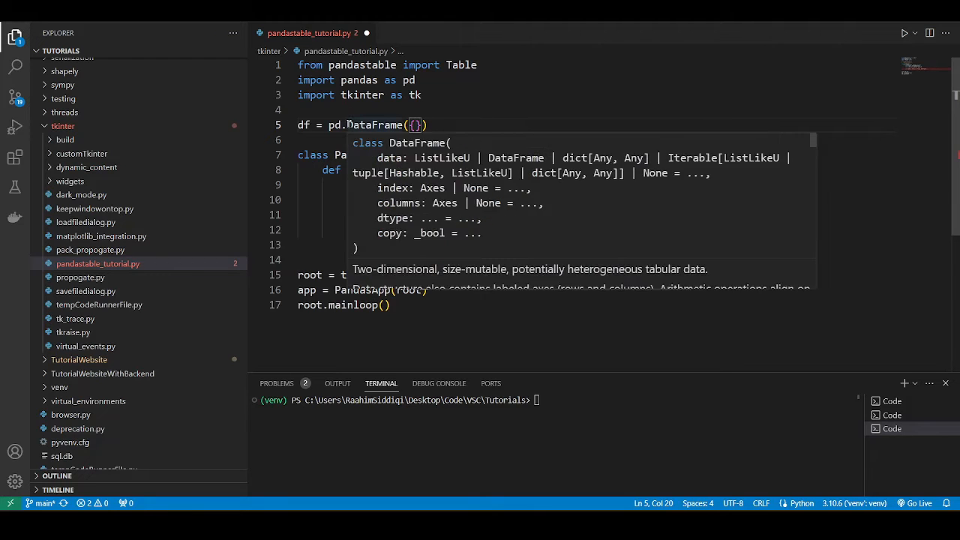
{"action": "type", "text": "\"Name\" : ["}
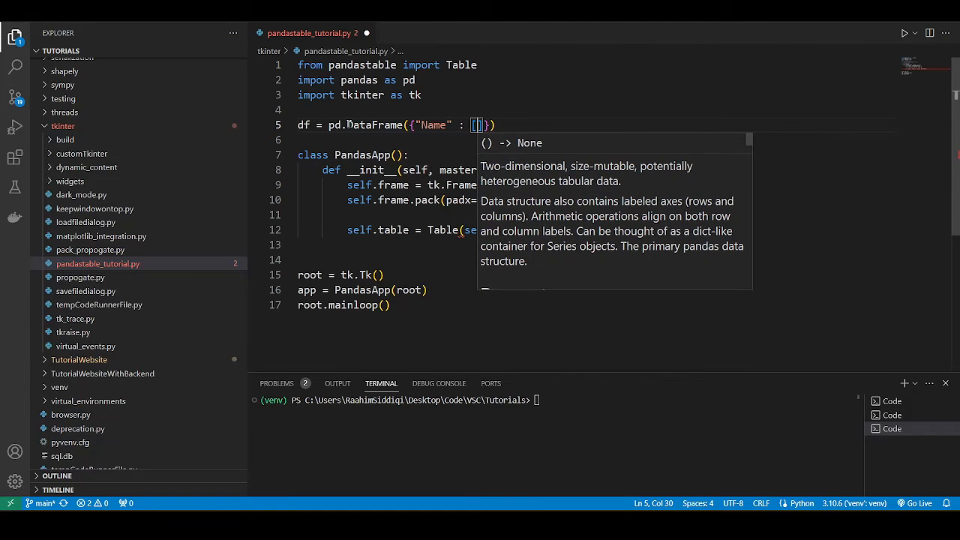
{"action": "type", "text": "\"Jp\""}
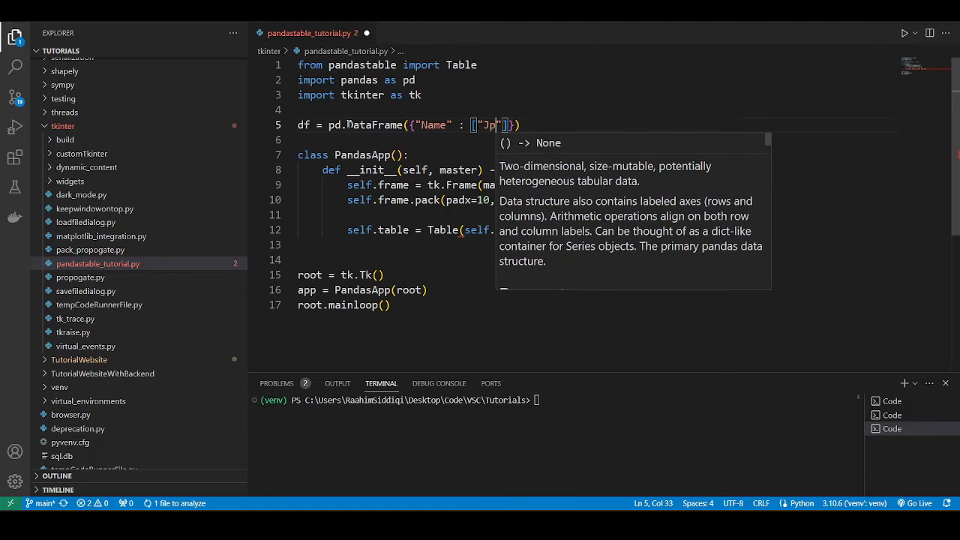
{"action": "type", "text": "ohn"}
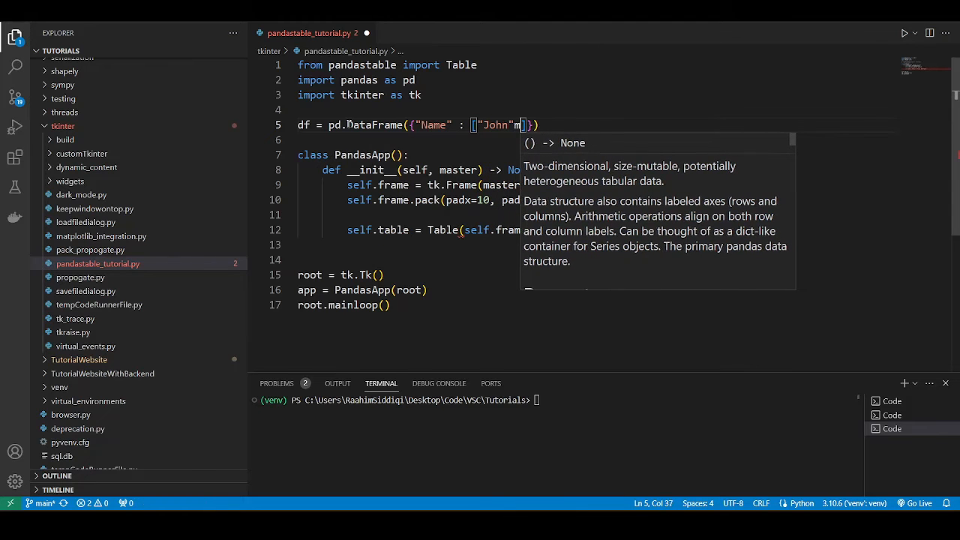
{"action": "type", "text": ", \"Al\""}
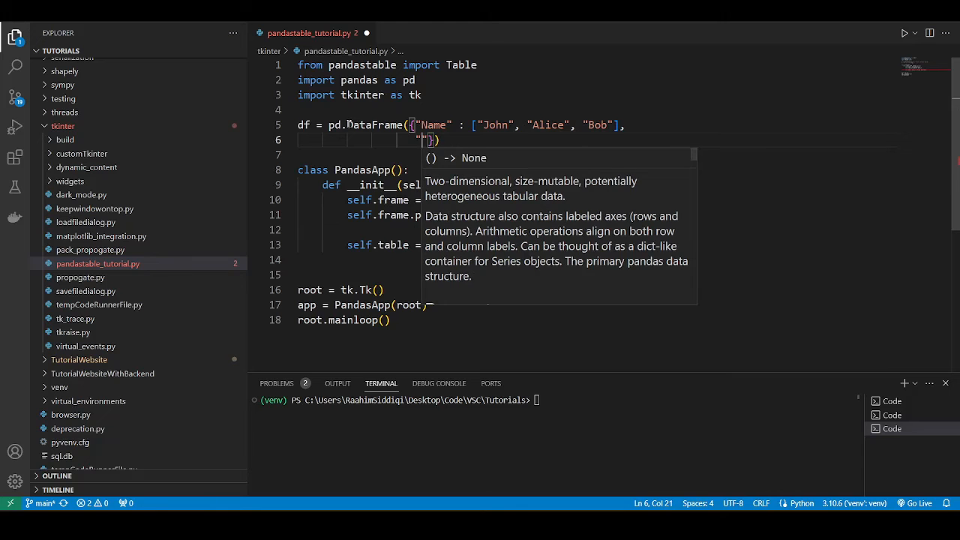
Add Age [20, 30, 40] and Gender [Male, Female, Male] columns to the DataFrame.
{"action": "type", "text": "Age"}
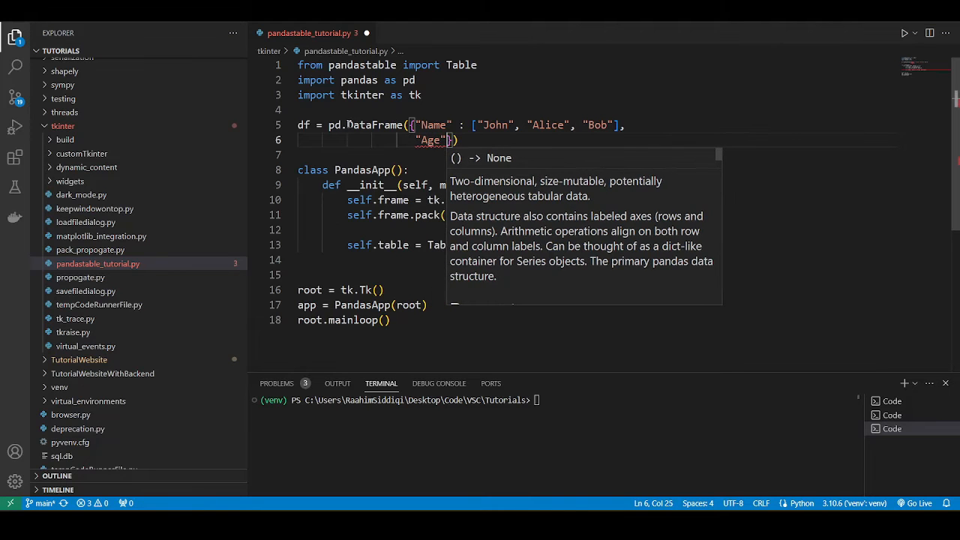
{"action": "type", "text": "[20, 30, 40],"}
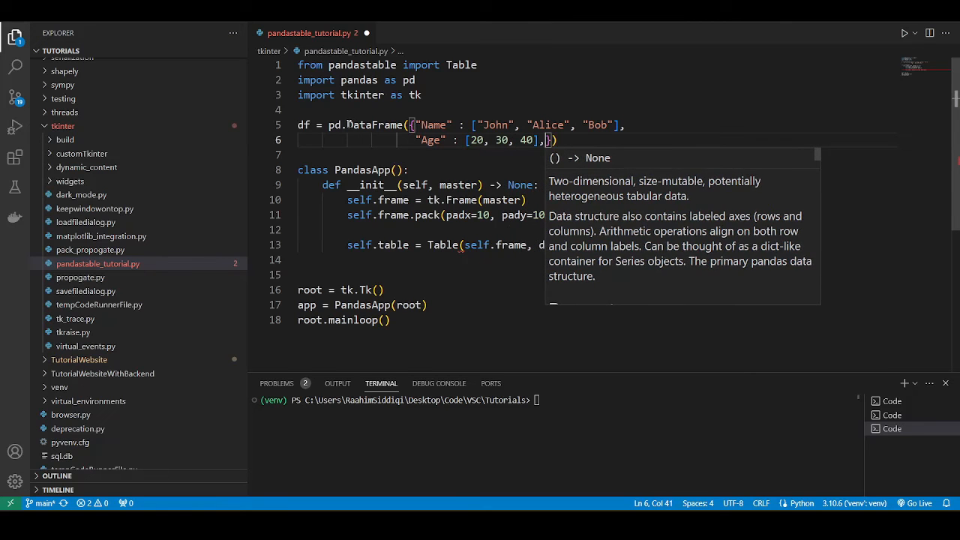
{"action": "type", "text": "\"Gender\": []})"}
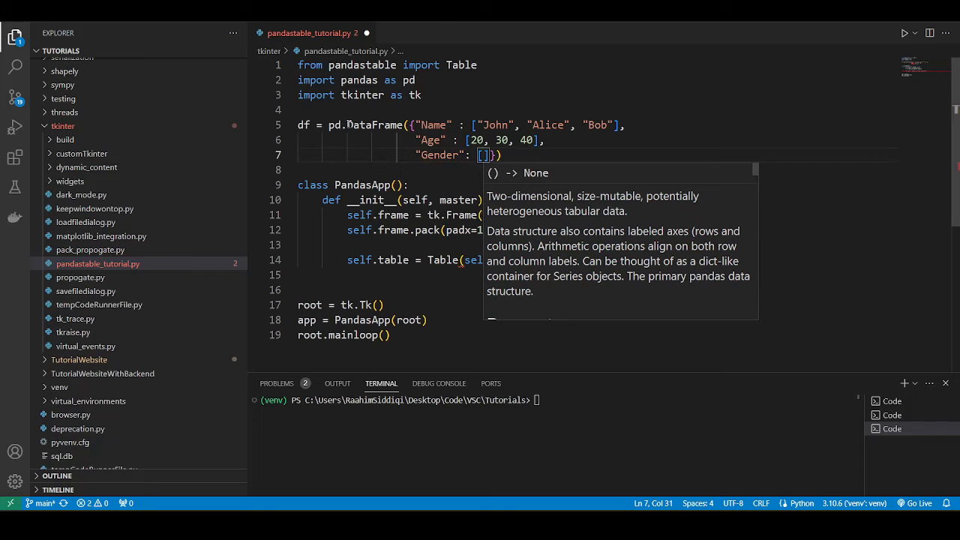
{"action": "type", "text": "\"Male\","}
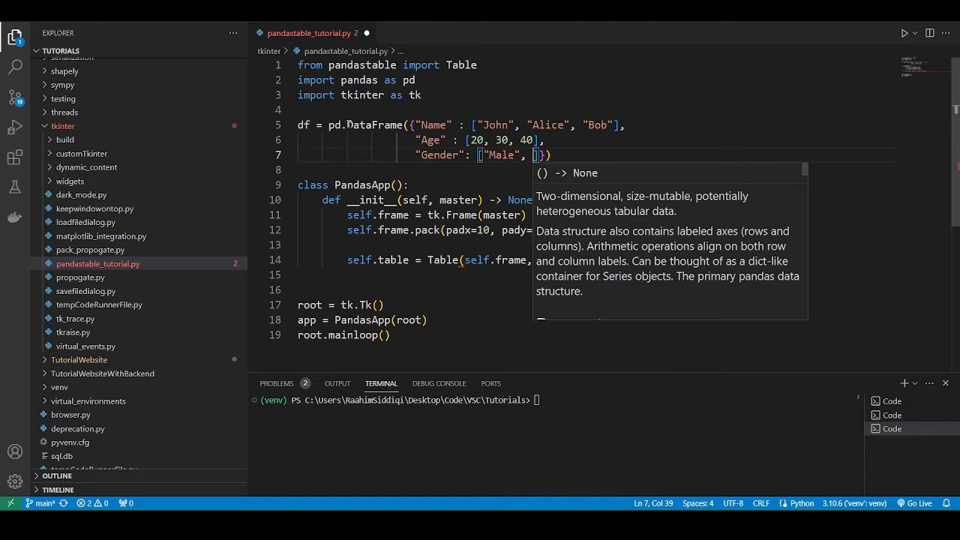
{"action": "type", "text": "\"Female\", \"Male"}
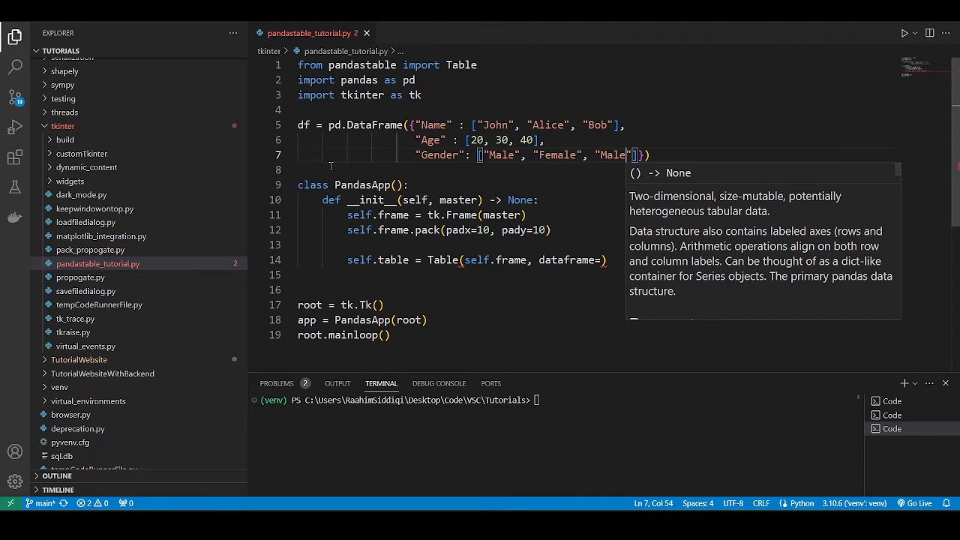
Pass dataframe=df, showstatusbar=True and showtoolbar=True to Table, call self.table.show(), and run the script.
{"action": "type", "text": "df"}
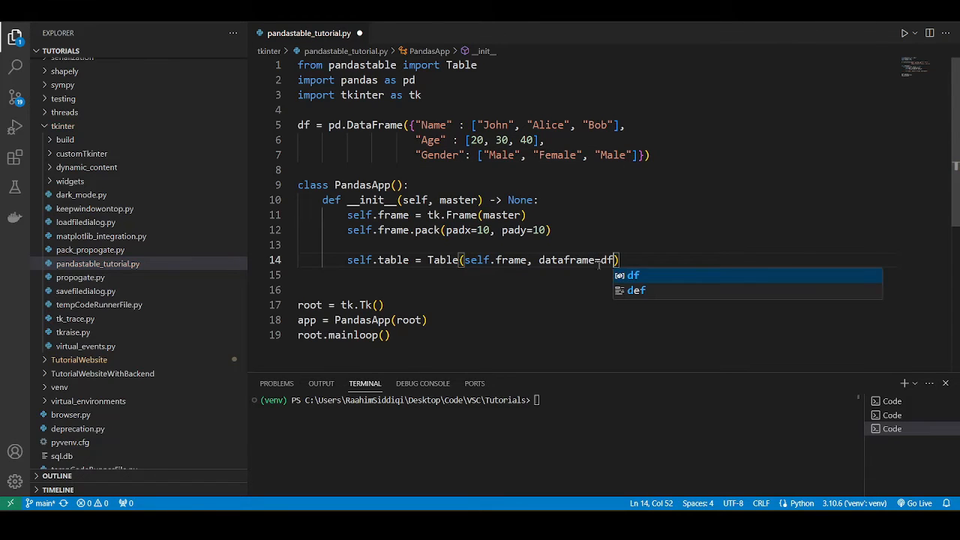
{"action": "type", "text": "\", \""}
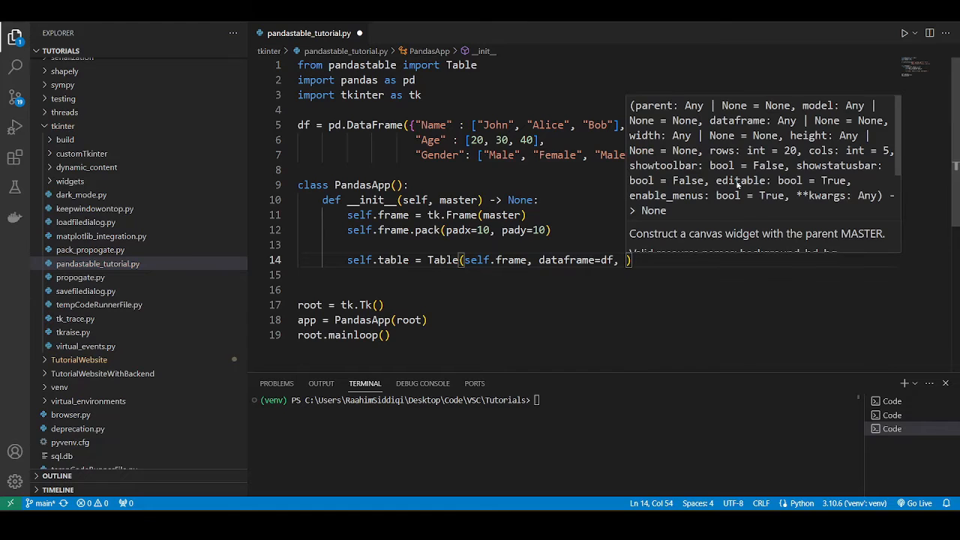
{"action": "mouse_move", "coordinate": [837, 165]}
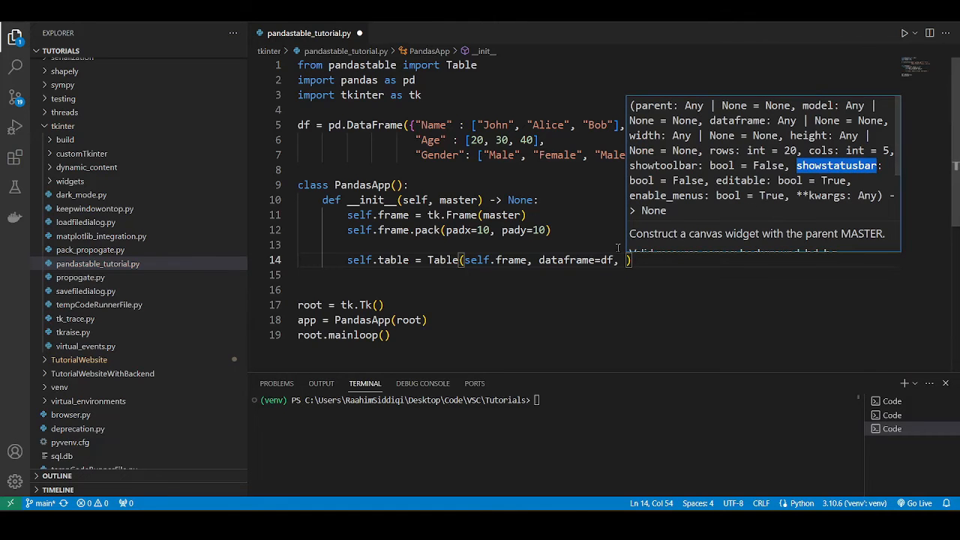
{"action": "type", "text": "showstatusbar="}
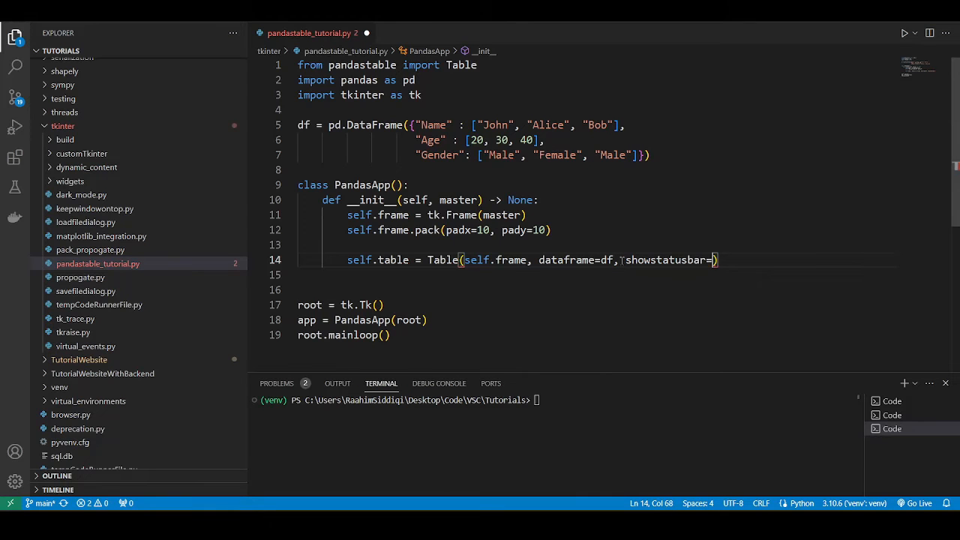
{"action": "type", "text": "True, showtoolbar=True"}
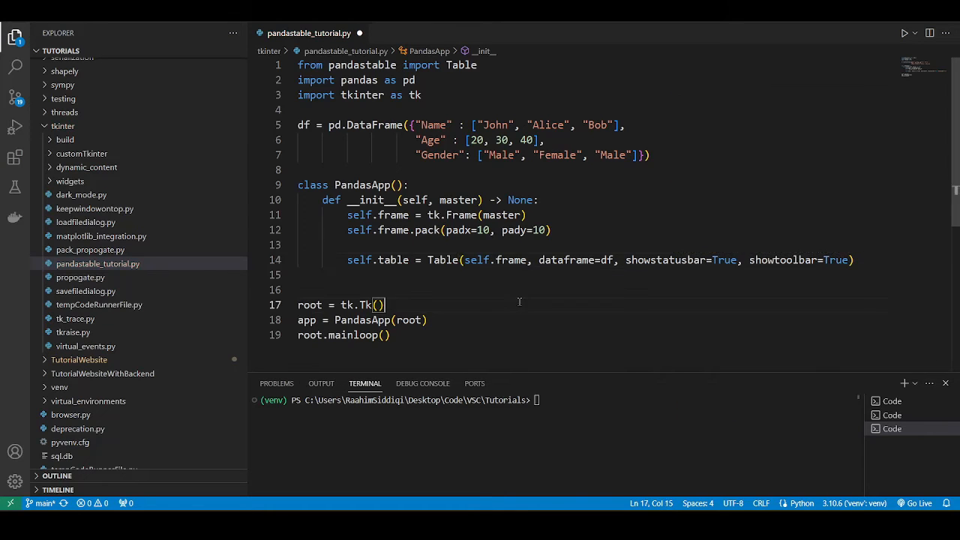
{"action": "type", "text": "self.table.show("}
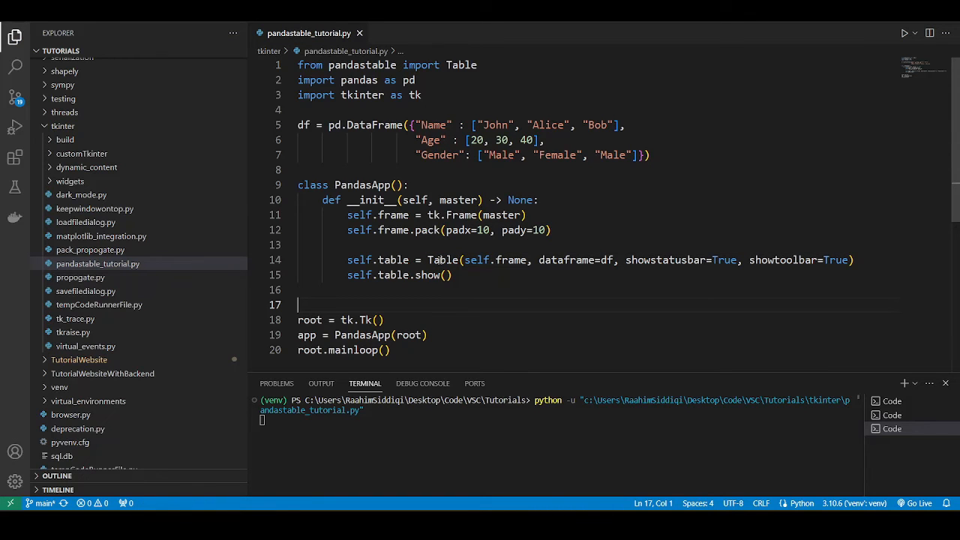
Move the pandastable window toward the screen centre and start editing the Female cell.
{"action": "left_click", "coordinate": [904, 33]}
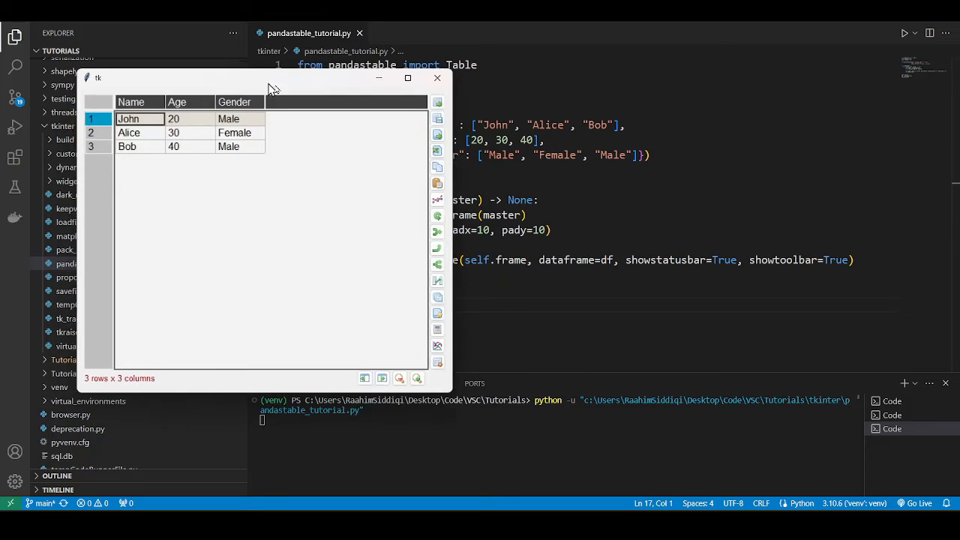
{"action": "left_click_drag", "start_coordinate": [270, 78], "coordinate": [510, 111]}
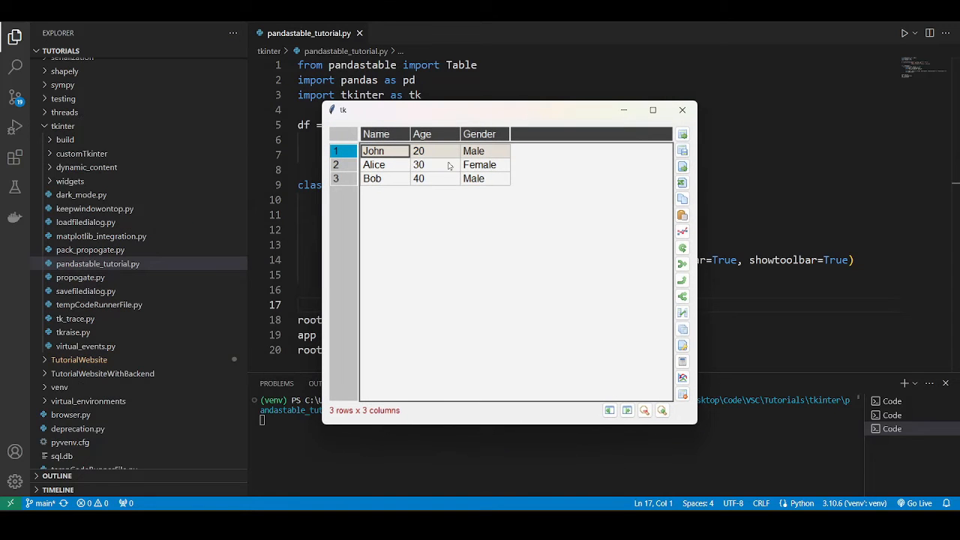
{"action": "mouse_move", "coordinate": [387, 135]}
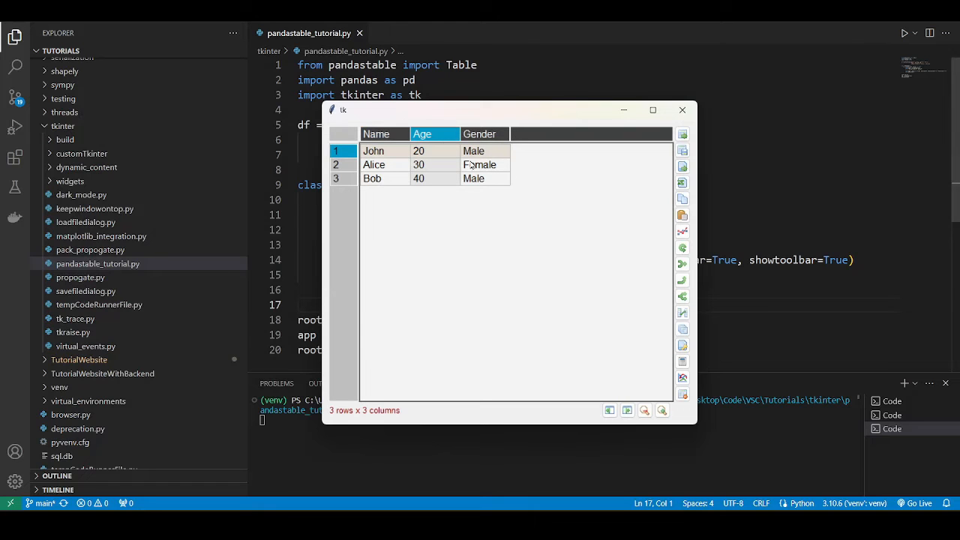
{"action": "double_click", "coordinate": [419, 150]}
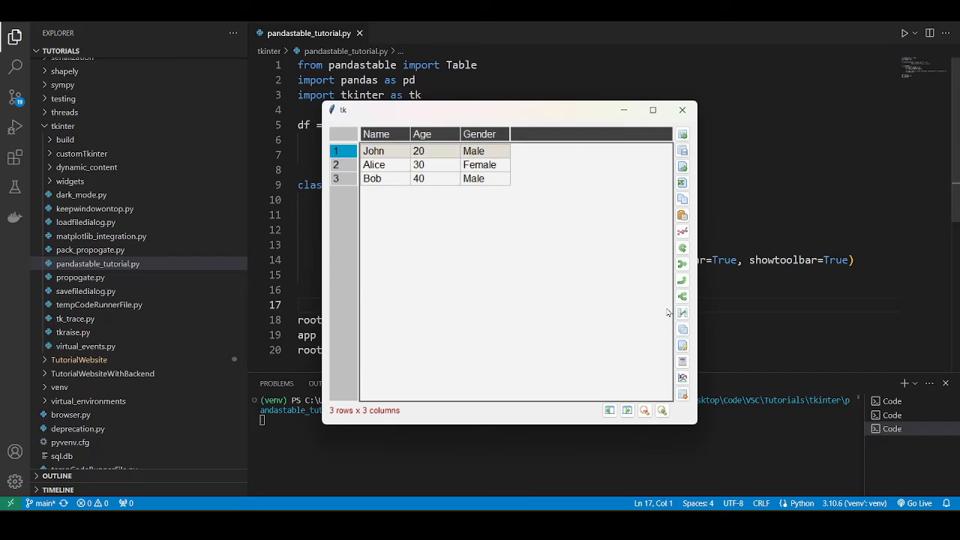
{"action": "mouse_move", "coordinate": [682, 135]}
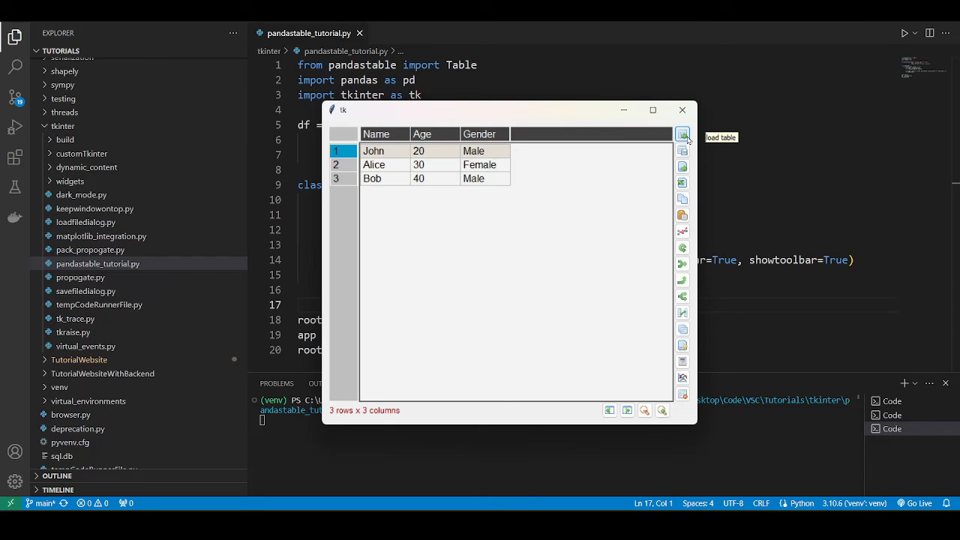
{"action": "mouse_move", "coordinate": [683, 150]}
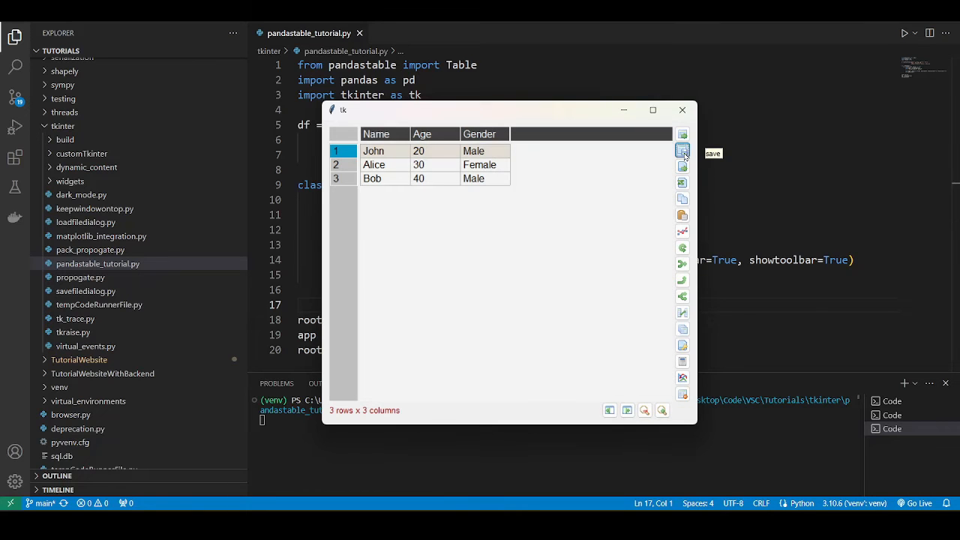
{"action": "left_click", "coordinate": [681, 150]}
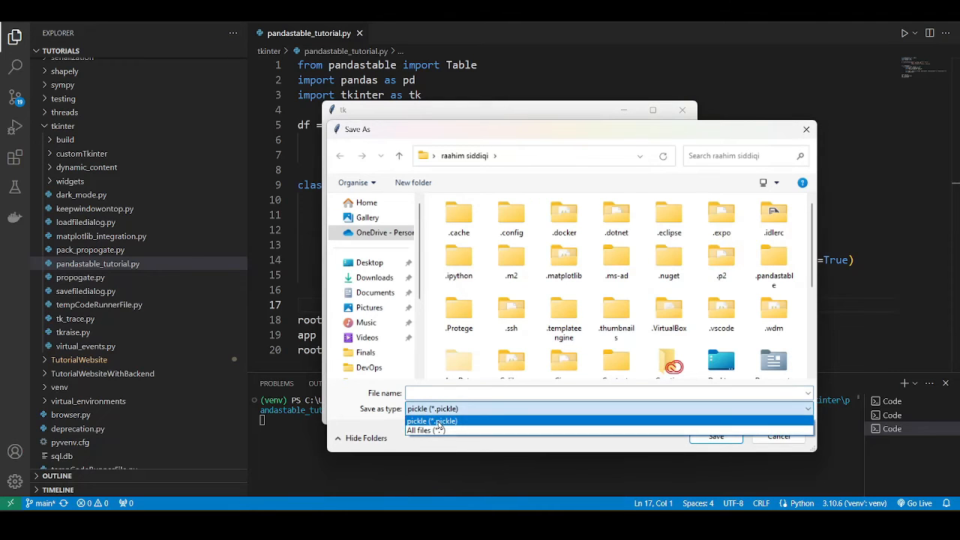
{"action": "left_click", "coordinate": [432, 420]}
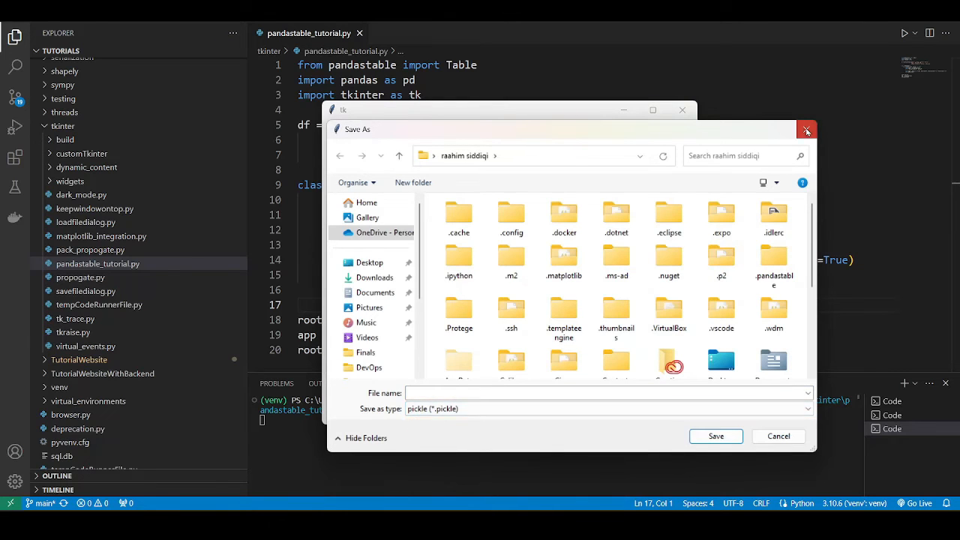
{"action": "left_click", "coordinate": [807, 129]}
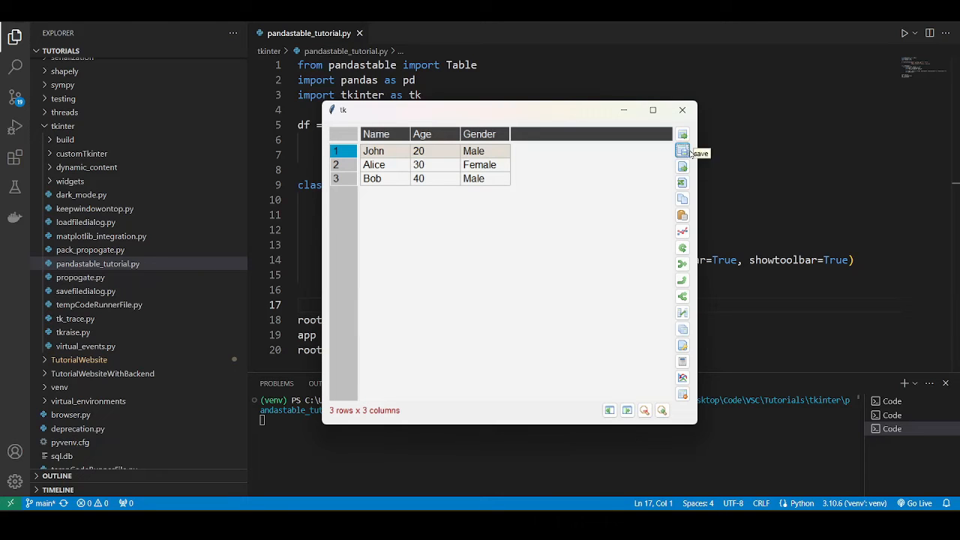
{"action": "mouse_move", "coordinate": [594, 189]}
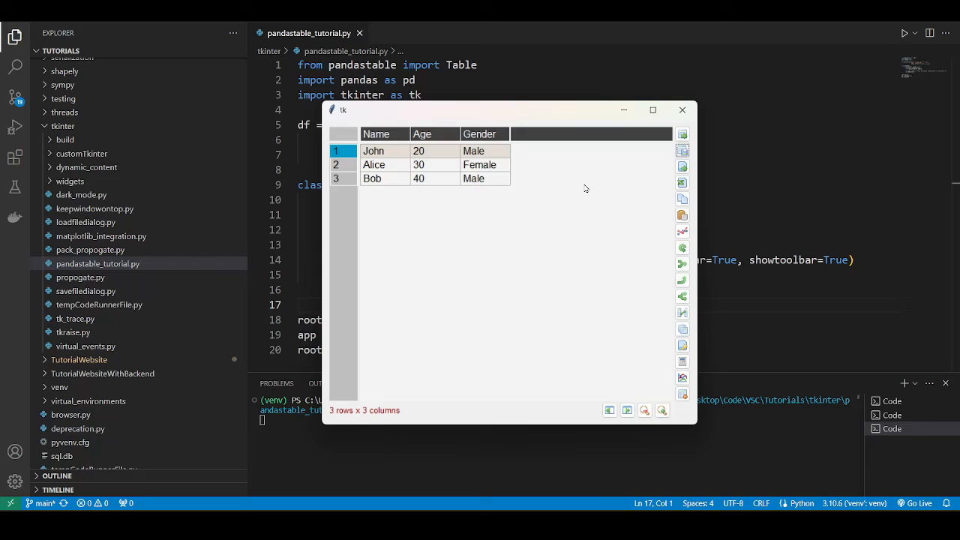
{"action": "mouse_move", "coordinate": [681, 167]}
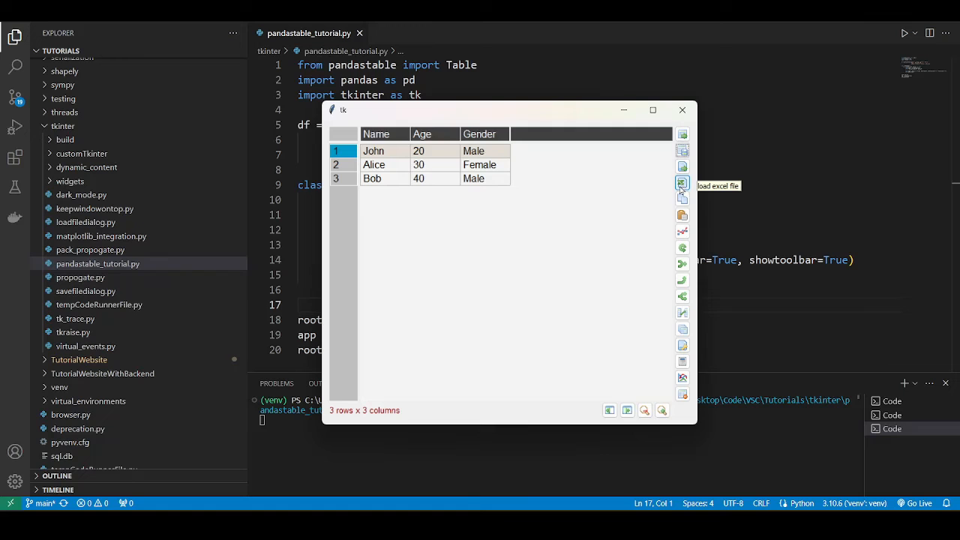
{"action": "mouse_move", "coordinate": [682, 199]}
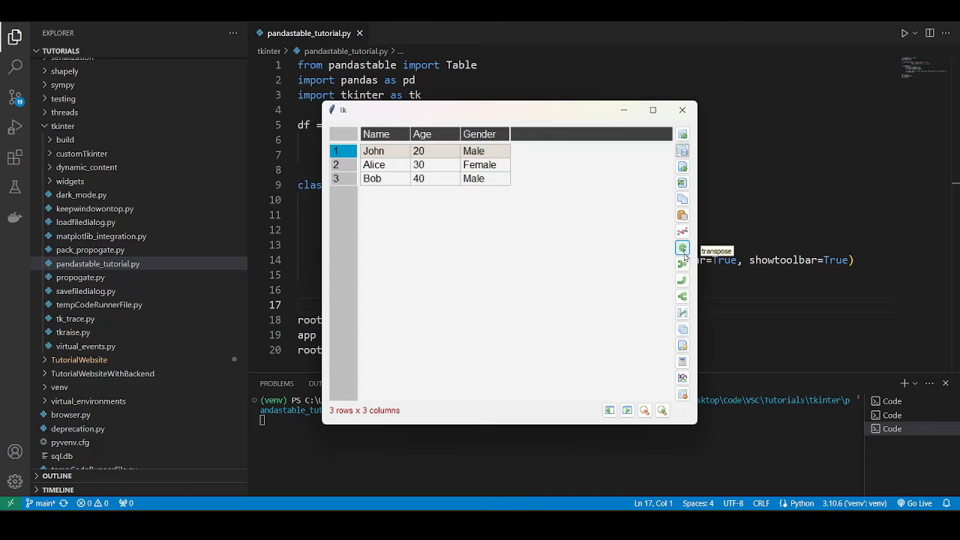
{"action": "mouse_move", "coordinate": [683, 360]}
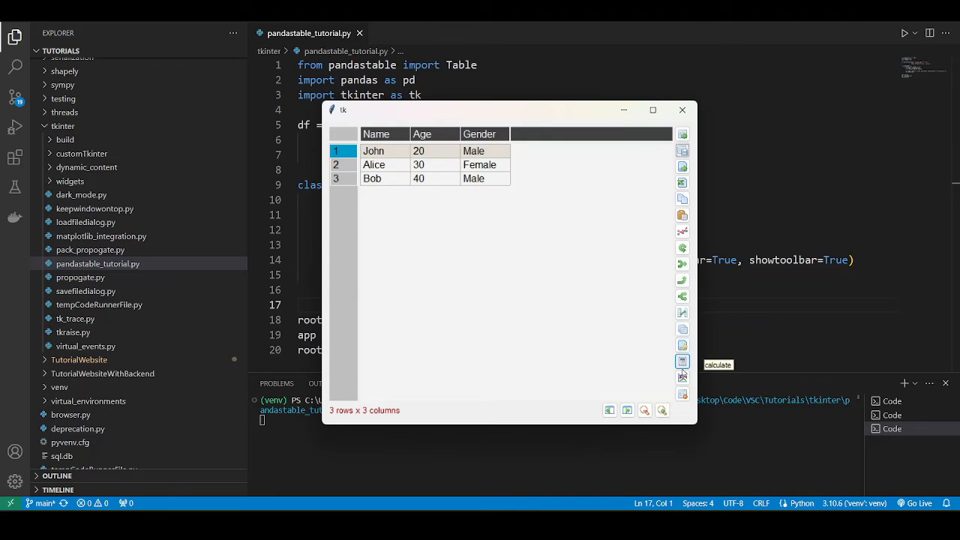
{"action": "mouse_move", "coordinate": [682, 393]}
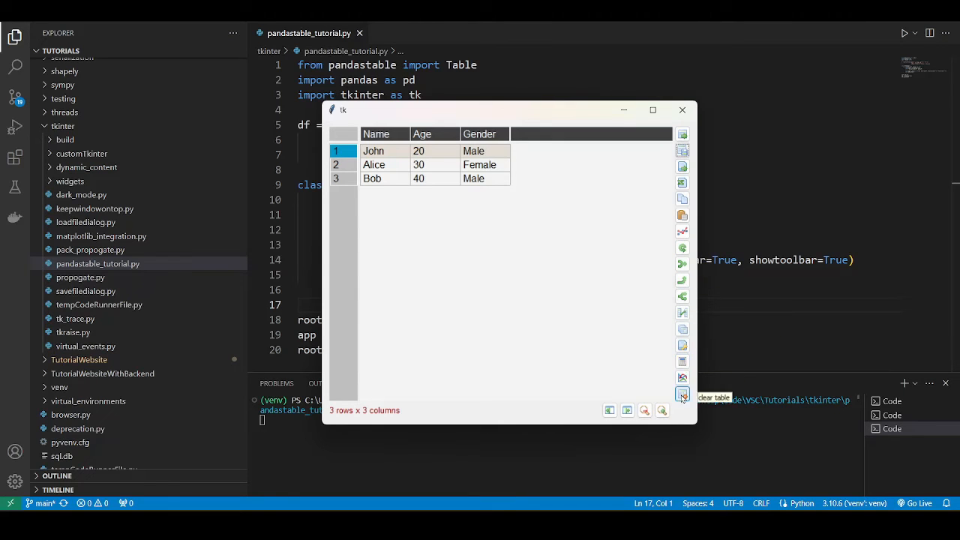
{"action": "mouse_move", "coordinate": [627, 411]}
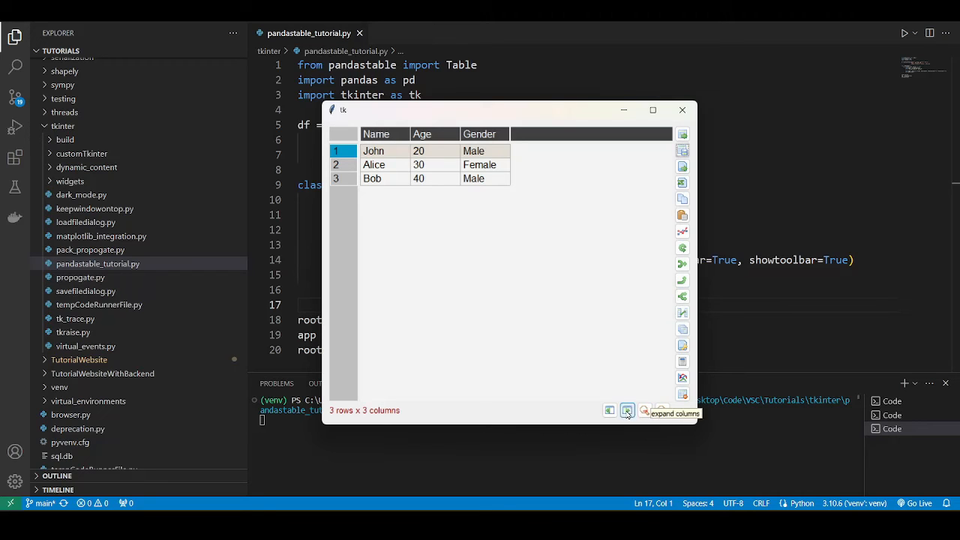
{"action": "mouse_move", "coordinate": [681, 183]}
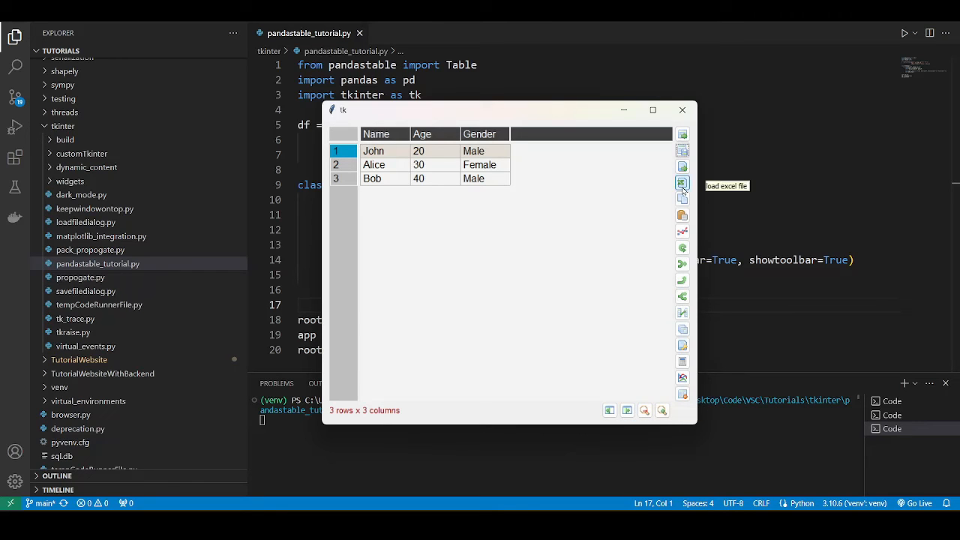
{"action": "mouse_move", "coordinate": [621, 177]}
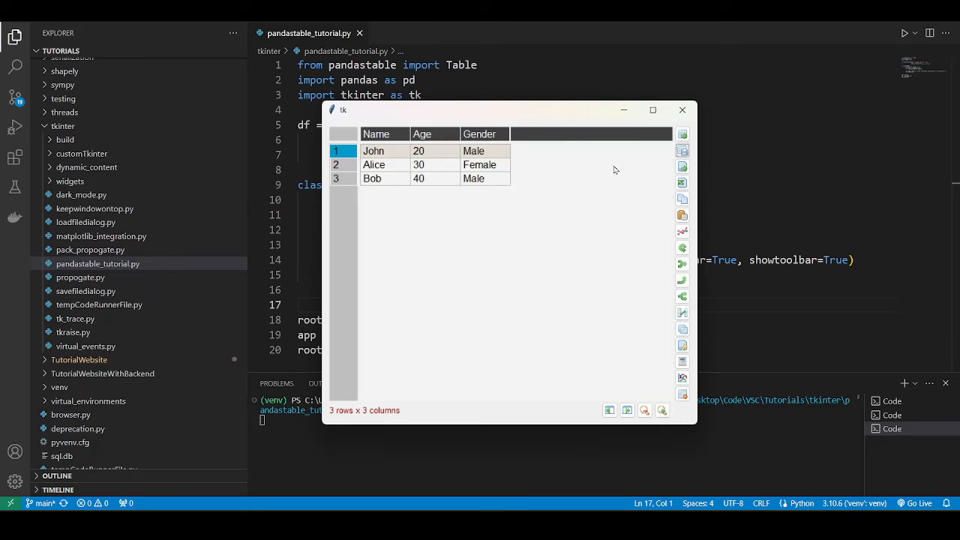
{"action": "mouse_move", "coordinate": [681, 111]}
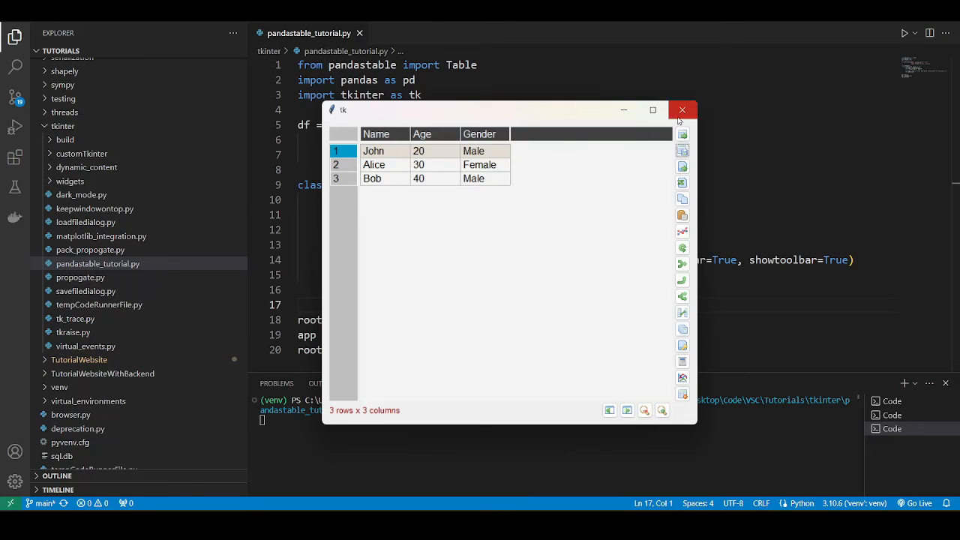
Close the table window and add an add_row(self) method containing pass to PandasApp.
{"action": "left_click", "coordinate": [681, 111]}
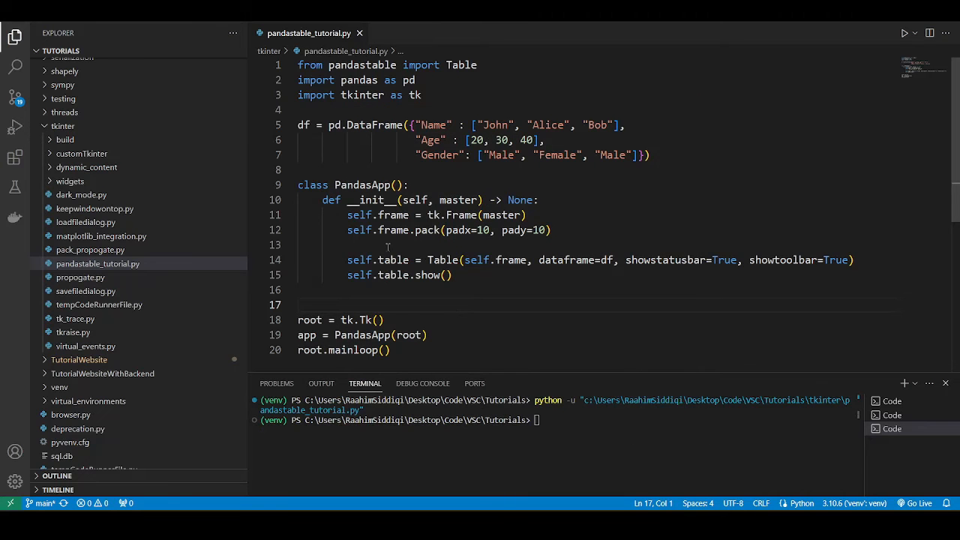
{"action": "type", "text": "def add_ro"}
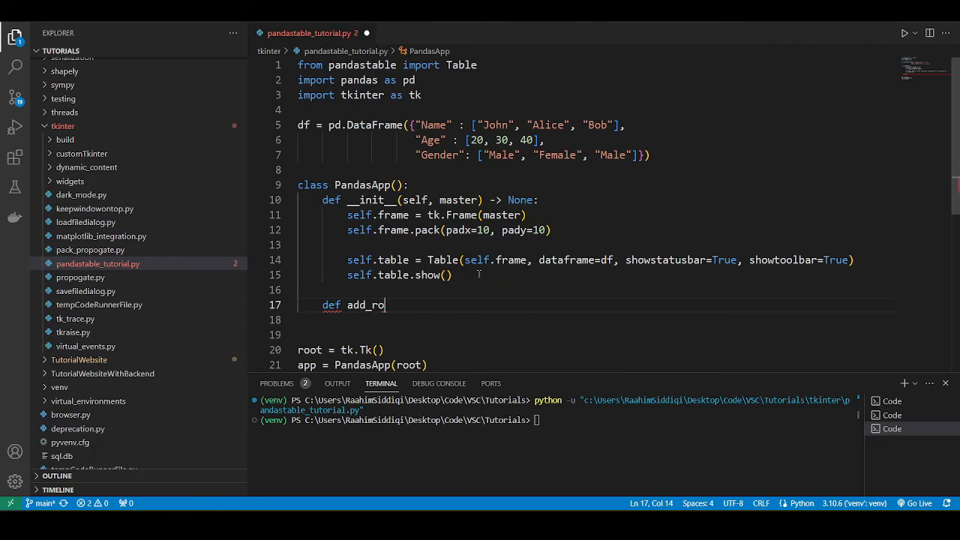
{"action": "type", "text": "w(slf):"}
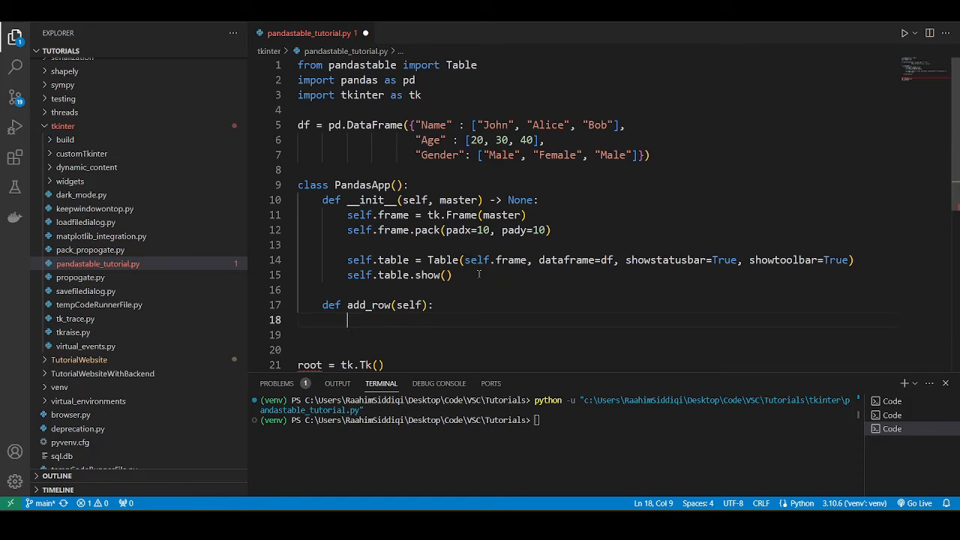
{"action": "type", "text": "pass"}
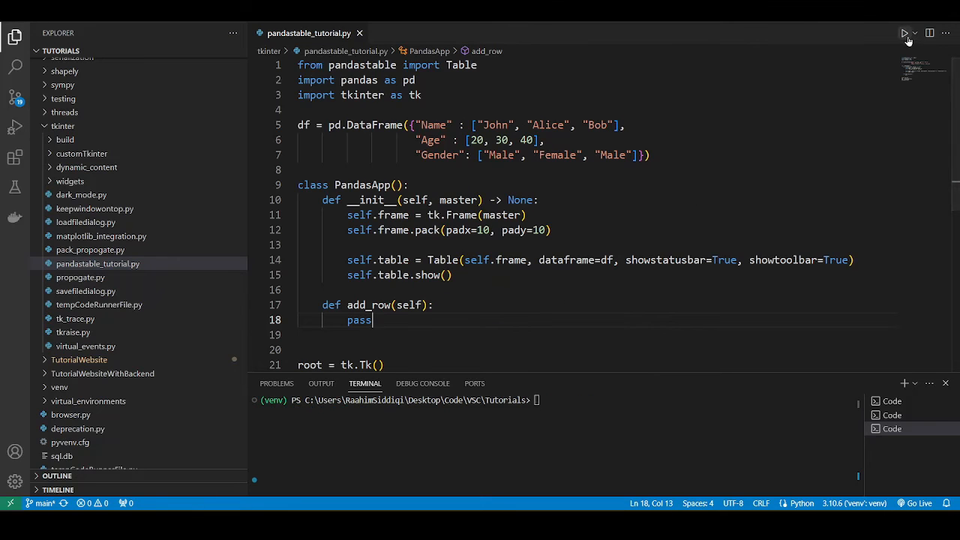
Run the script again and bring up the row context menu in the reopened table.
{"action": "left_click", "coordinate": [906, 33]}
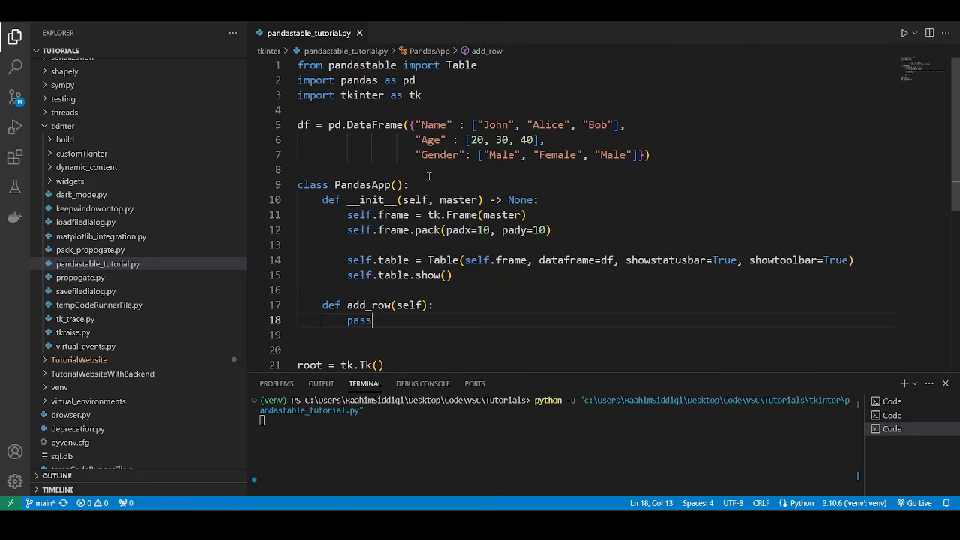
{"action": "left_click", "coordinate": [906, 33]}
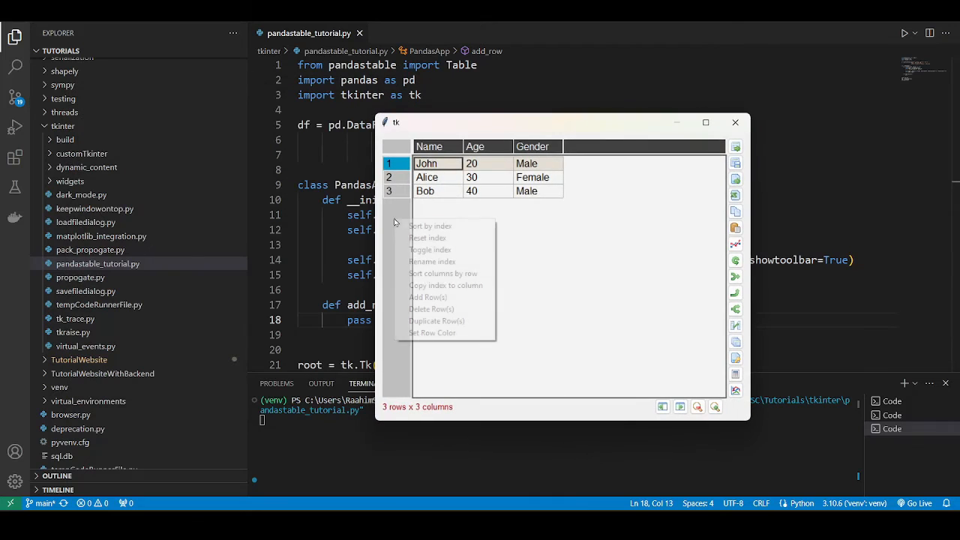
Add one row via Add Row(s) and enter Smith as its Name.
{"action": "left_click", "coordinate": [428, 297]}
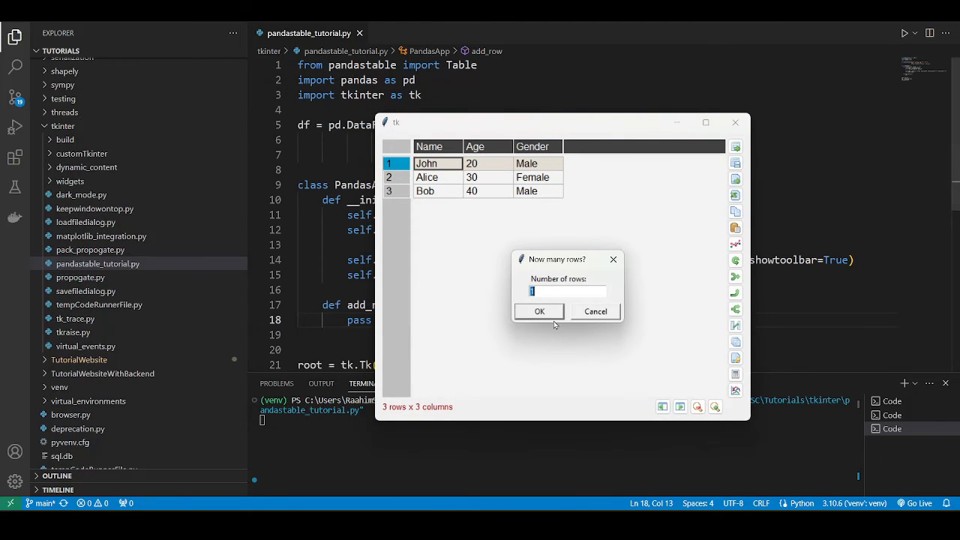
{"action": "left_click", "coordinate": [539, 311]}
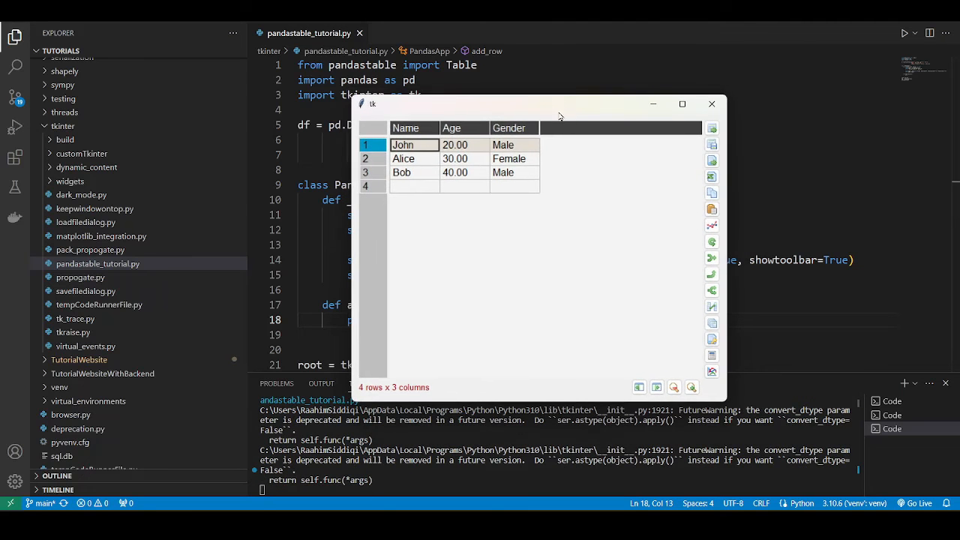
{"action": "left_click", "coordinate": [414, 186]}
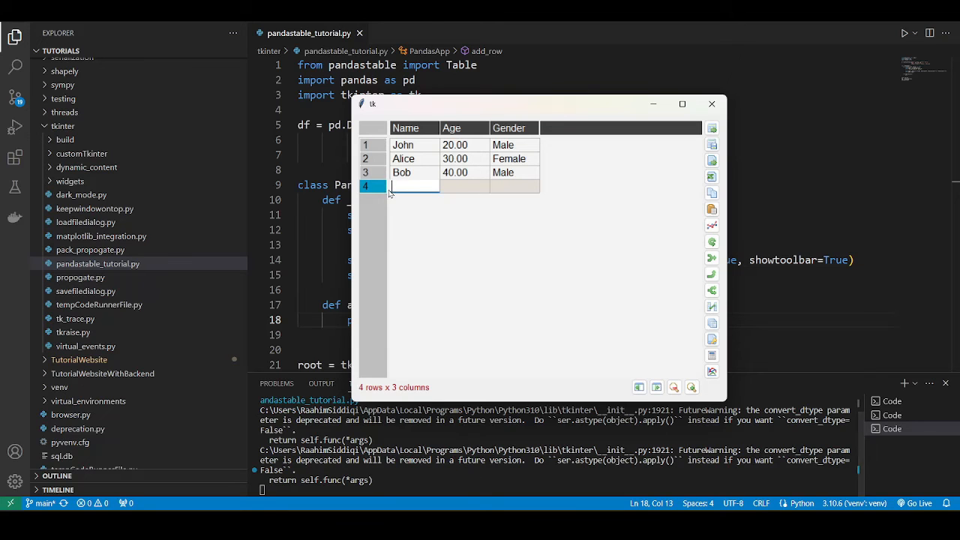
{"action": "mouse_move", "coordinate": [426, 219]}
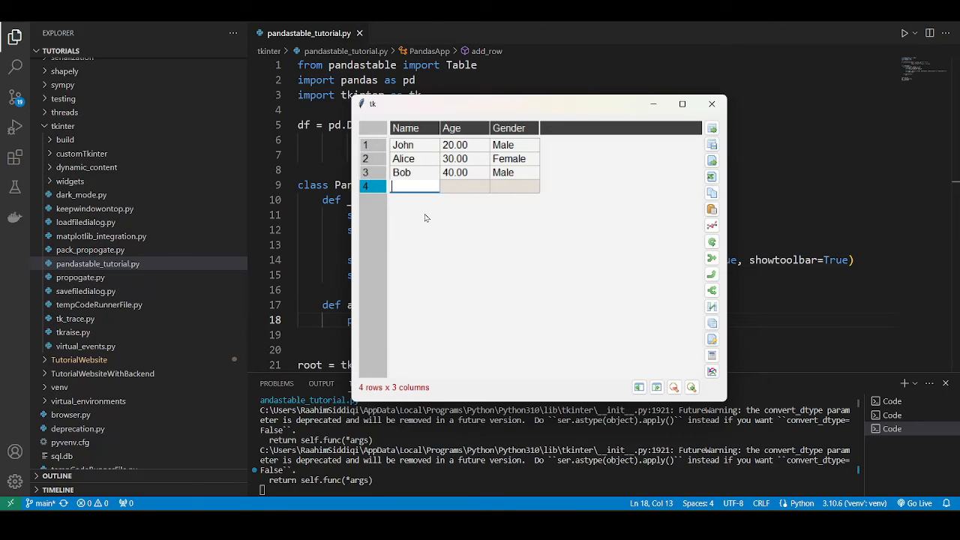
{"action": "type", "text": "Smith"}
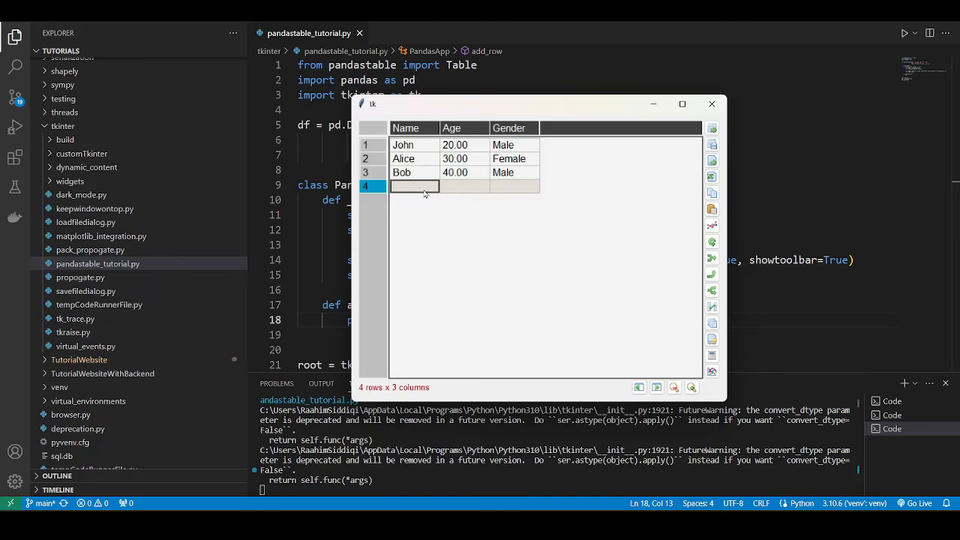
Fill the new row's Age with 18 and Gender with Male.
{"action": "type", "text": "Smith"}
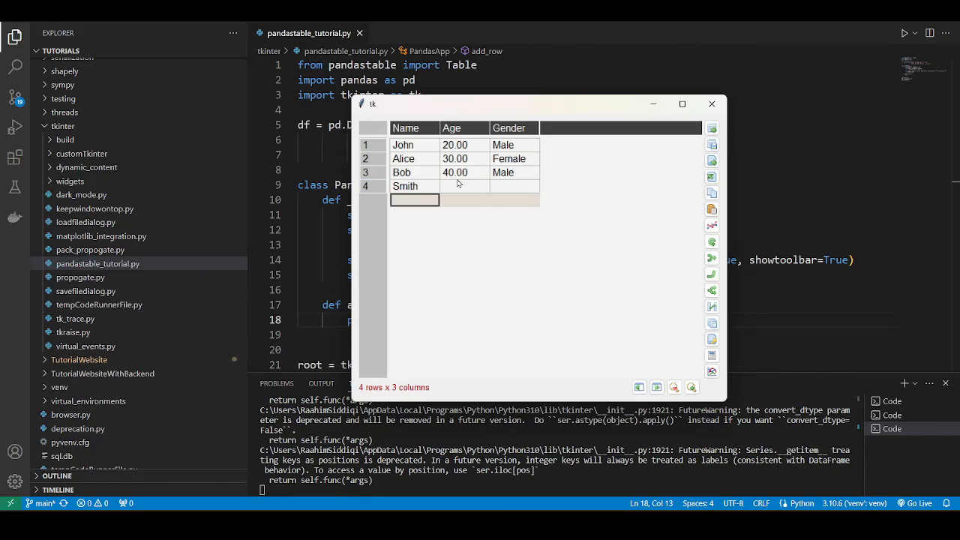
{"action": "type", "text": "18.00"}
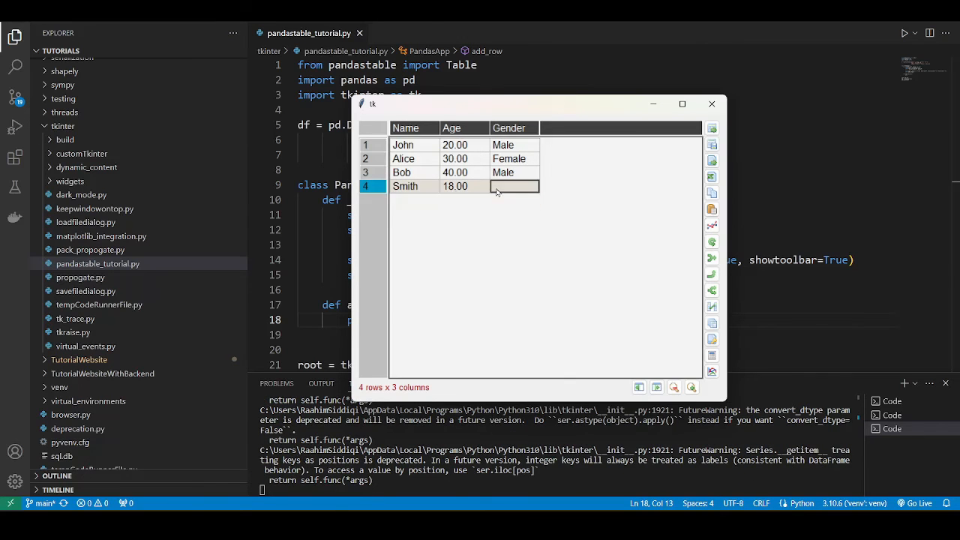
{"action": "type", "text": "Male"}
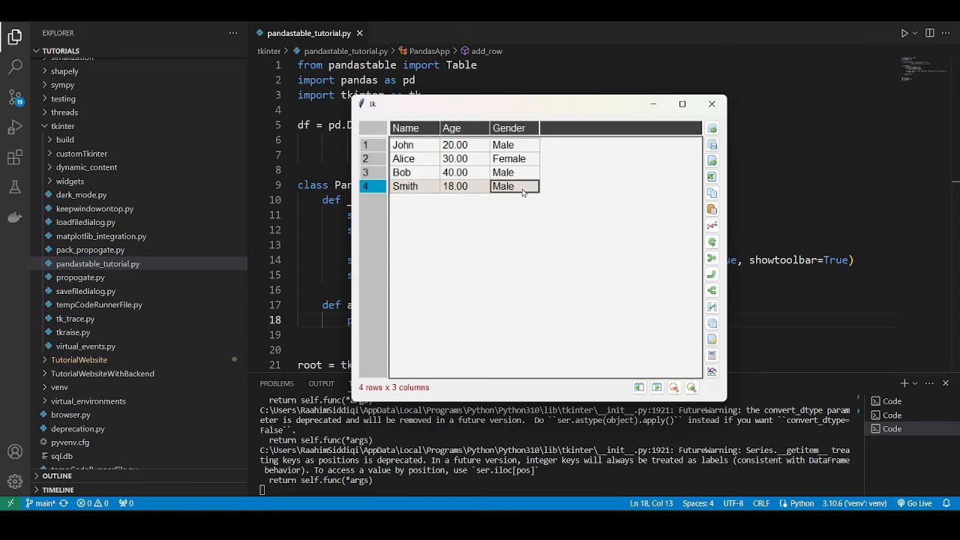
{"action": "left_click", "coordinate": [513, 171]}
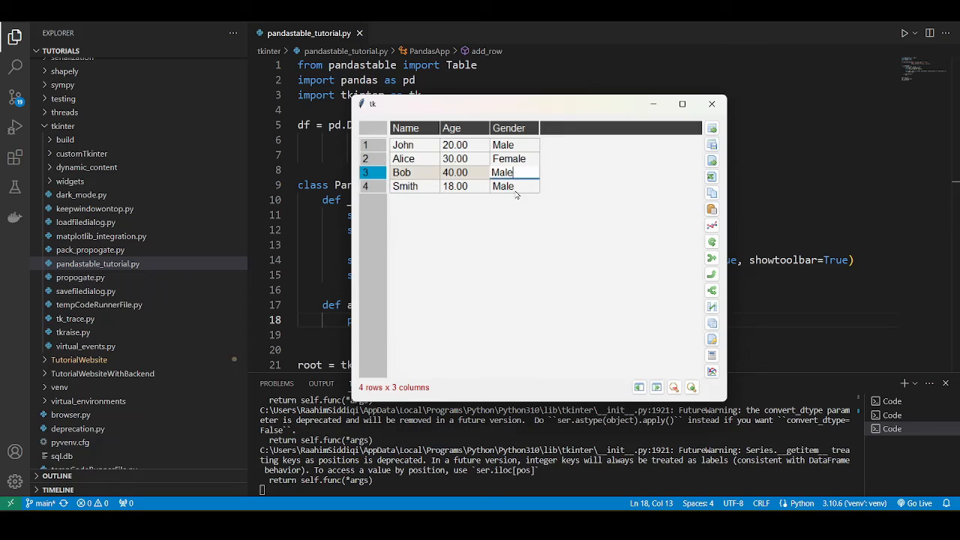
{"action": "left_click", "coordinate": [515, 186]}
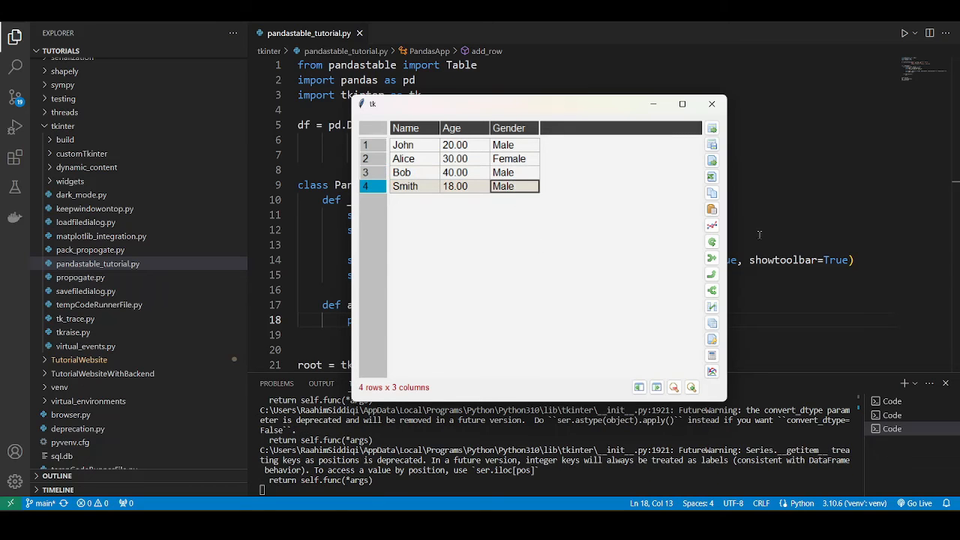
{"action": "mouse_move", "coordinate": [510, 261]}
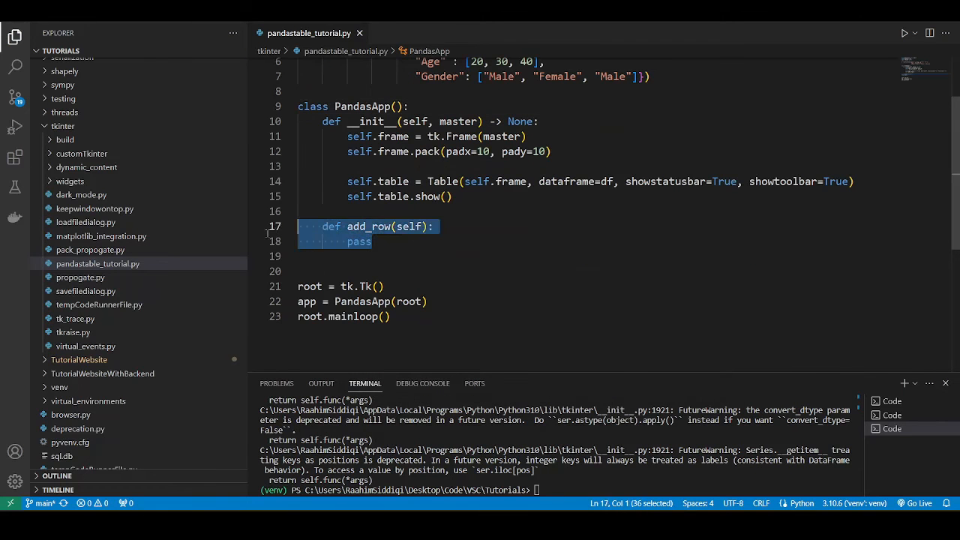
Return the cursor to the add_row method after closing the table window.
{"action": "left_click", "coordinate": [372, 240]}
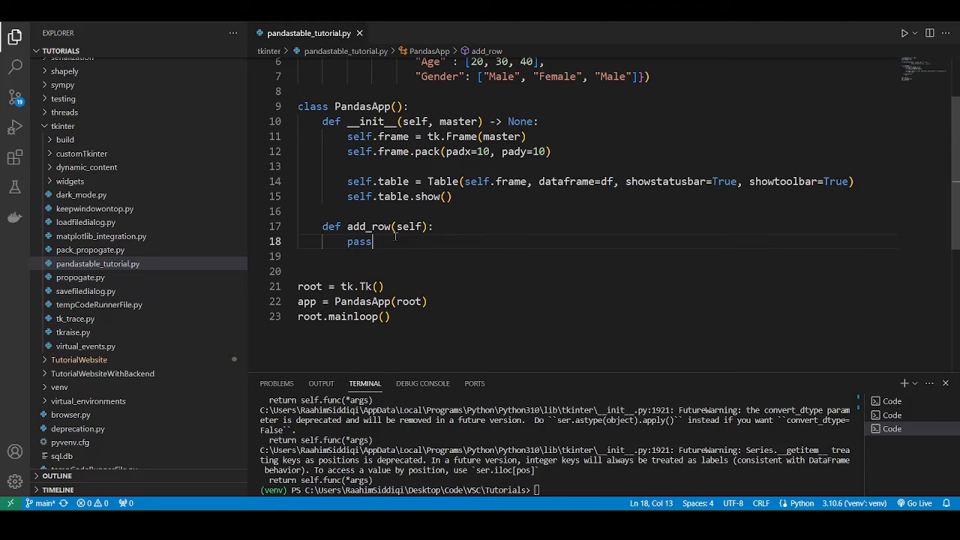
Replace pass with new_row = {"Name": "Smith", "Age": "18", "Gender": "Male"}.
{"action": "key", "text": "BackSpace"}
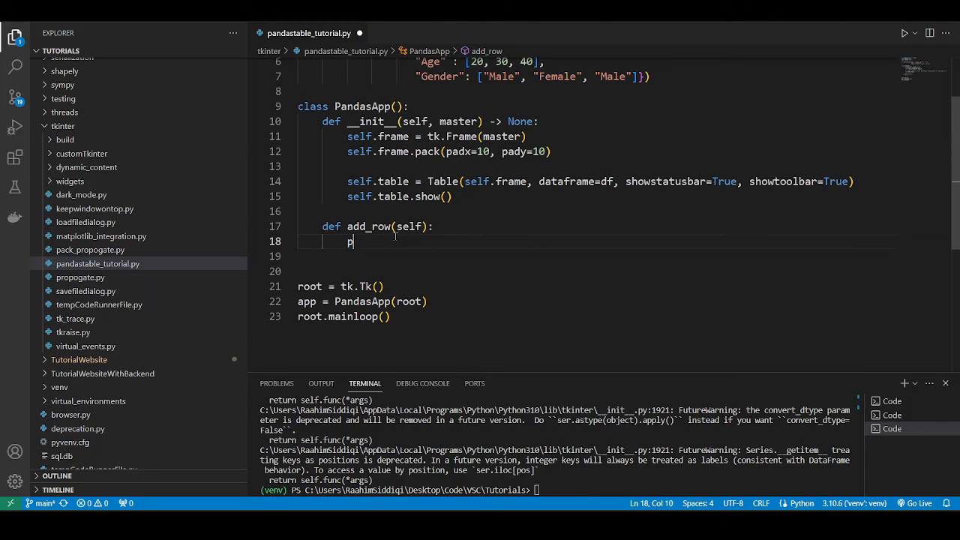
{"action": "key", "text": "Backspace"}
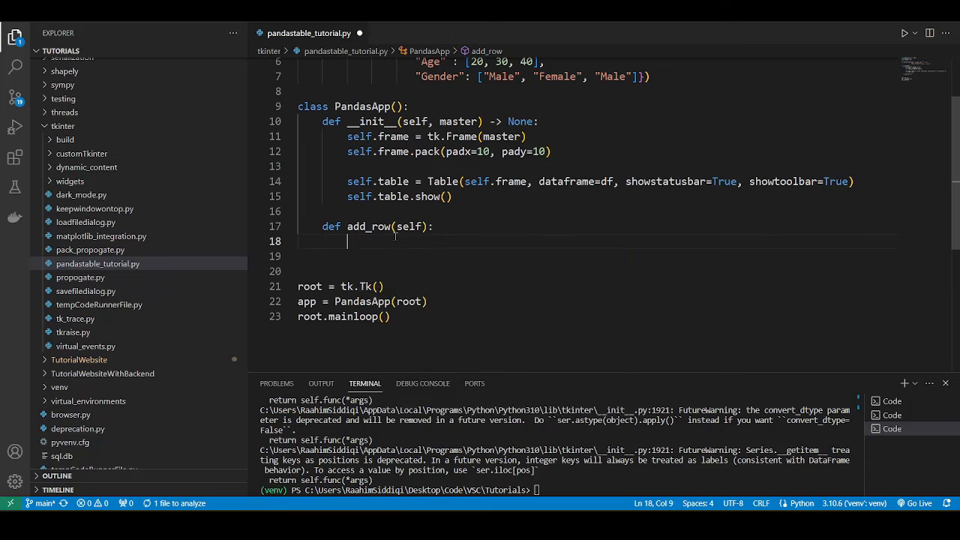
{"action": "type", "text": "new_row = {}"}
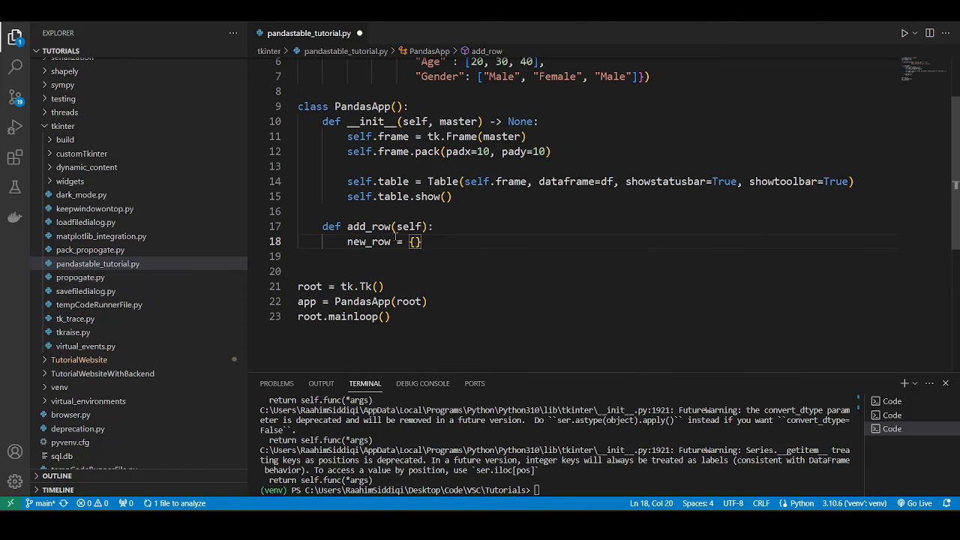
{"action": "type", "text": "\"Name\" :"}
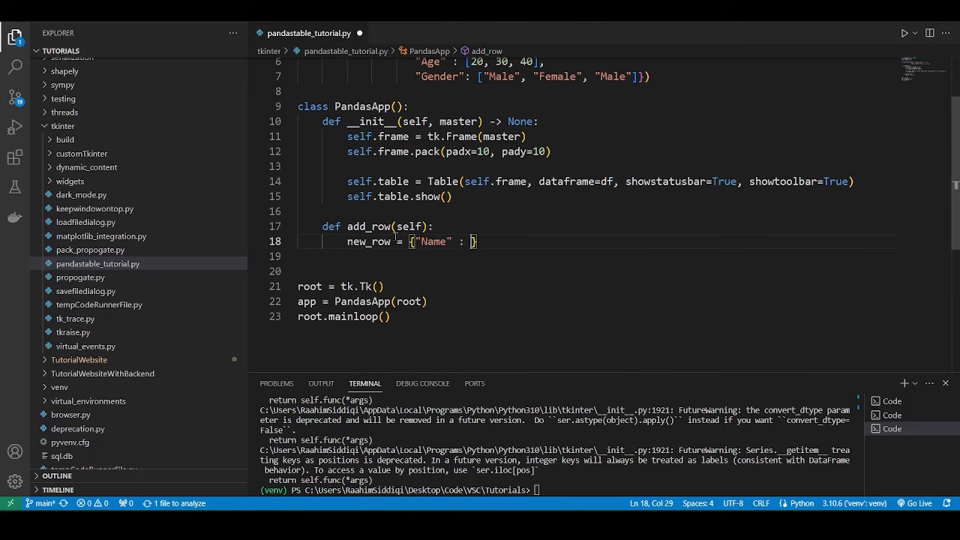
{"action": "type", "text": "\"Smith\","}
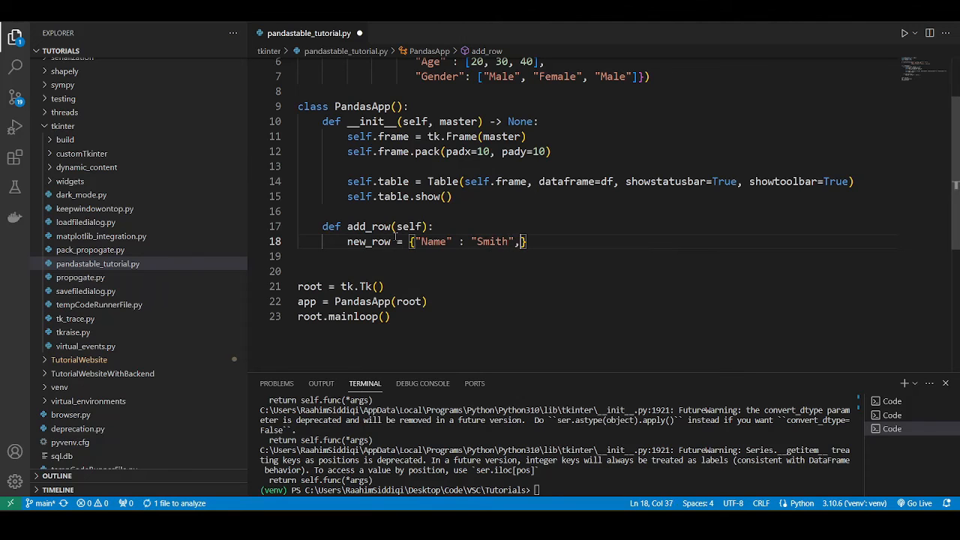
{"action": "type", "text": "\"Age\""}
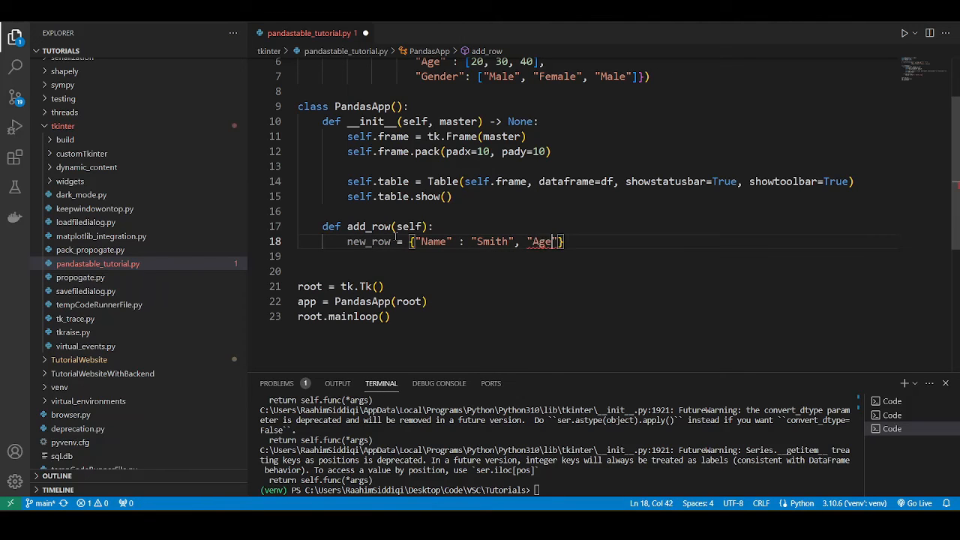
{"action": "type", "text": ": 18,"}
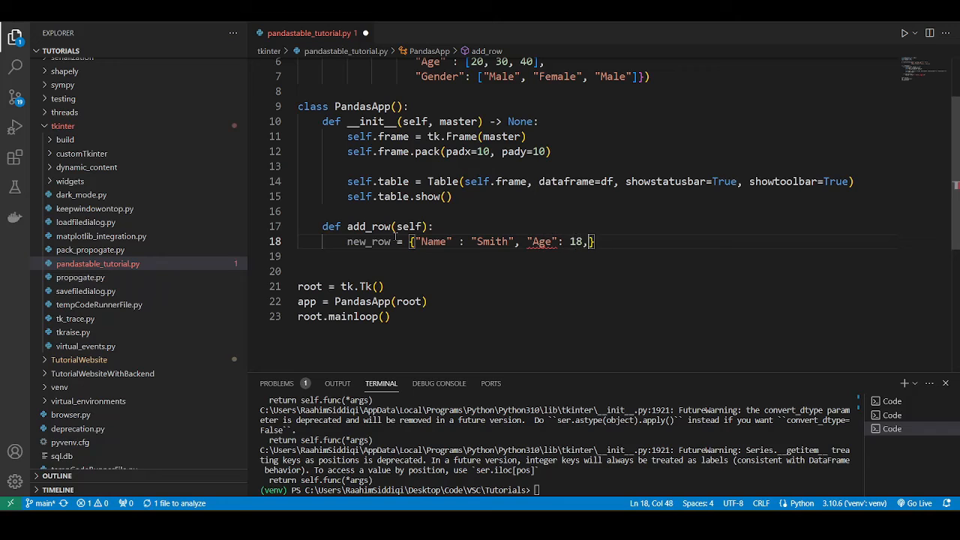
{"action": "type", "text": "\"18\","}
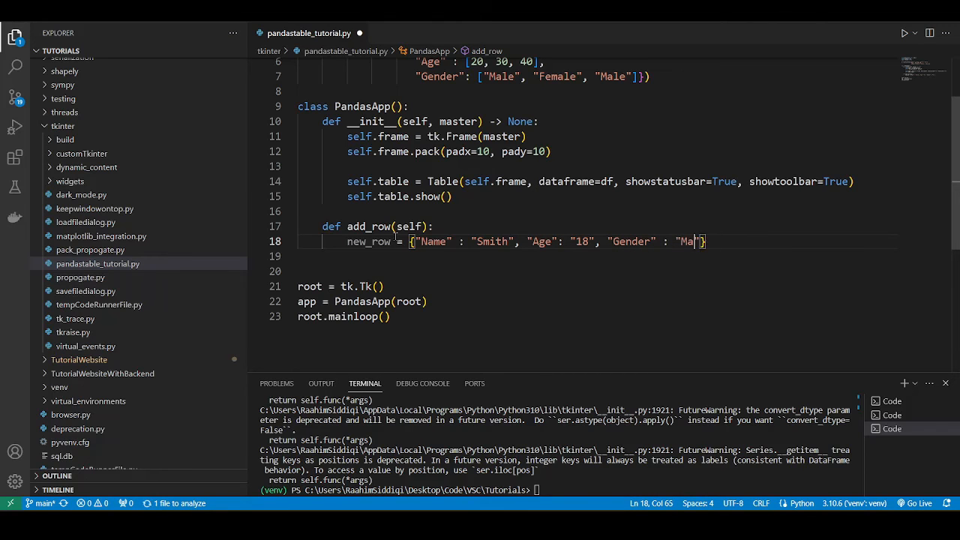
{"action": "type", "text": "s"}
{"action": "type", "text": "le"}
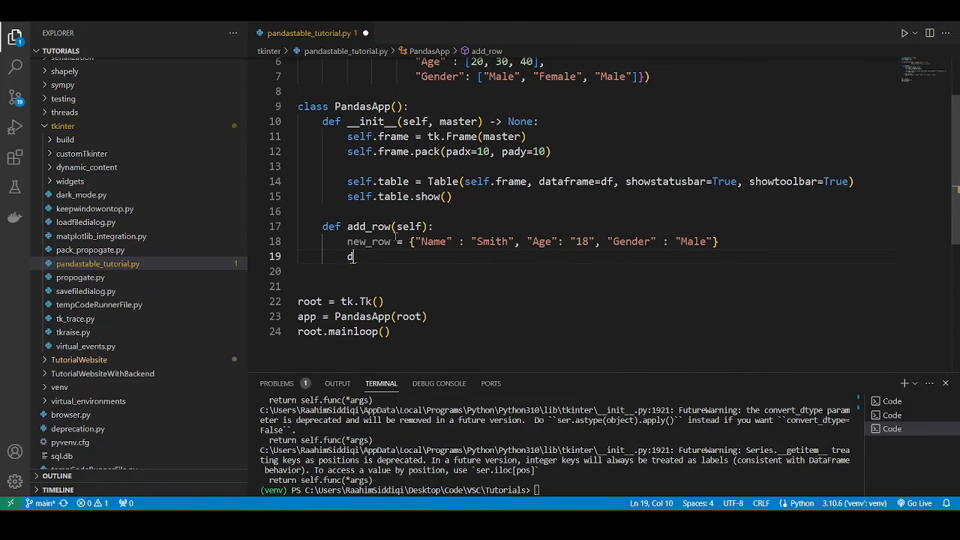
Write self.table.model.df = self.table.model.df._append() on line 19.
{"action": "type", "text": "f"}
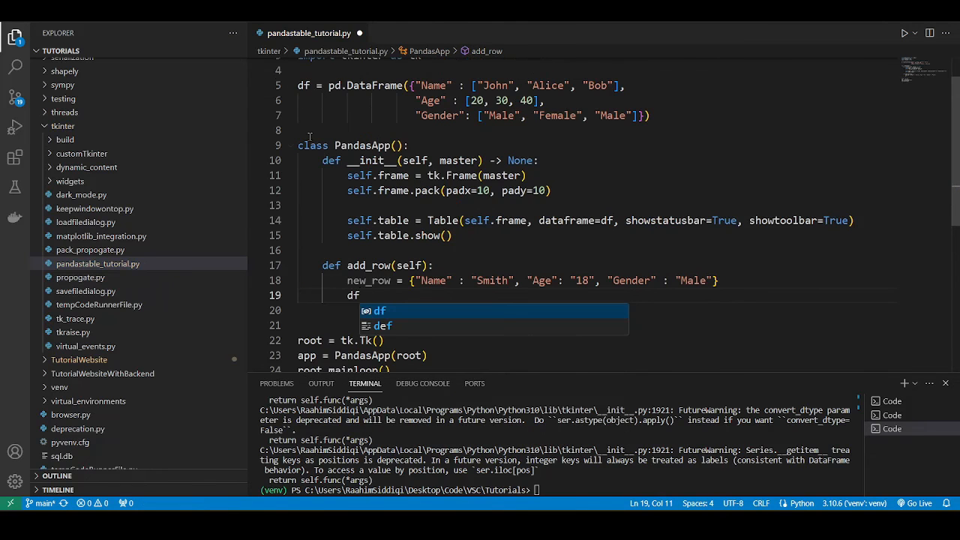
{"action": "type", "text": ".a"}
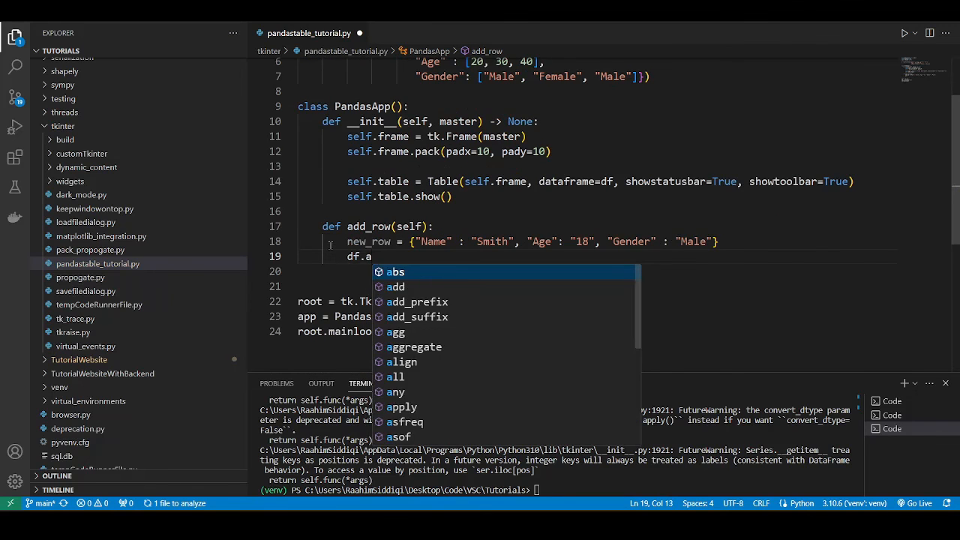
{"action": "type", "text": "_appe"}
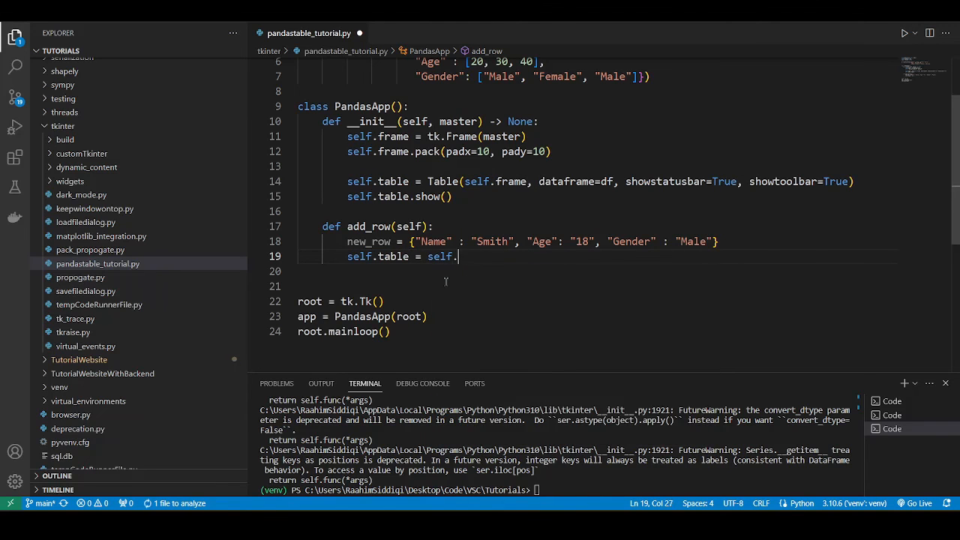
{"action": "type", "text": "m = self.ta"}
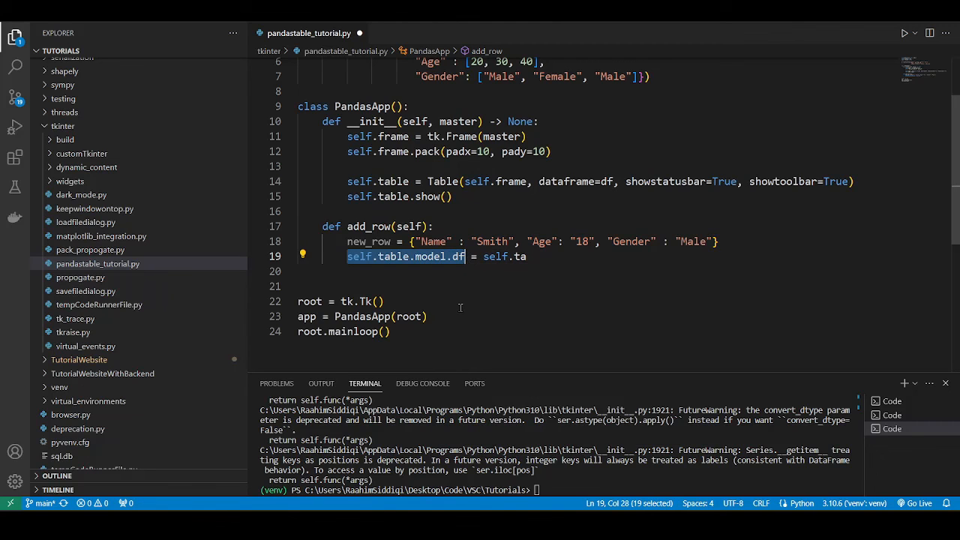
{"action": "left_click", "coordinate": [528, 255]}
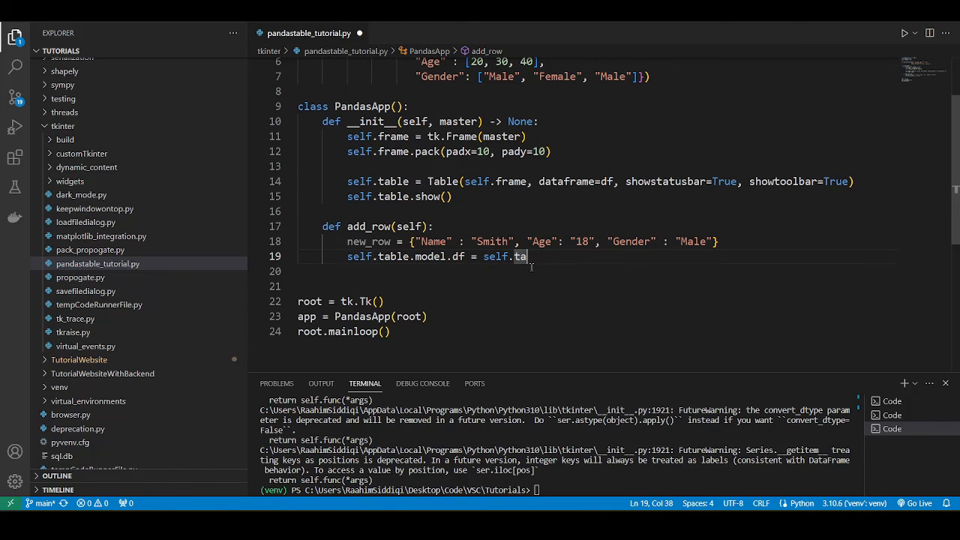
{"action": "type", "text": "bl"}
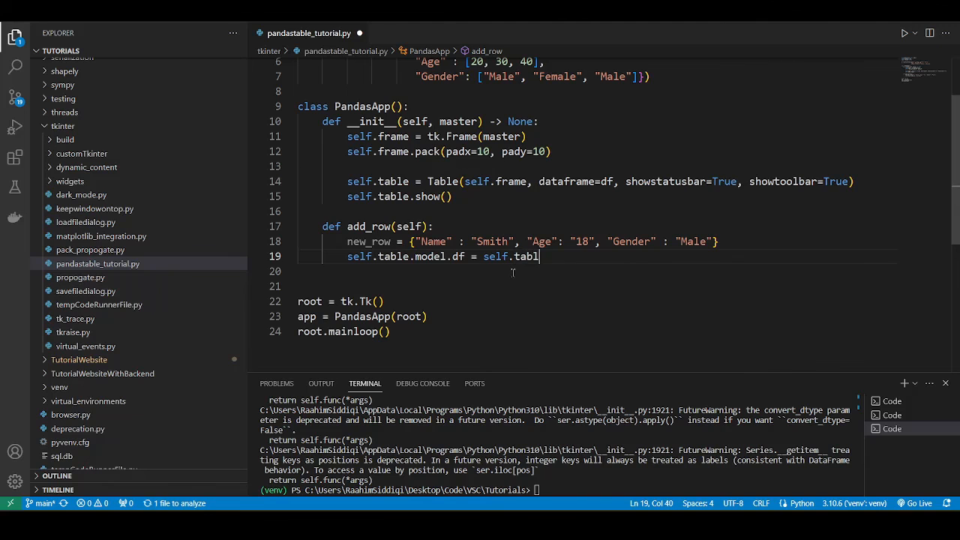
{"action": "type", "text": "."}
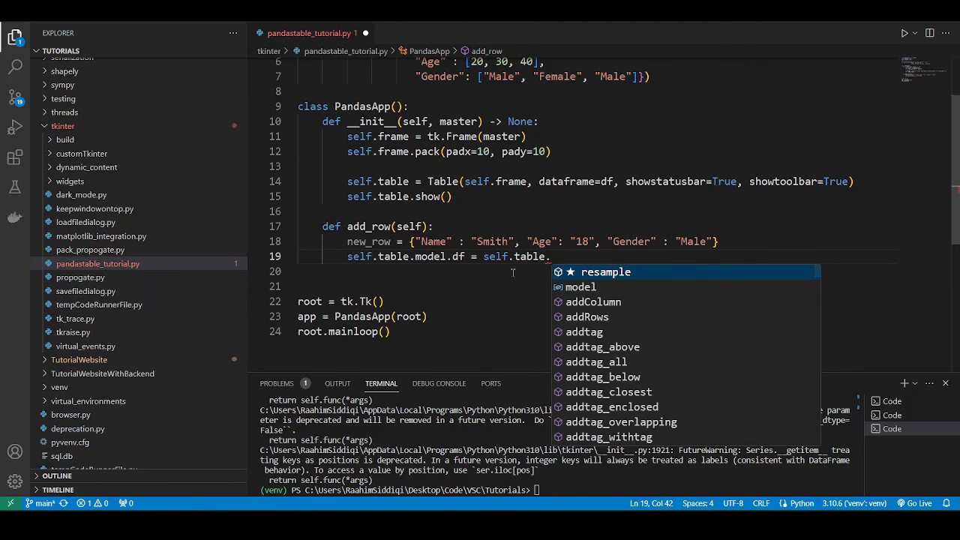
{"action": "type", "text": "model.df."}
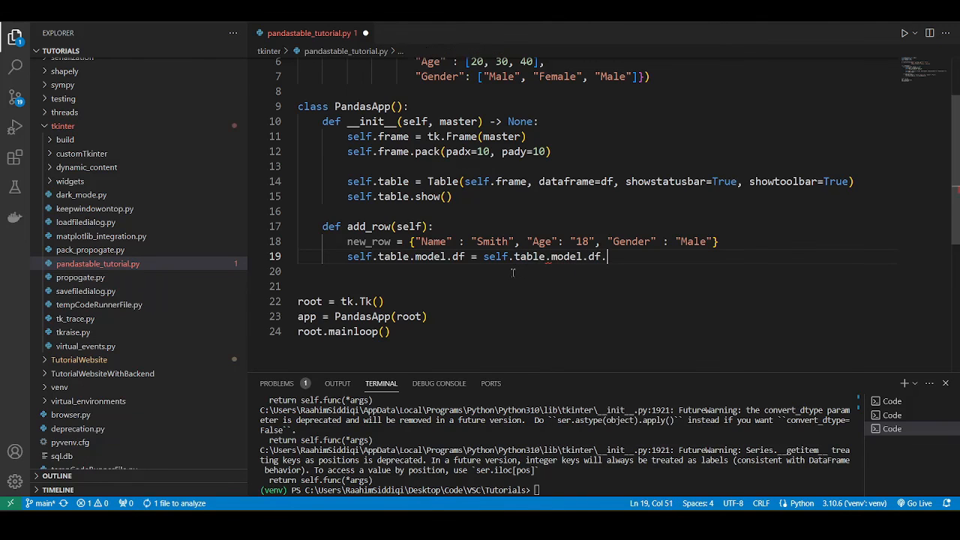
{"action": "type", "text": "_append()"}
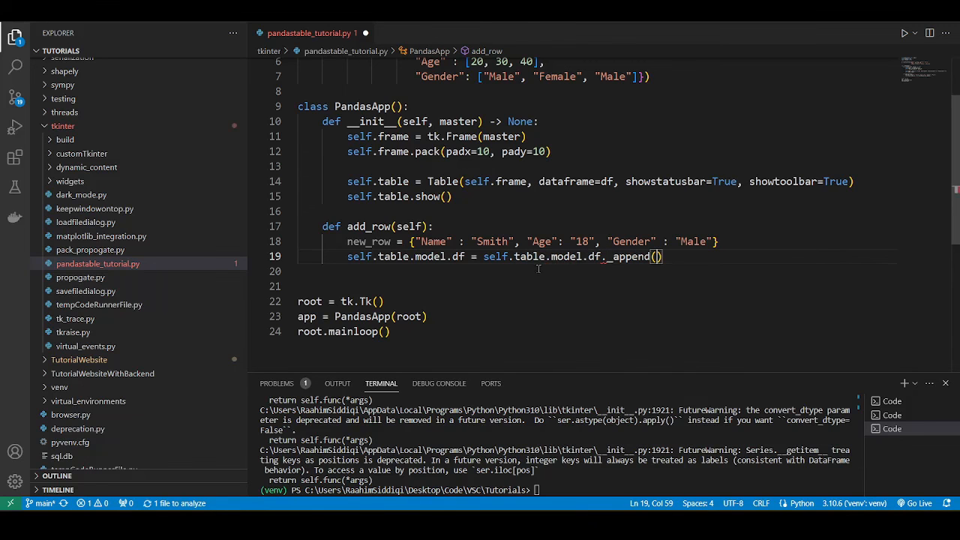
Fill the _append call with new_row, ignore_index=True.
{"action": "double_click", "coordinate": [633, 255]}
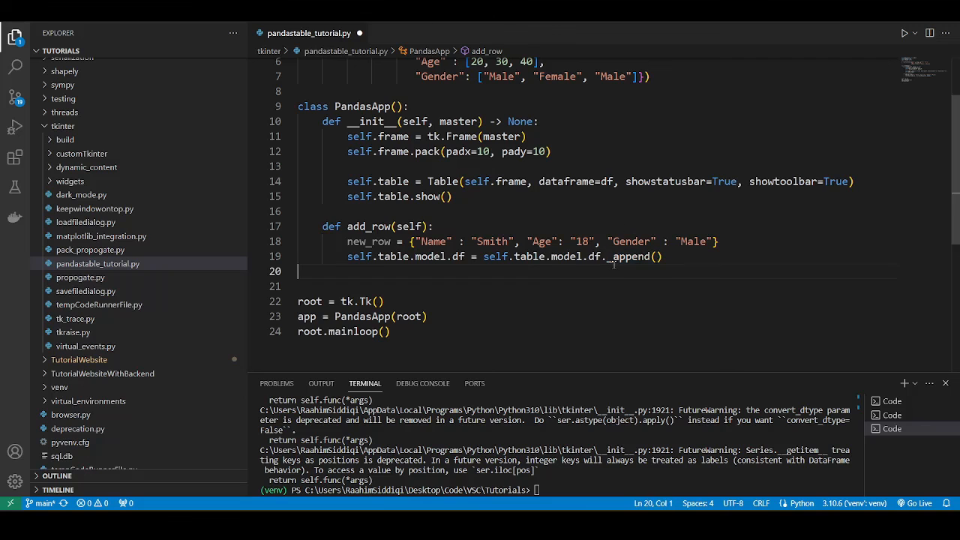
{"action": "double_click", "coordinate": [630, 256]}
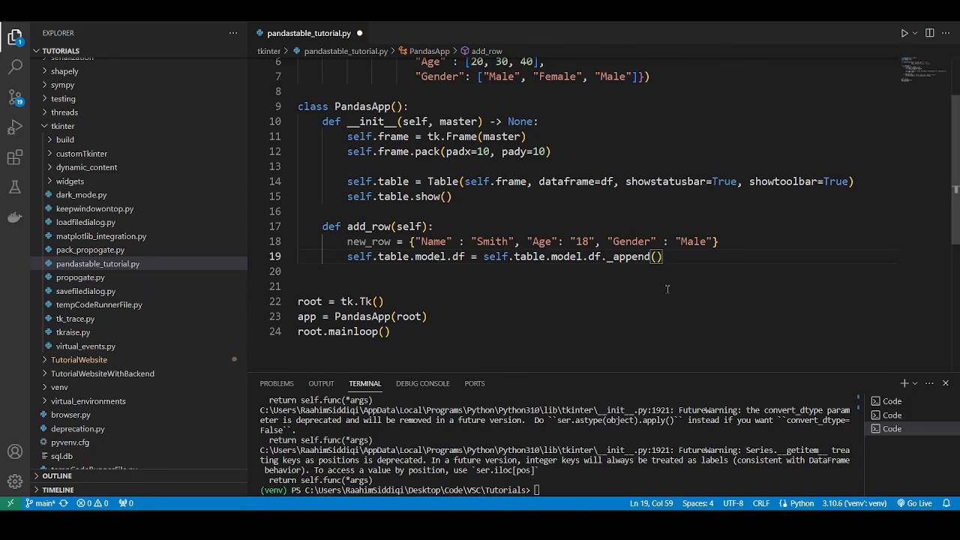
{"action": "type", "text": "new_row,"}
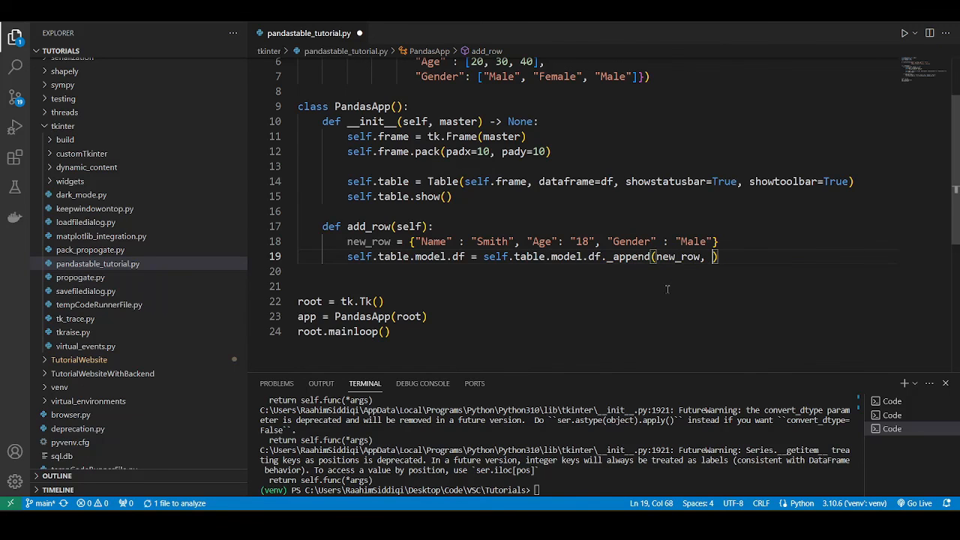
{"action": "type", "text": "ignore_index="}
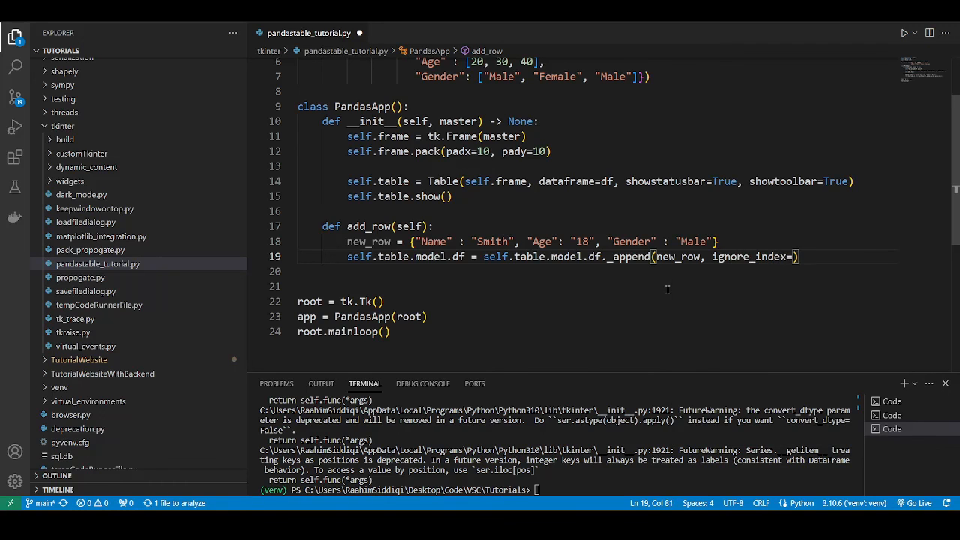
{"action": "type", "text": "True"}
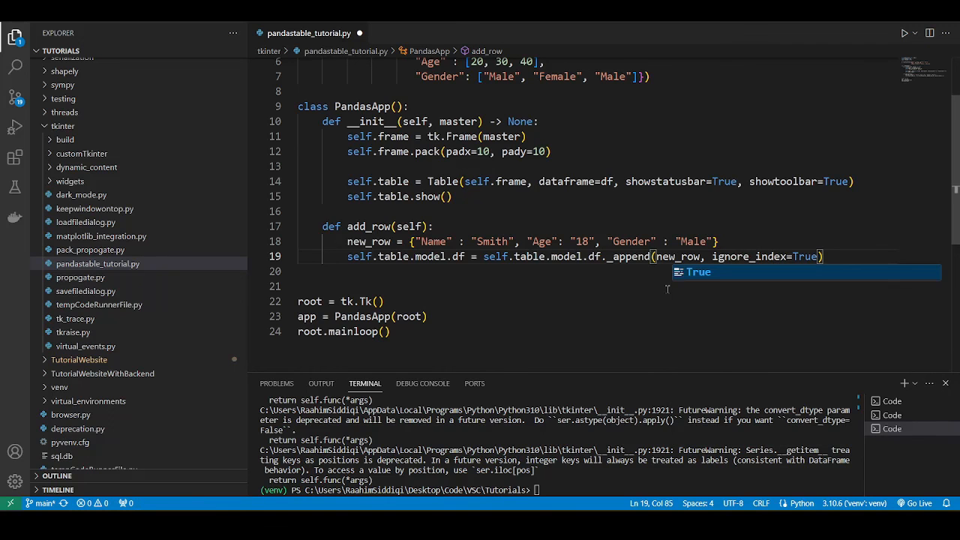
End add_row with self.table.redraw() and begin a self.add_row() call in __init__.
{"action": "type", "text": "self.rable"}
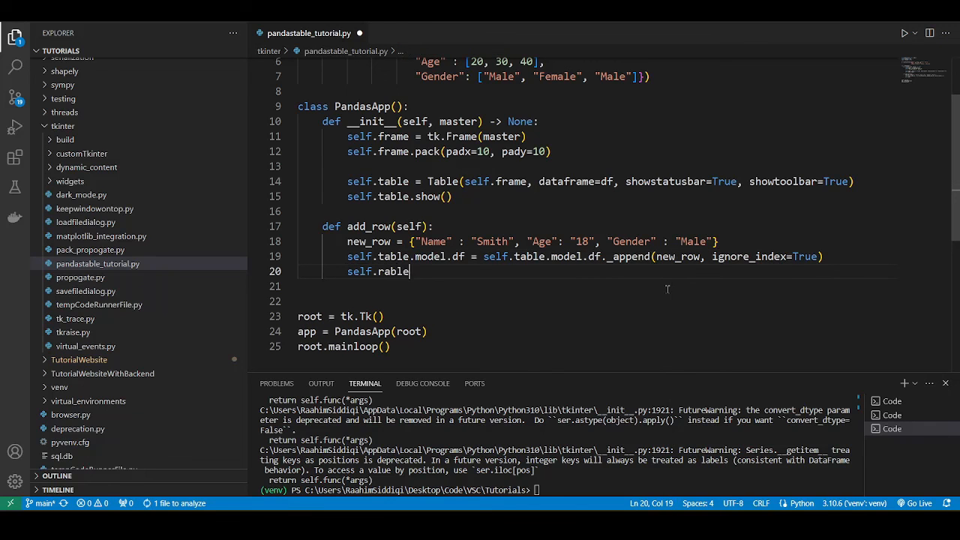
{"action": "type", "text": "table.red"}
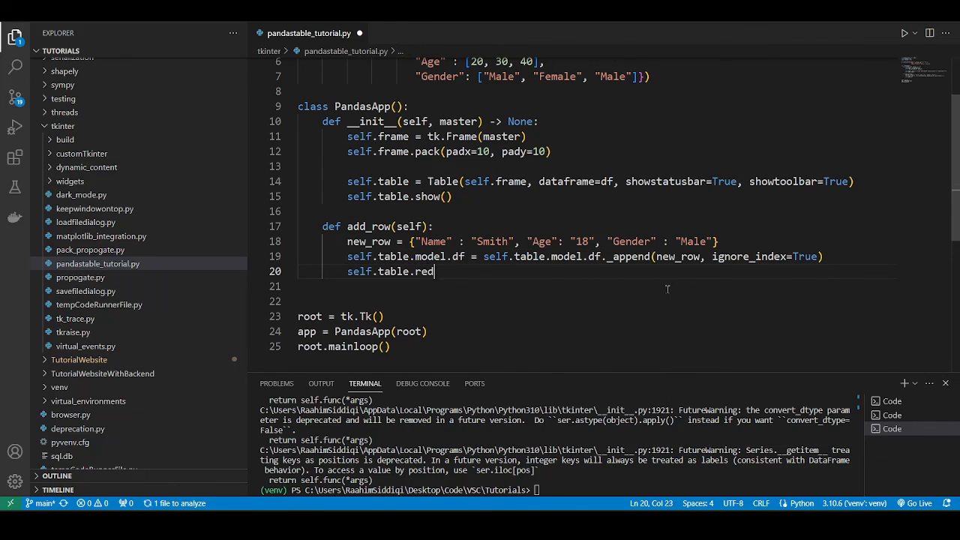
{"action": "type", "text": "raw()"}
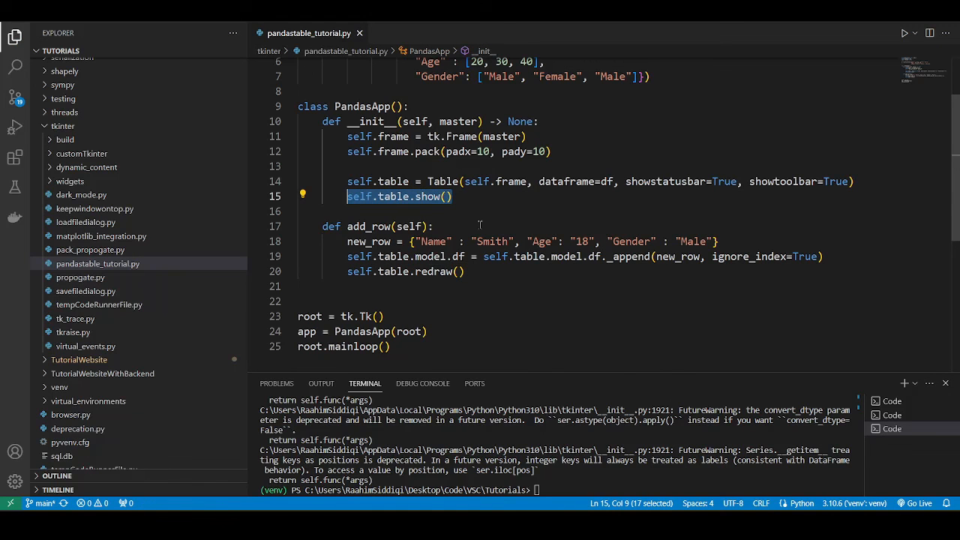
{"action": "mouse_move", "coordinate": [472, 273]}
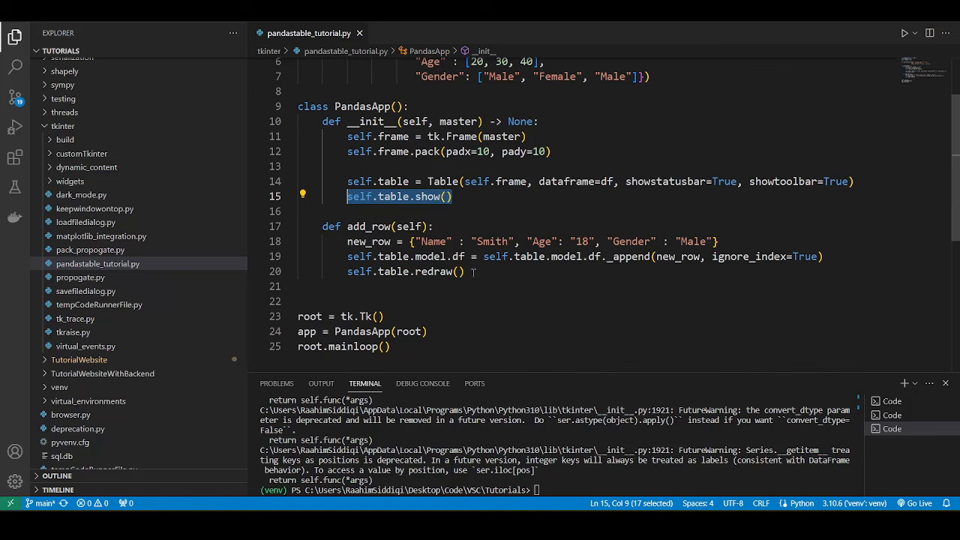
{"action": "left_click", "coordinate": [355, 300]}
{"action": "type", "text": "self.a"}
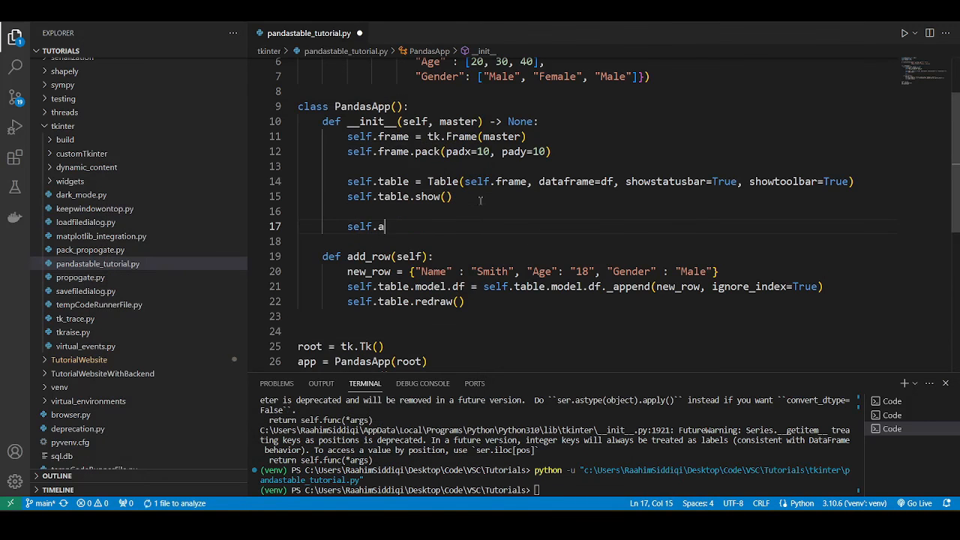
{"action": "type", "text": "dd_row()"}
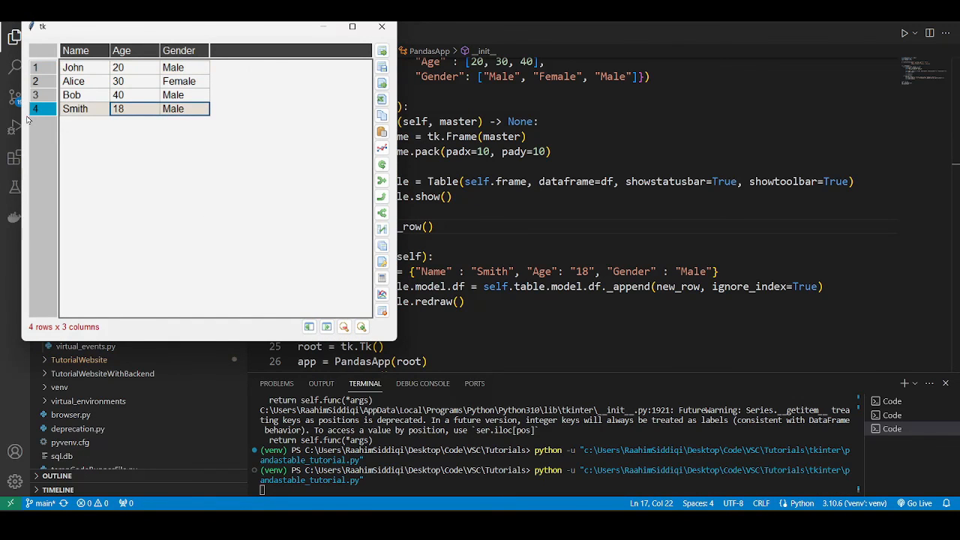
{"action": "mouse_move", "coordinate": [381, 29]}
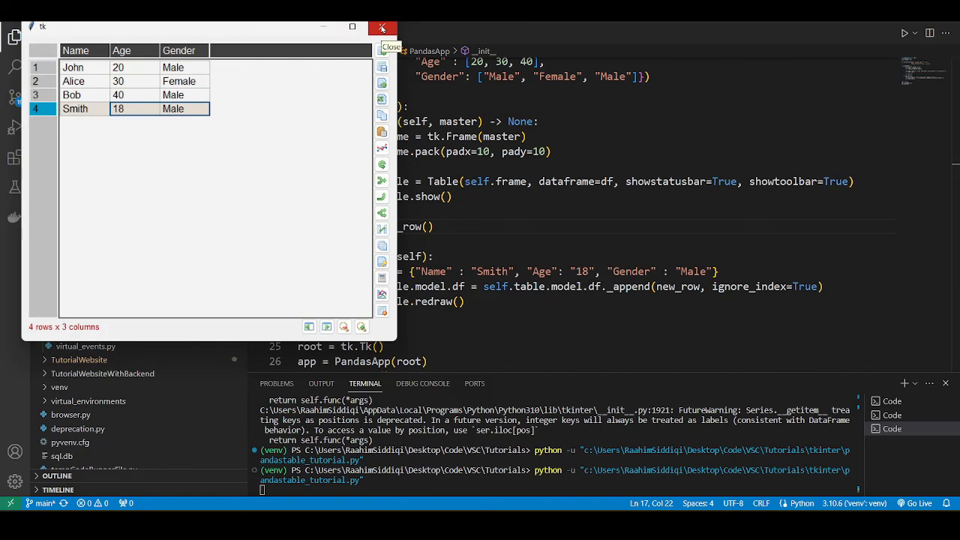
Close the running table window after confirming Smith's fourth row.
{"action": "left_click", "coordinate": [381, 27]}
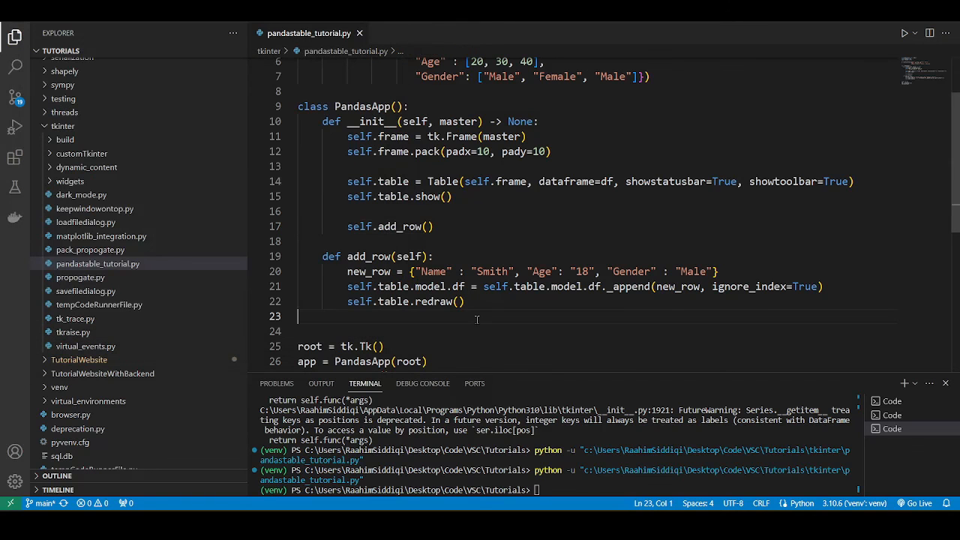